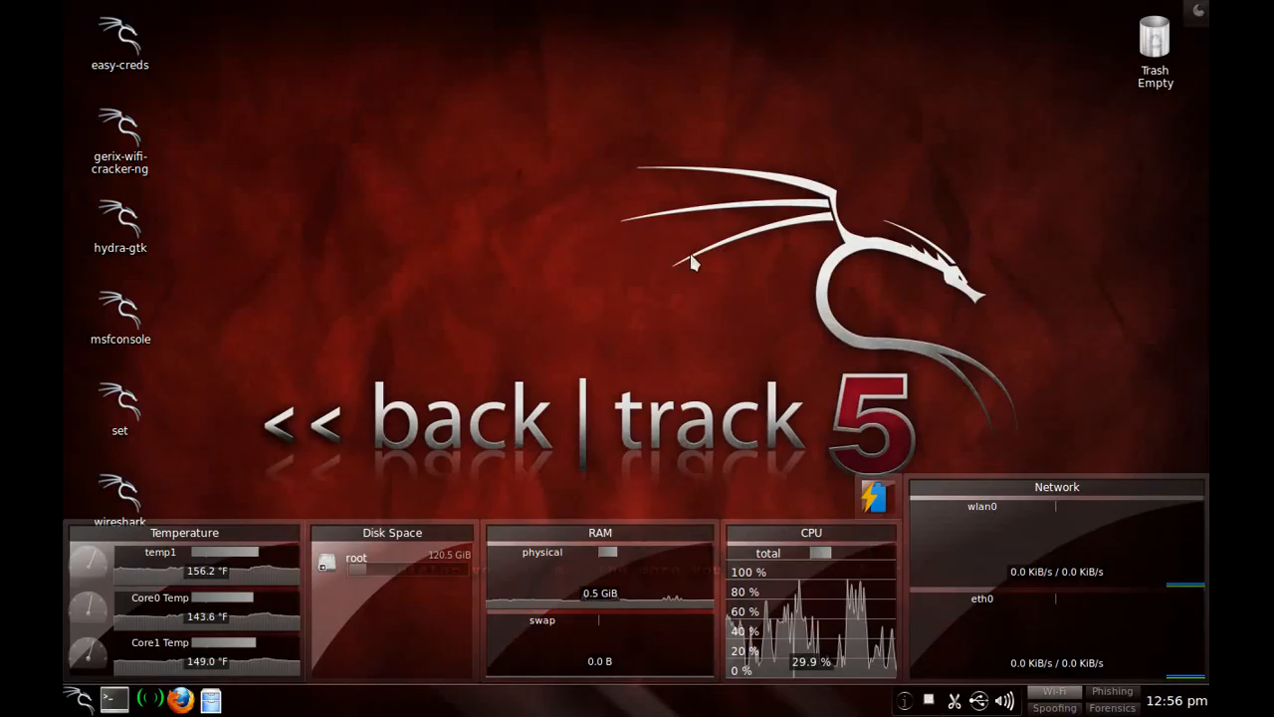
mouse_move(595, 154)
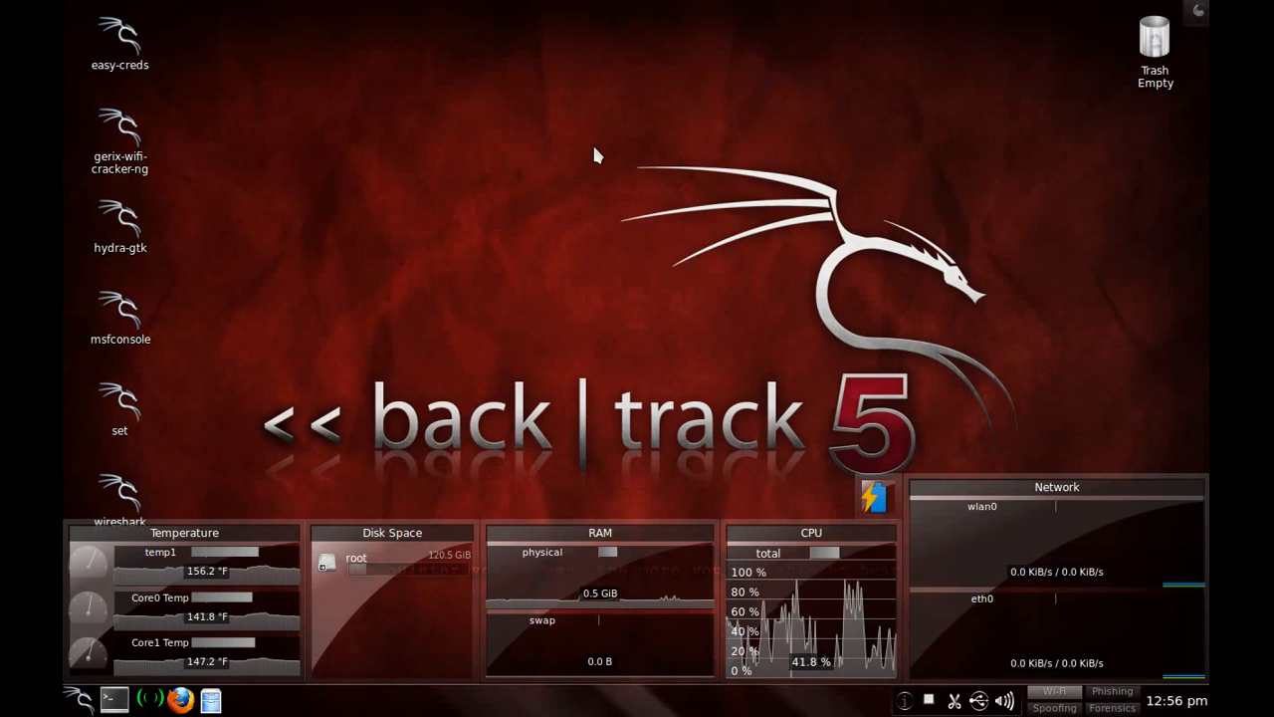
mouse_move(526, 181)
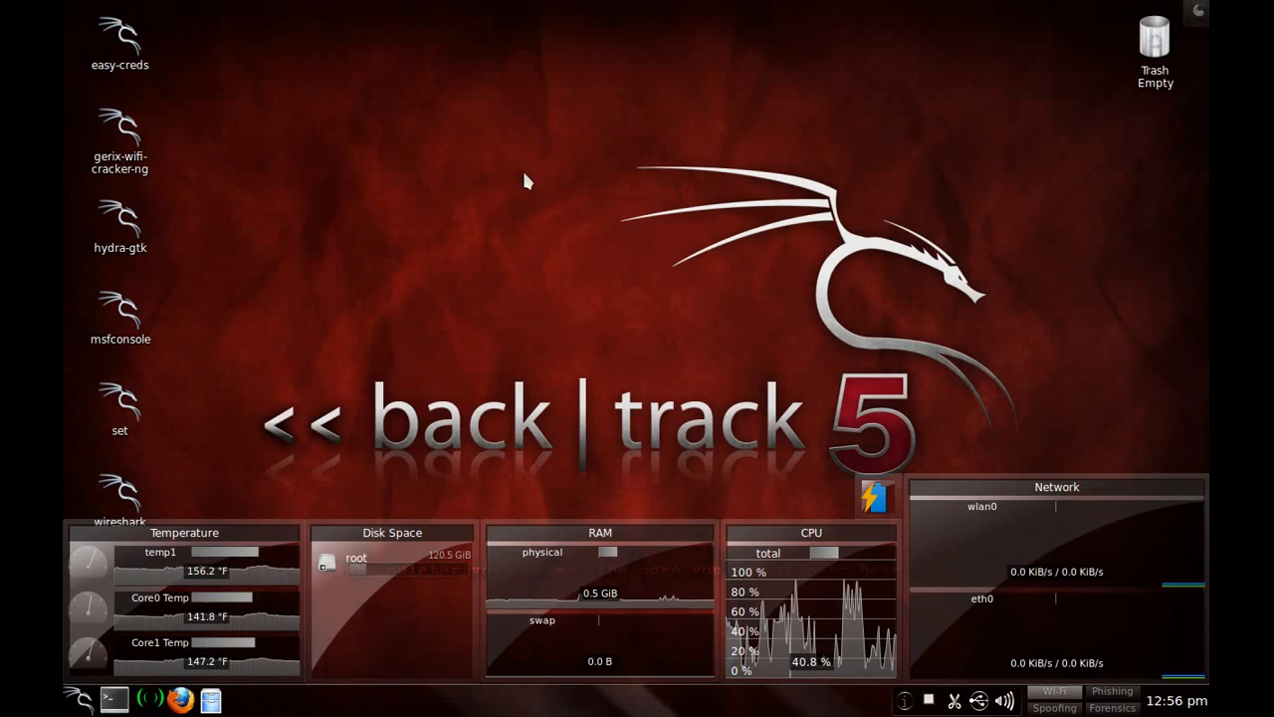
mouse_move(433, 177)
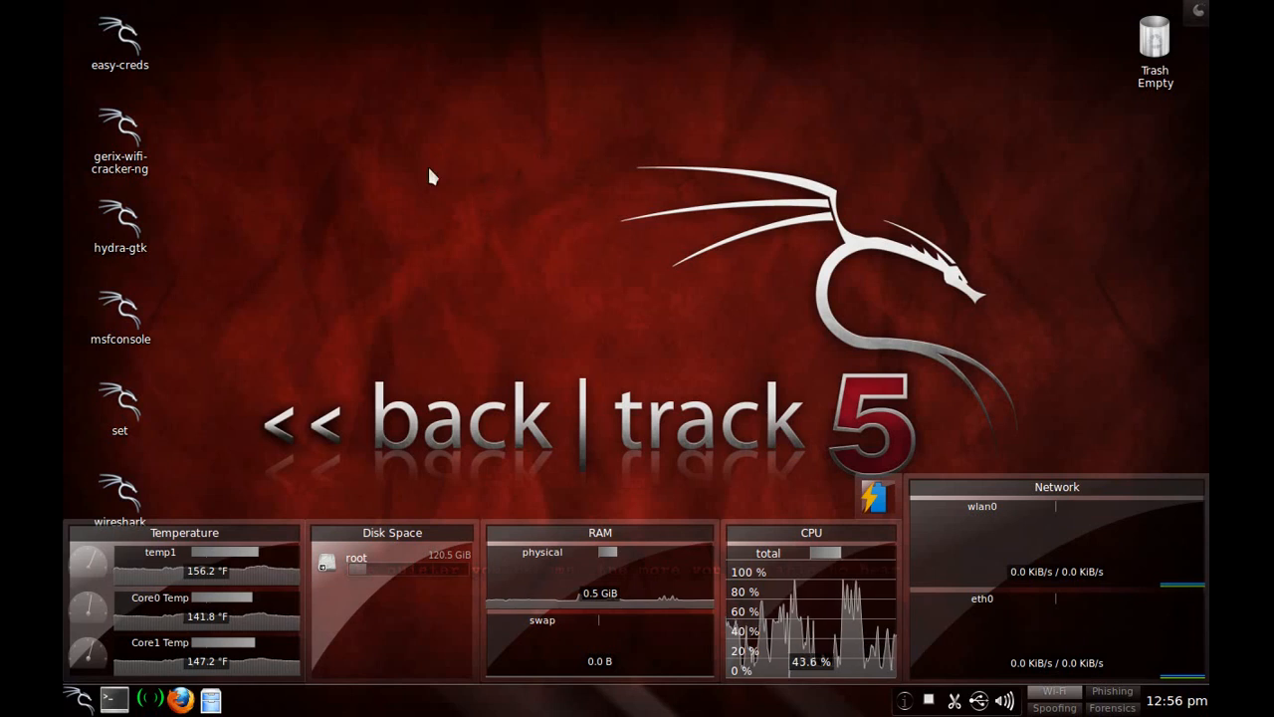
mouse_move(456, 345)
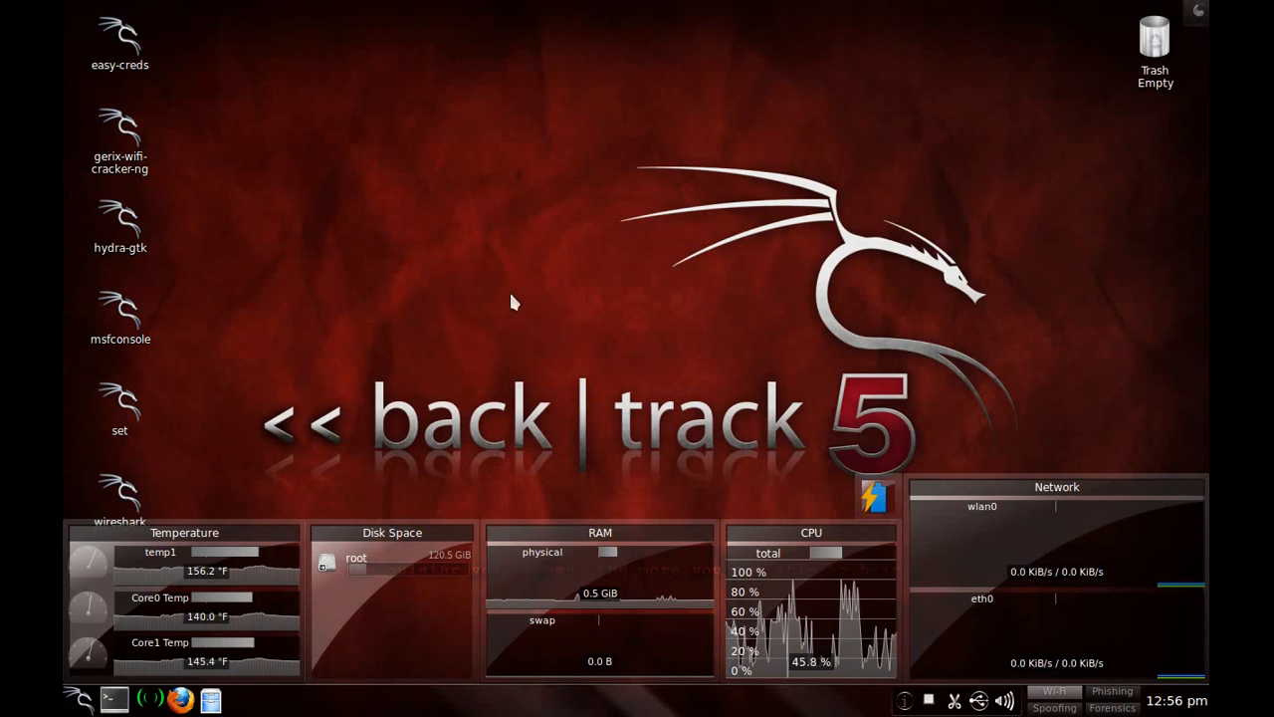
mouse_move(534, 369)
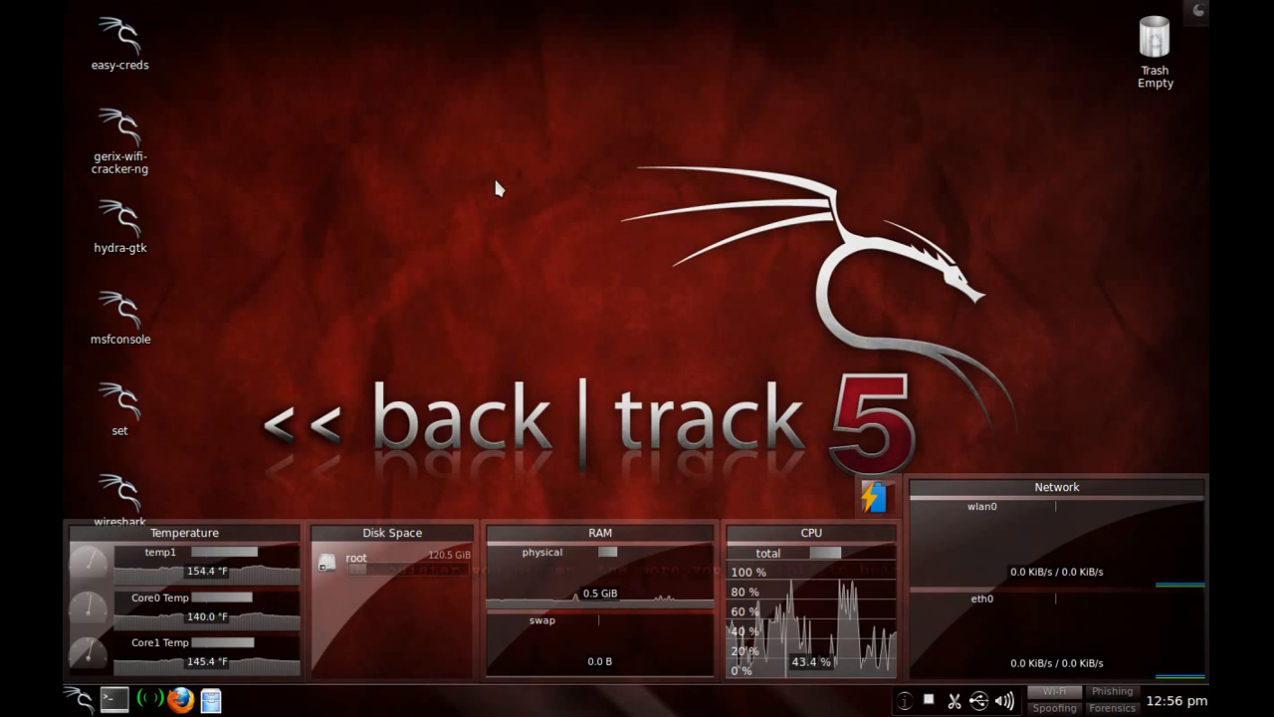
mouse_move(112, 696)
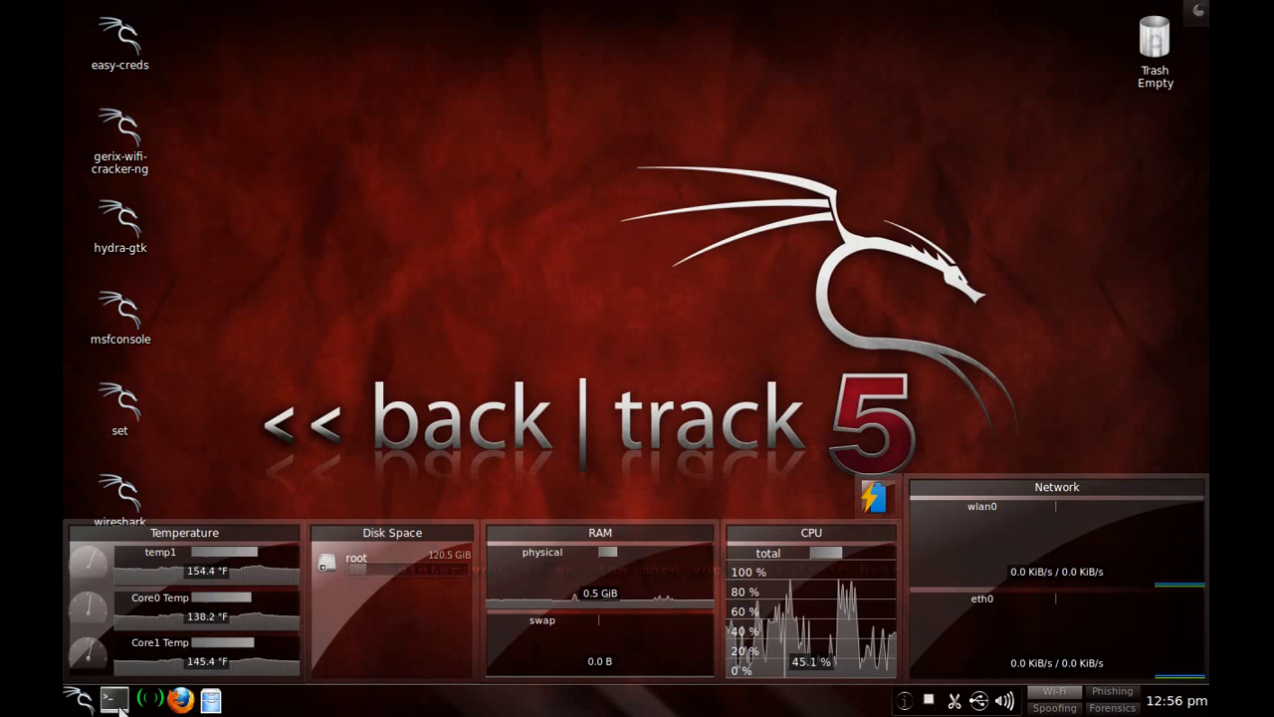
- Open a terminal and list installed VMware products with vmware-installer -l
left_click(113, 695)
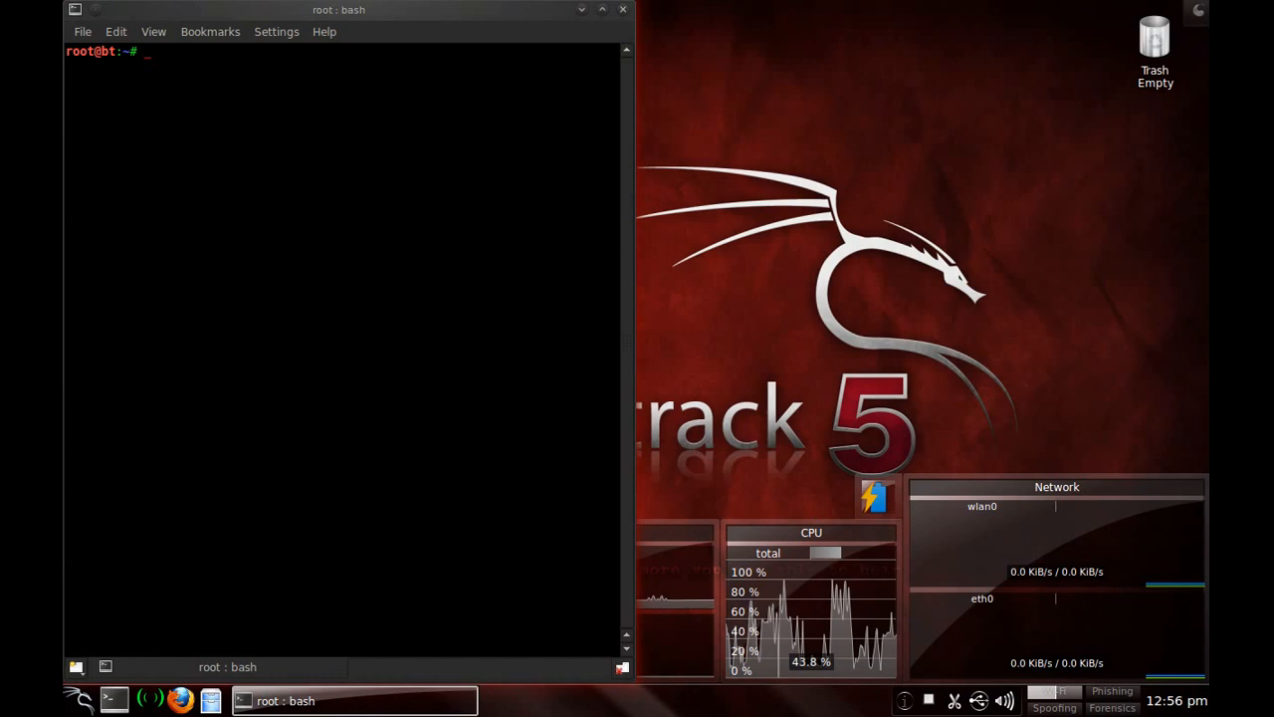
type("locate vmware")
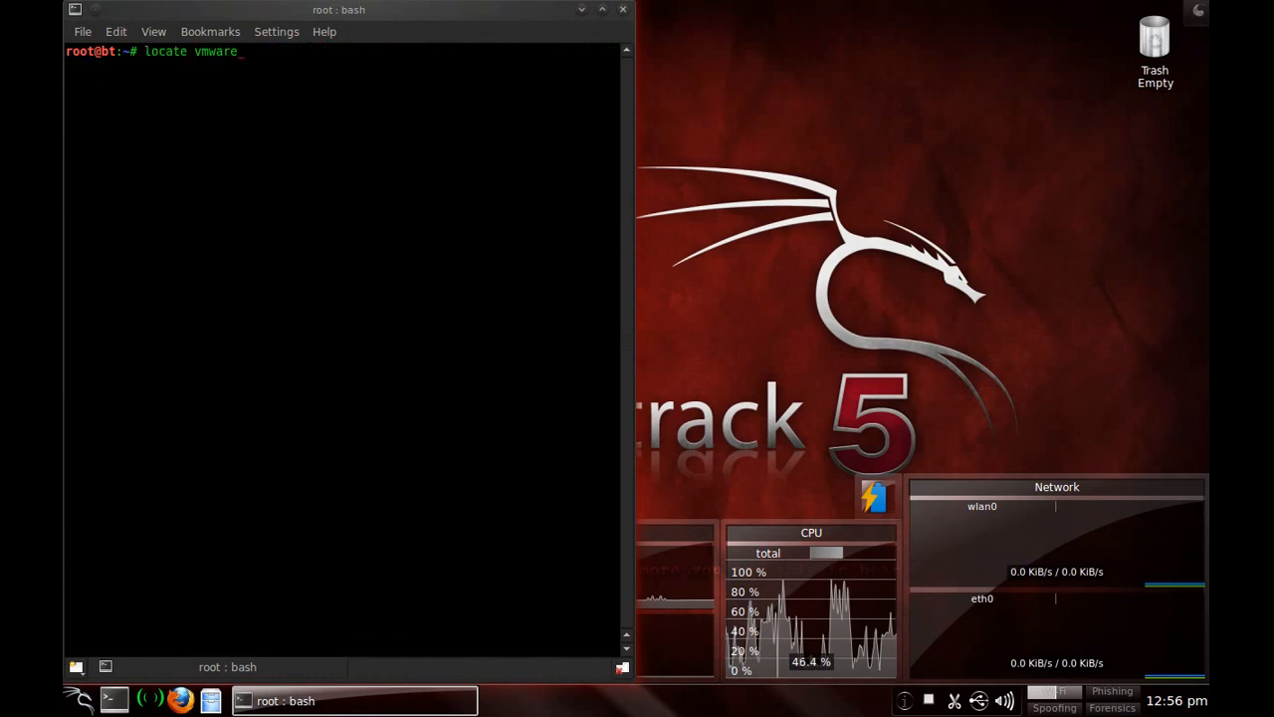
type("vmware-installer -u vmware-player  4.0.2.591240")
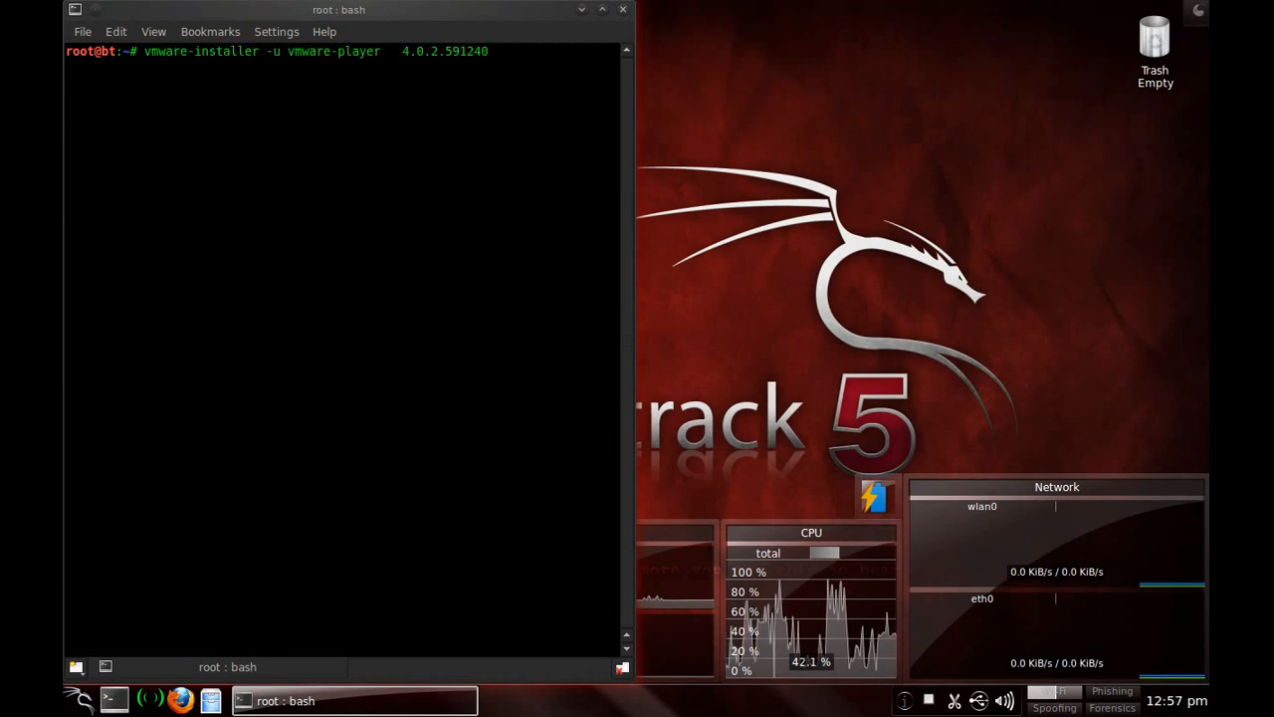
type("vmware-installer -l")
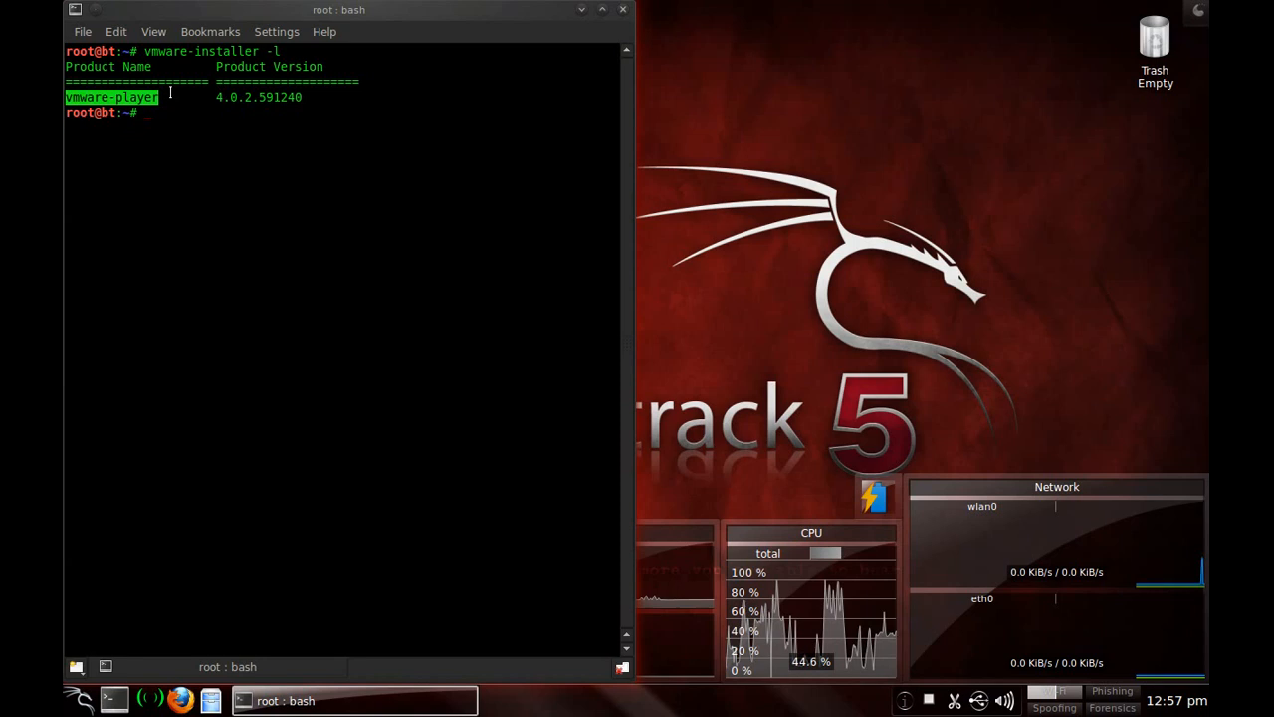
- Run vmware-installer -u vmware-player 4.0.2.591240 to start the uninstall
right_click(279, 97)
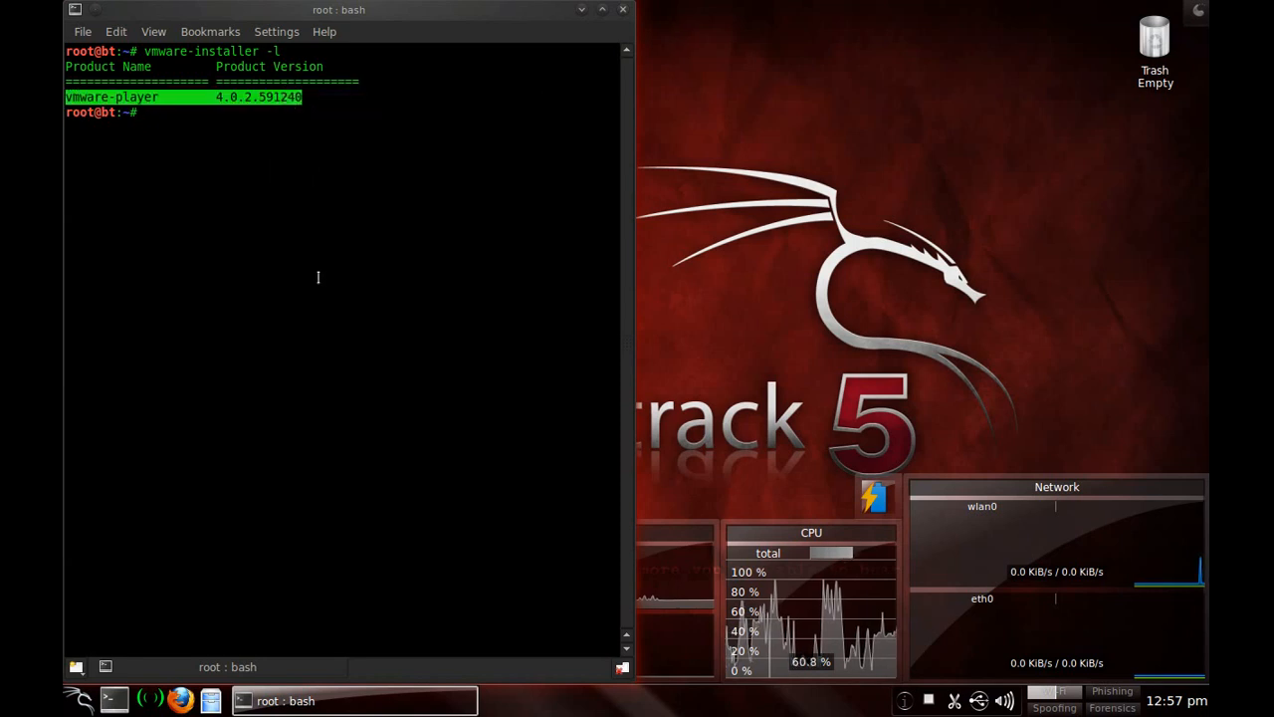
type("vmware-")
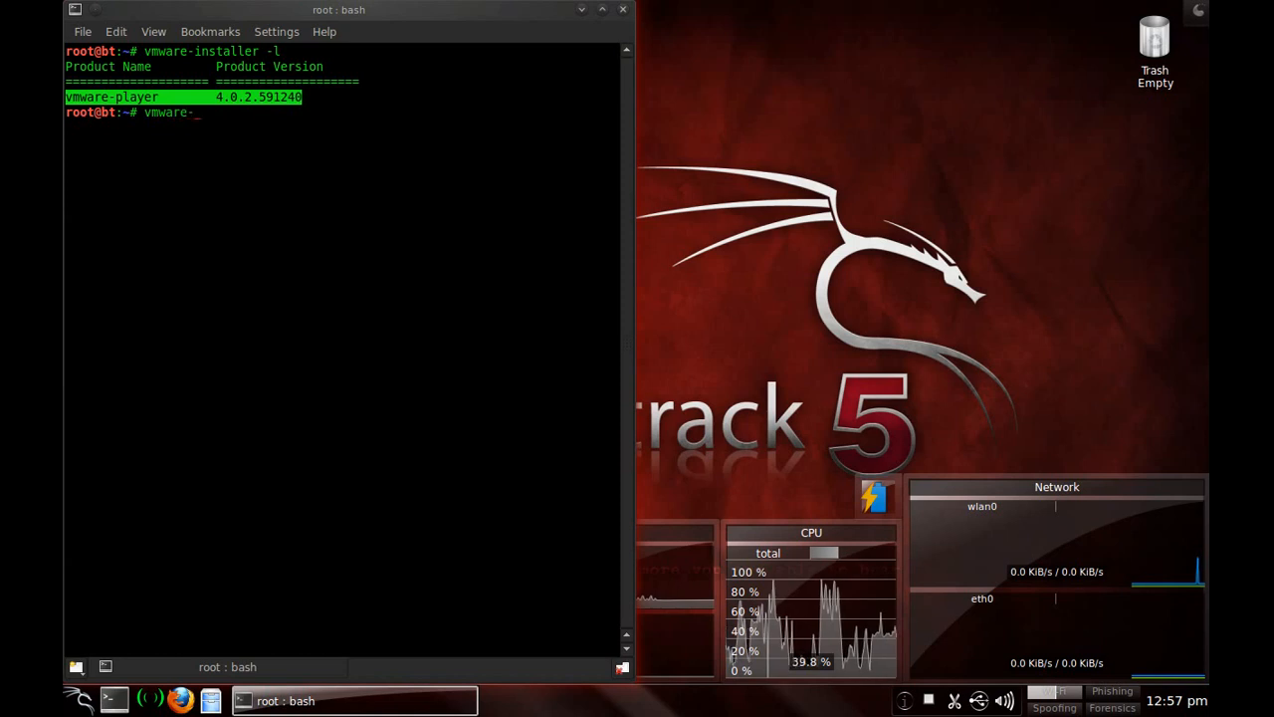
type("installer -u vmware-player 4.0.2.591240")
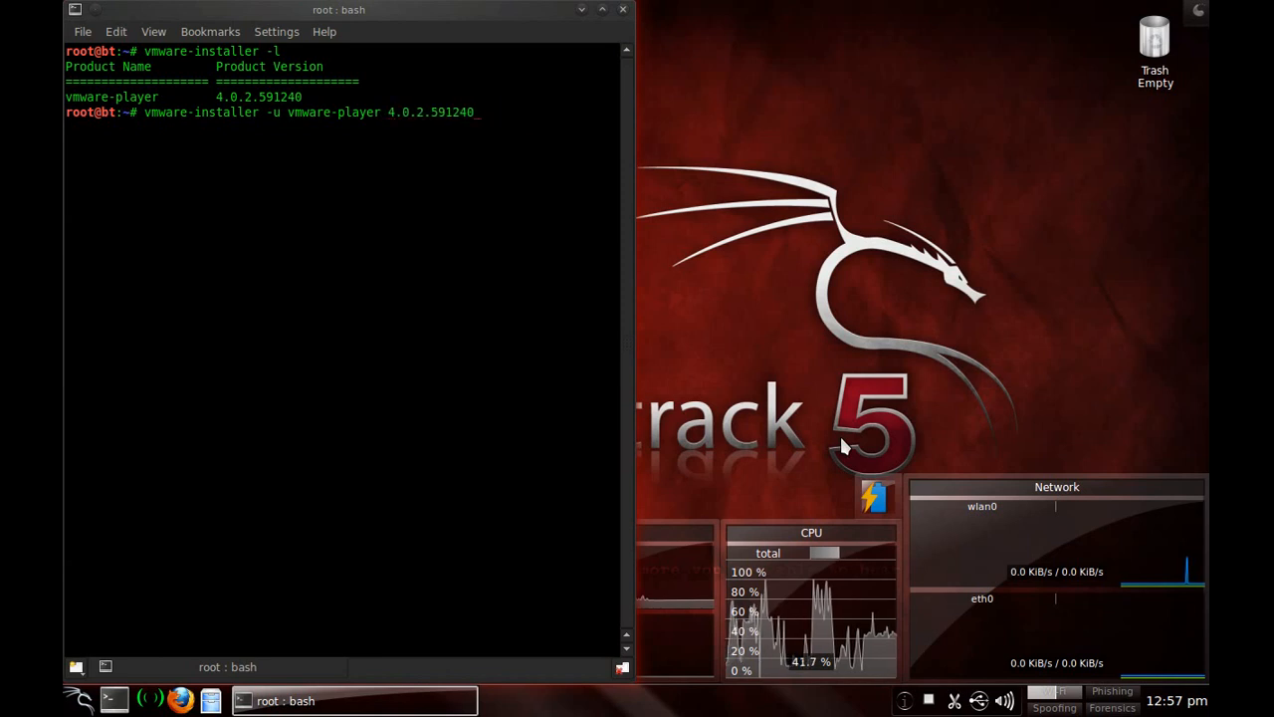
key("Return")
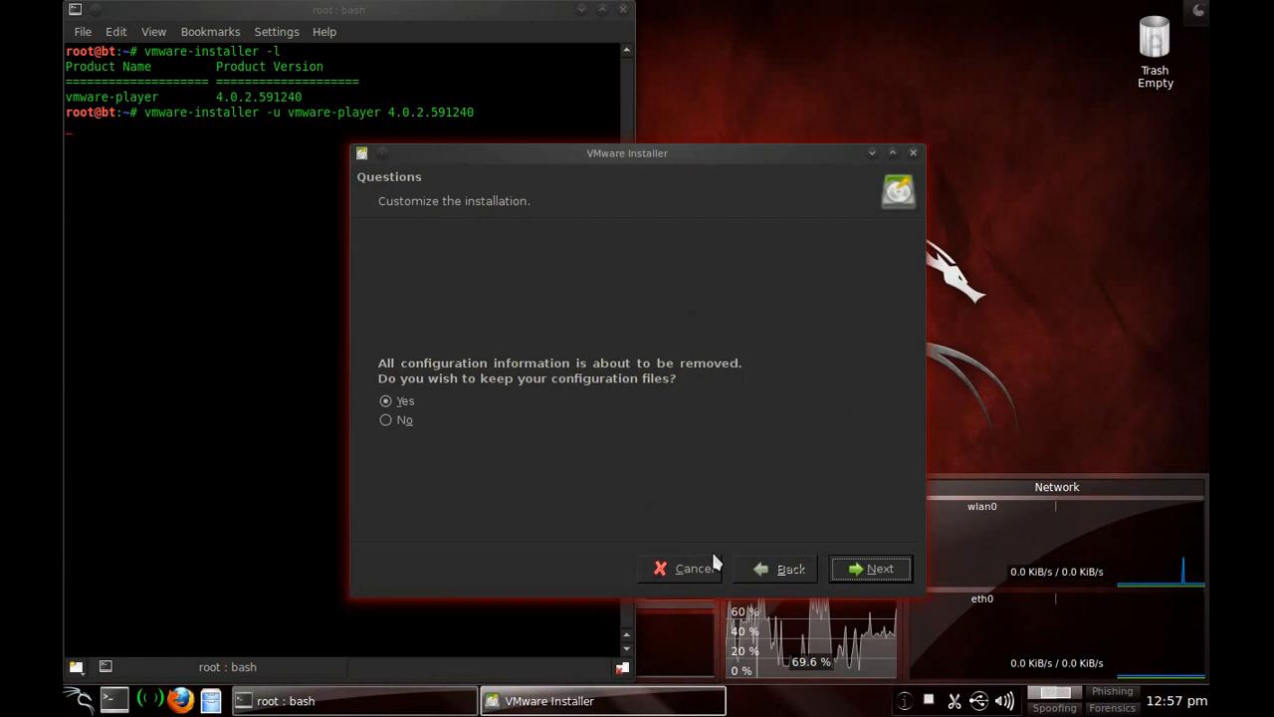
- Decline keeping configuration files, continue the uninstall, and bring up Firefox
left_click(386, 420)
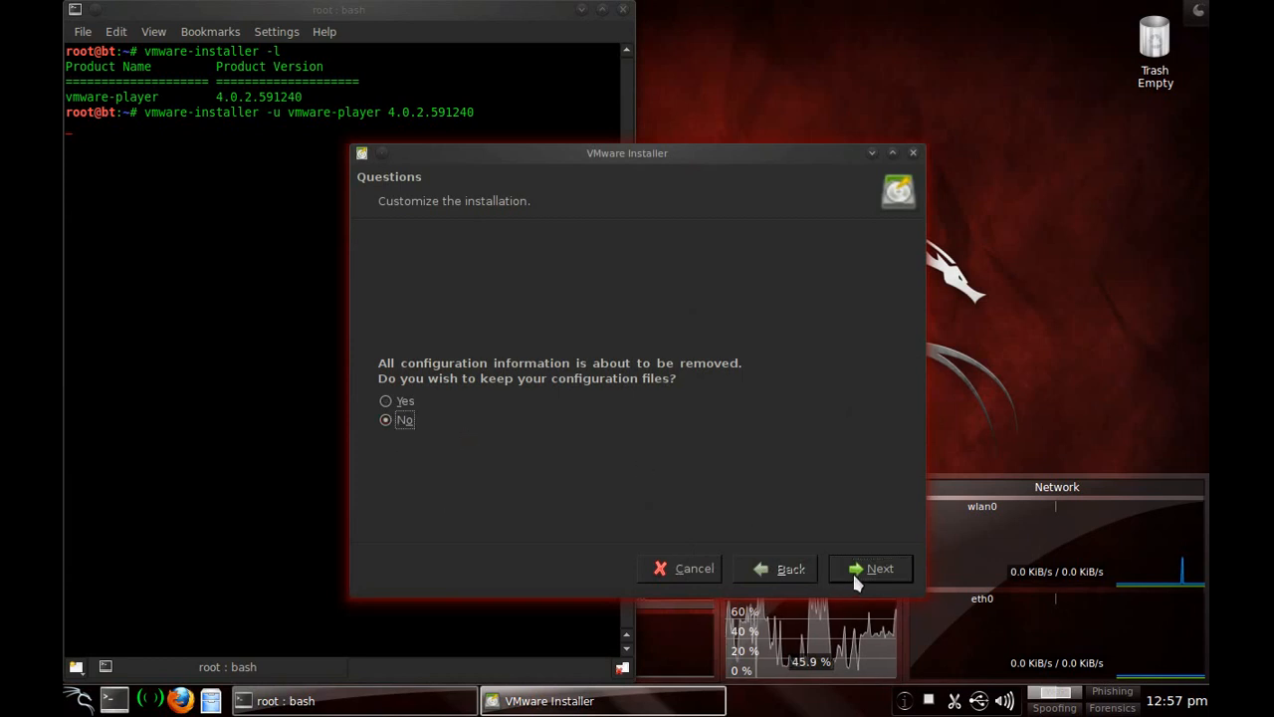
left_click(872, 569)
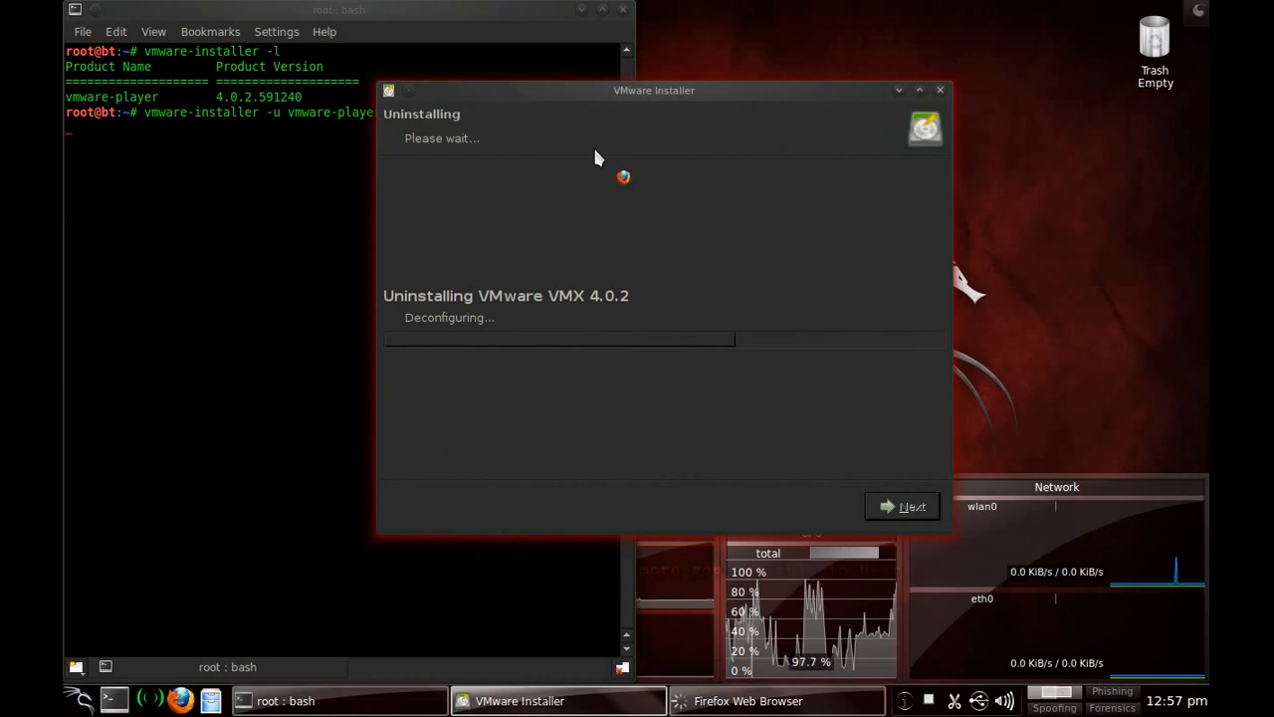
left_click(747, 701)
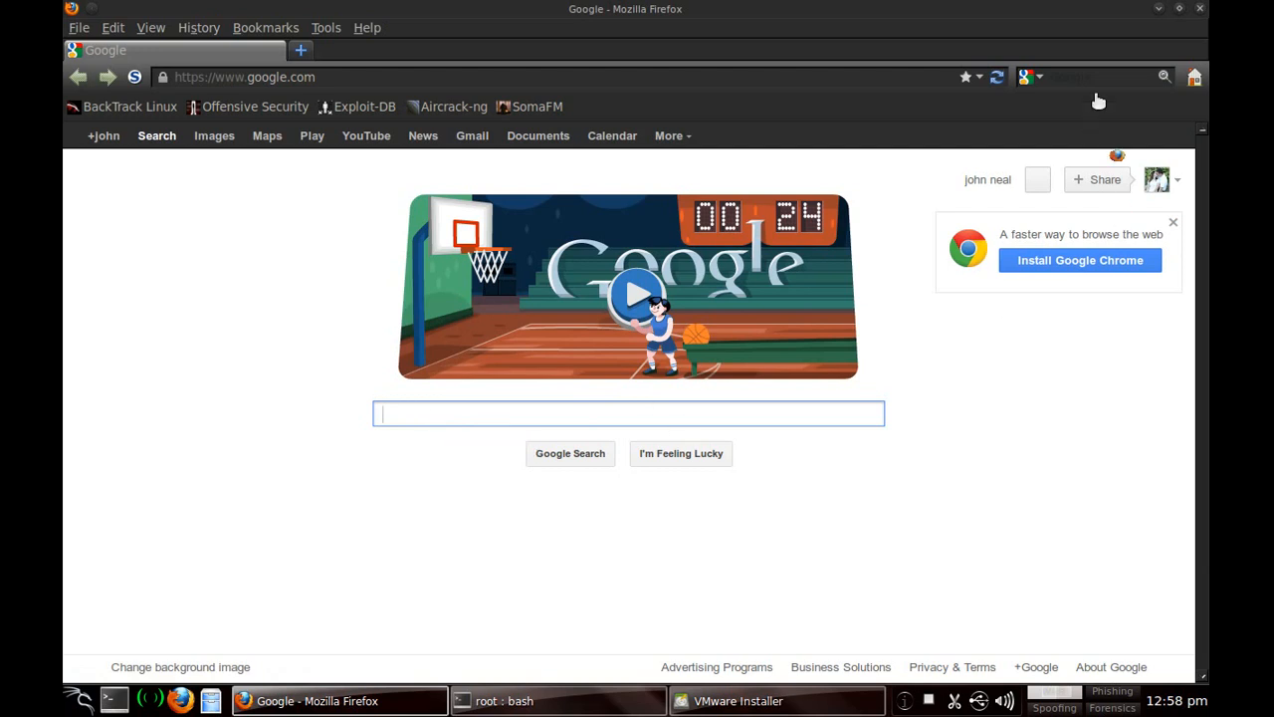
mouse_move(830, 459)
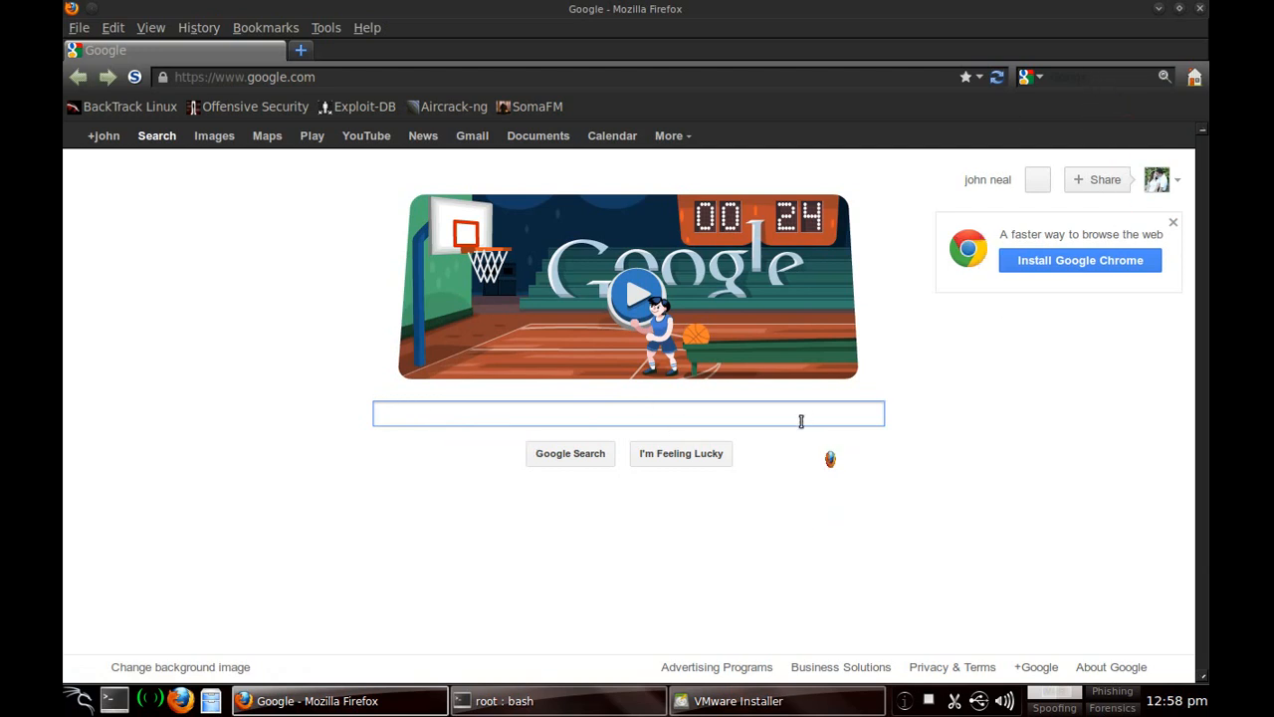
- Search Google for vmware and follow the Downloads sitelink to All Downloads
type("vmware")
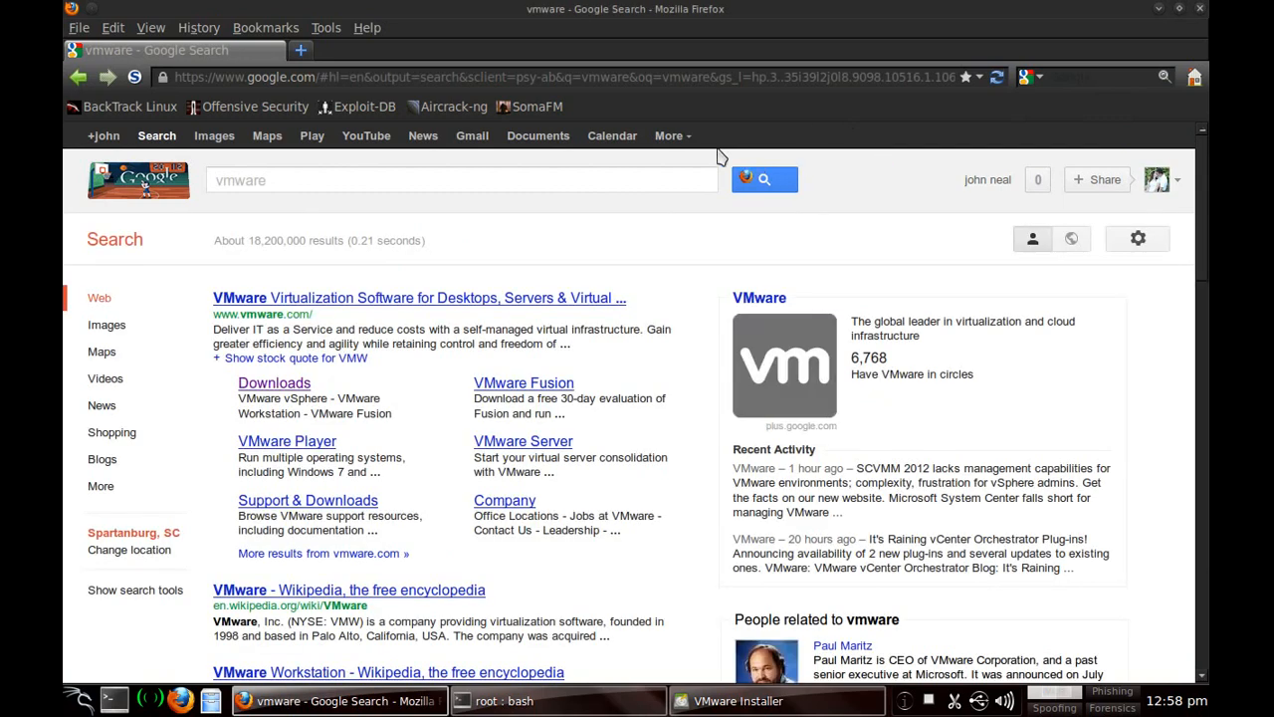
mouse_move(274, 387)
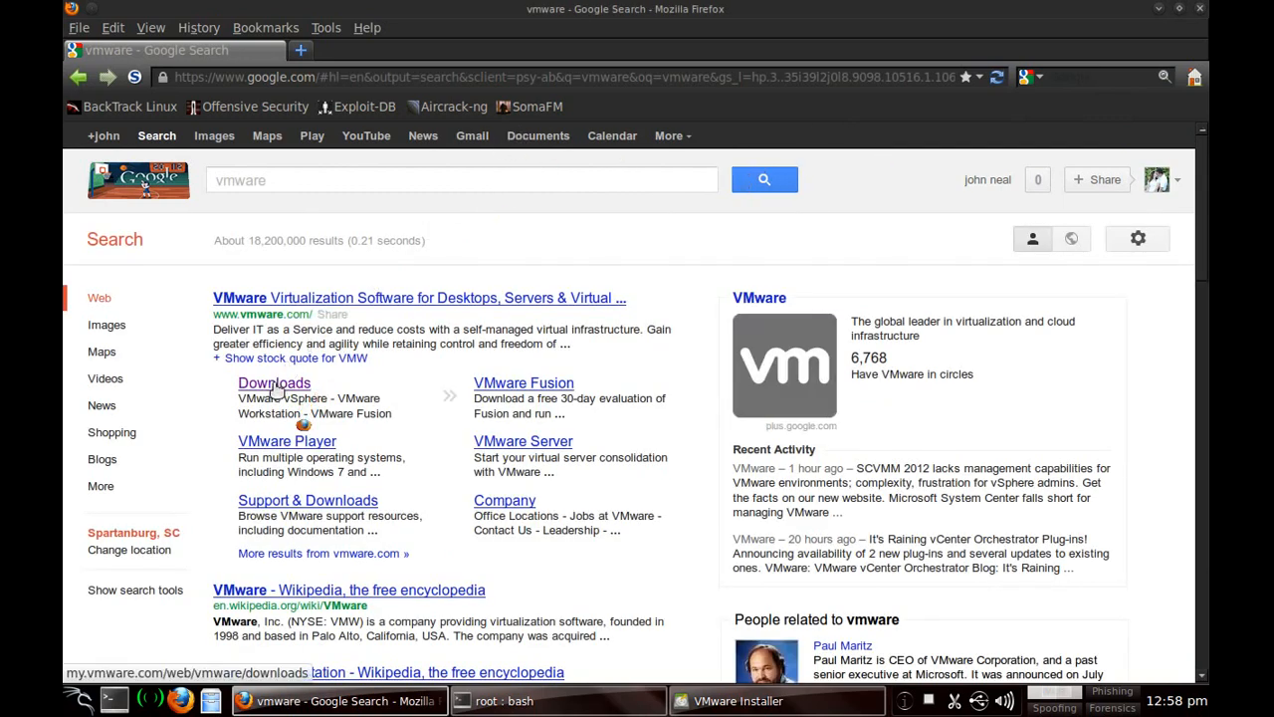
left_click(274, 383)
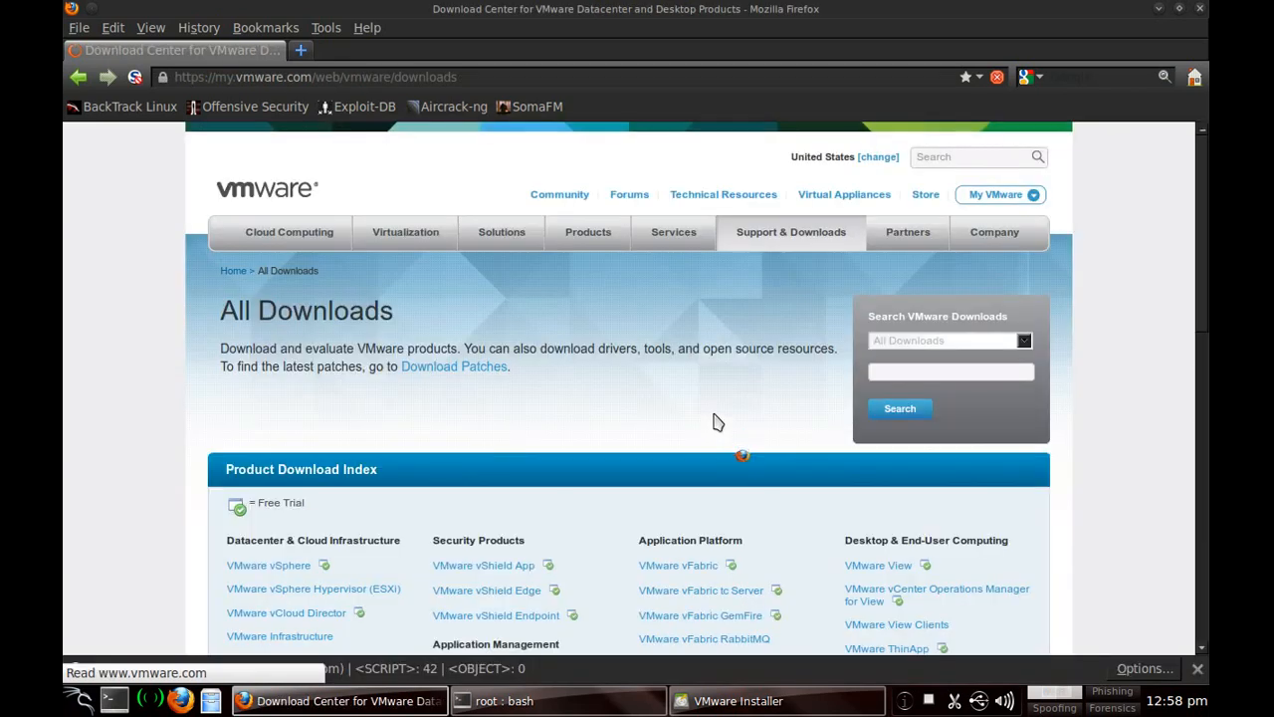
- Open the VMware Player download page and switch it to version 4.0.2
scroll("down", 3)
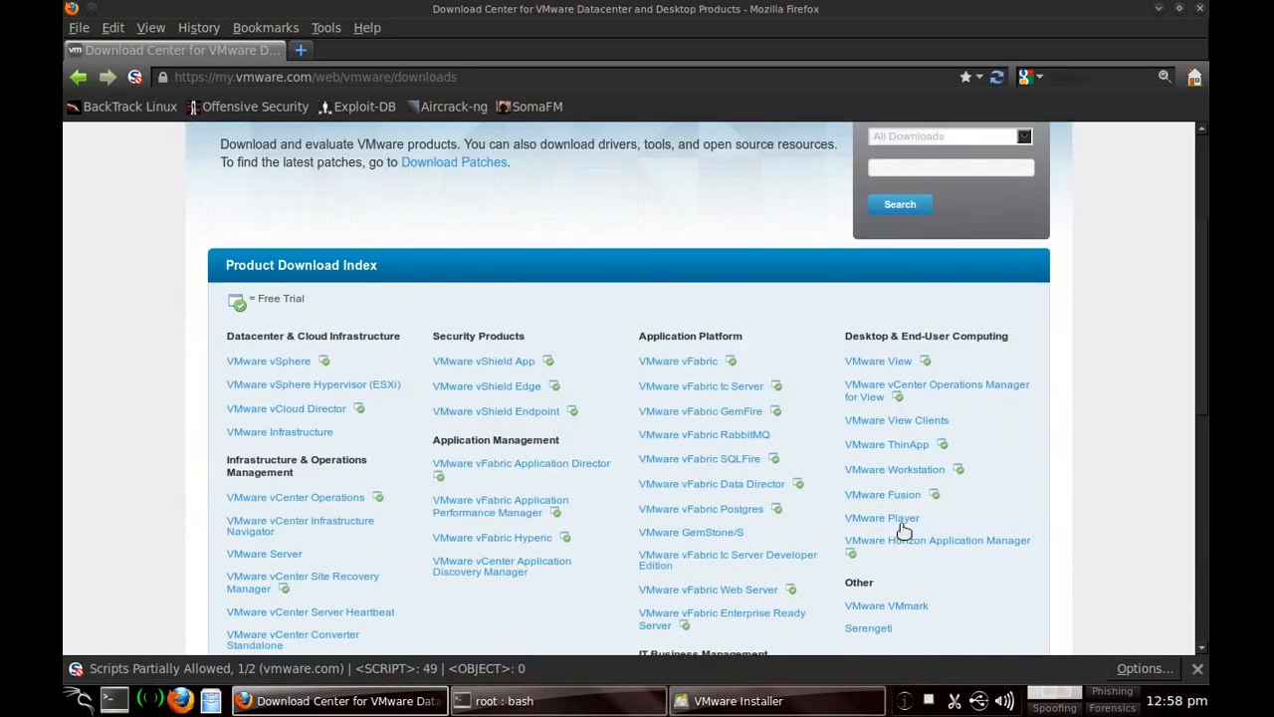
left_click(882, 518)
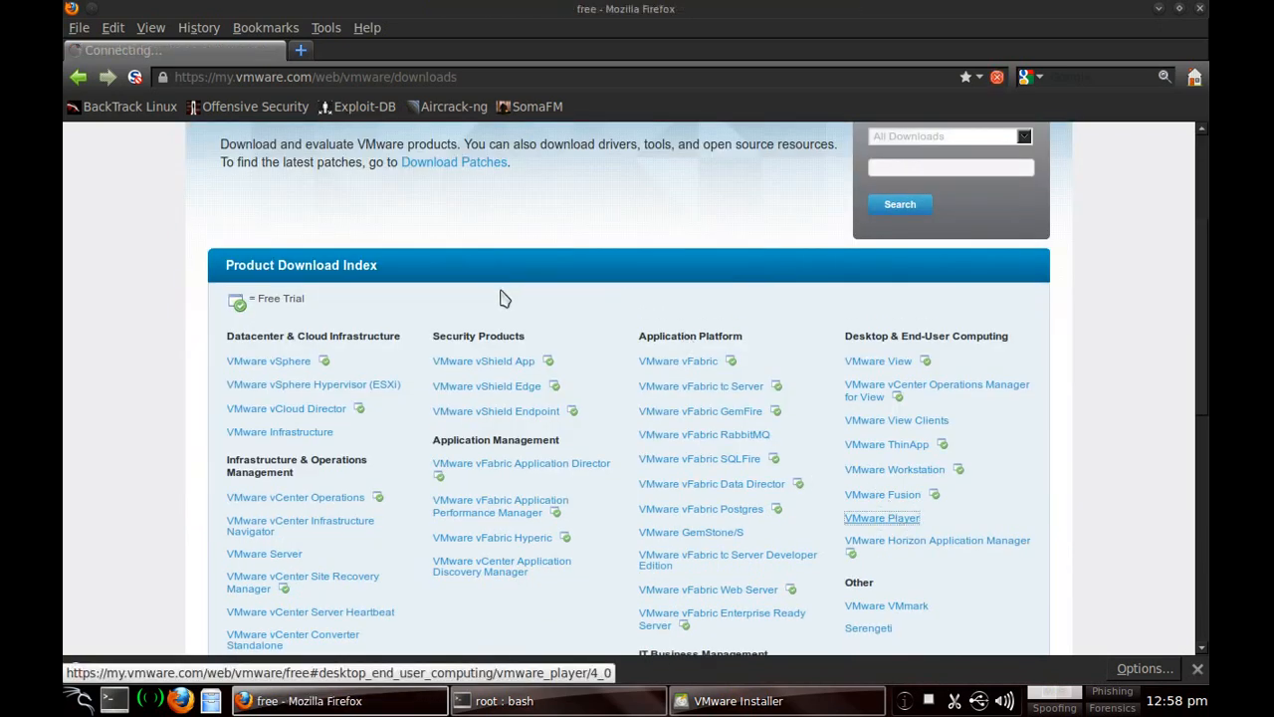
left_click(882, 518)
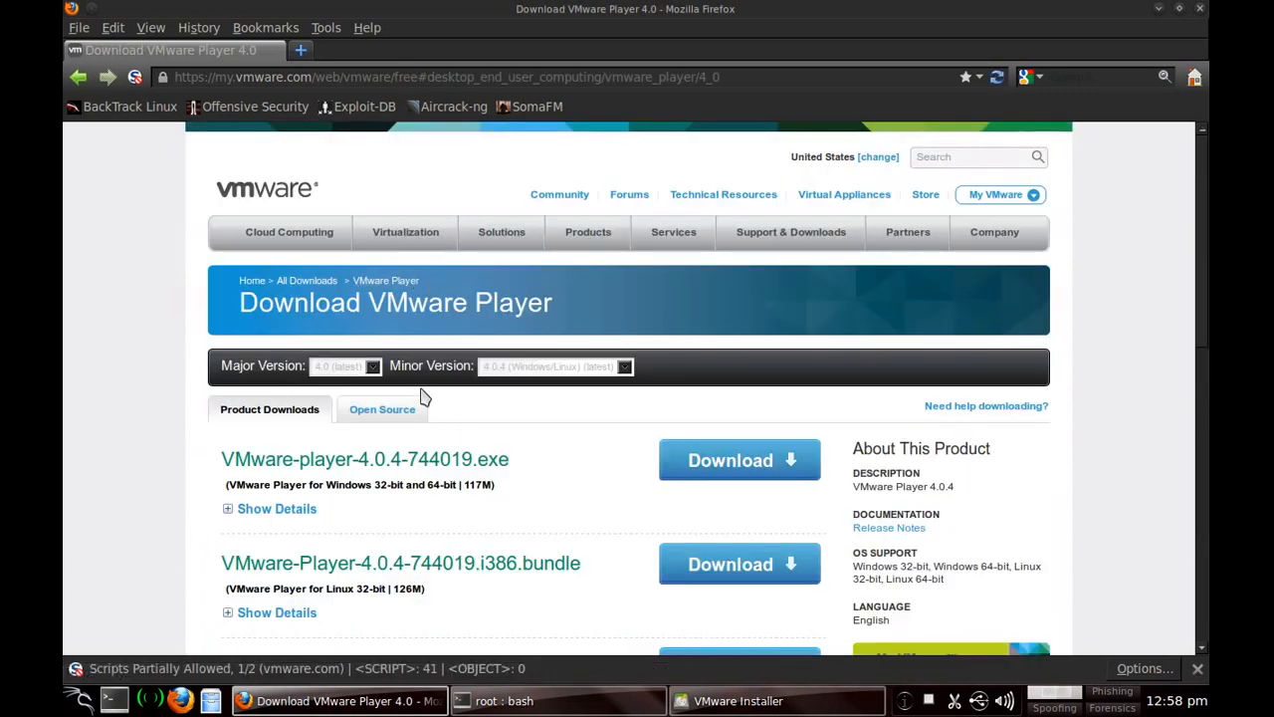
mouse_move(627, 369)
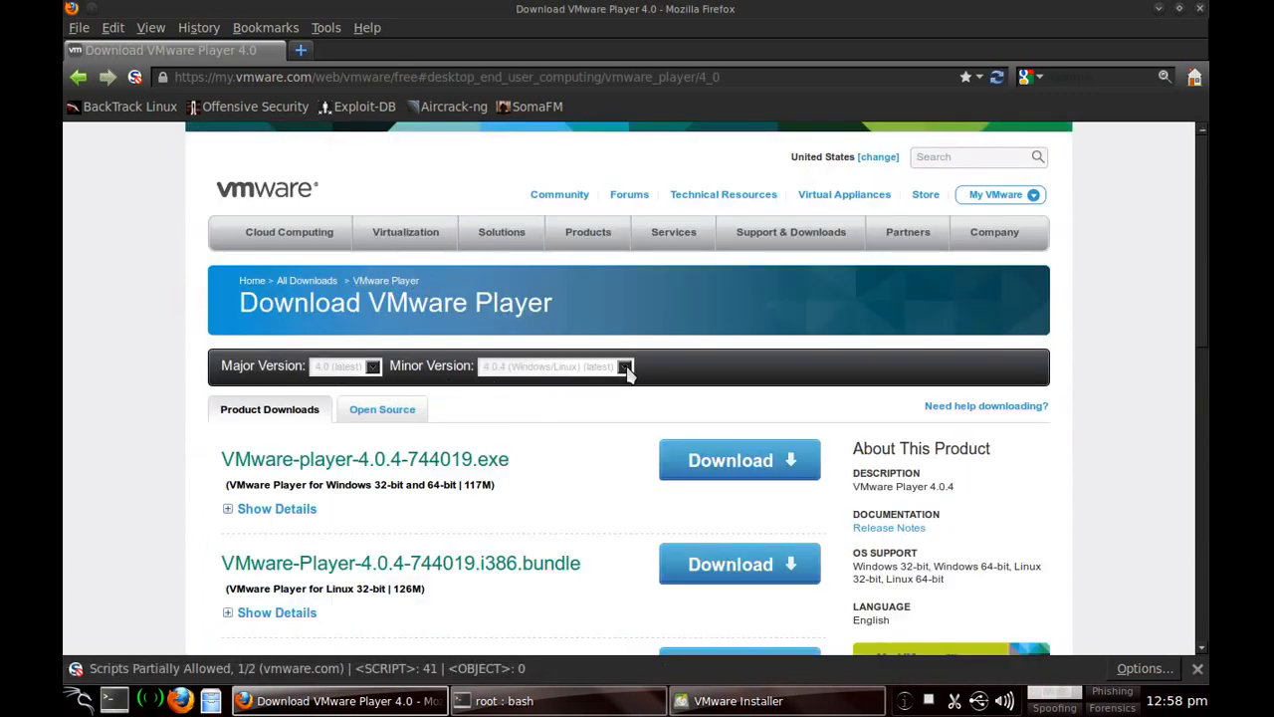
left_click(624, 366)
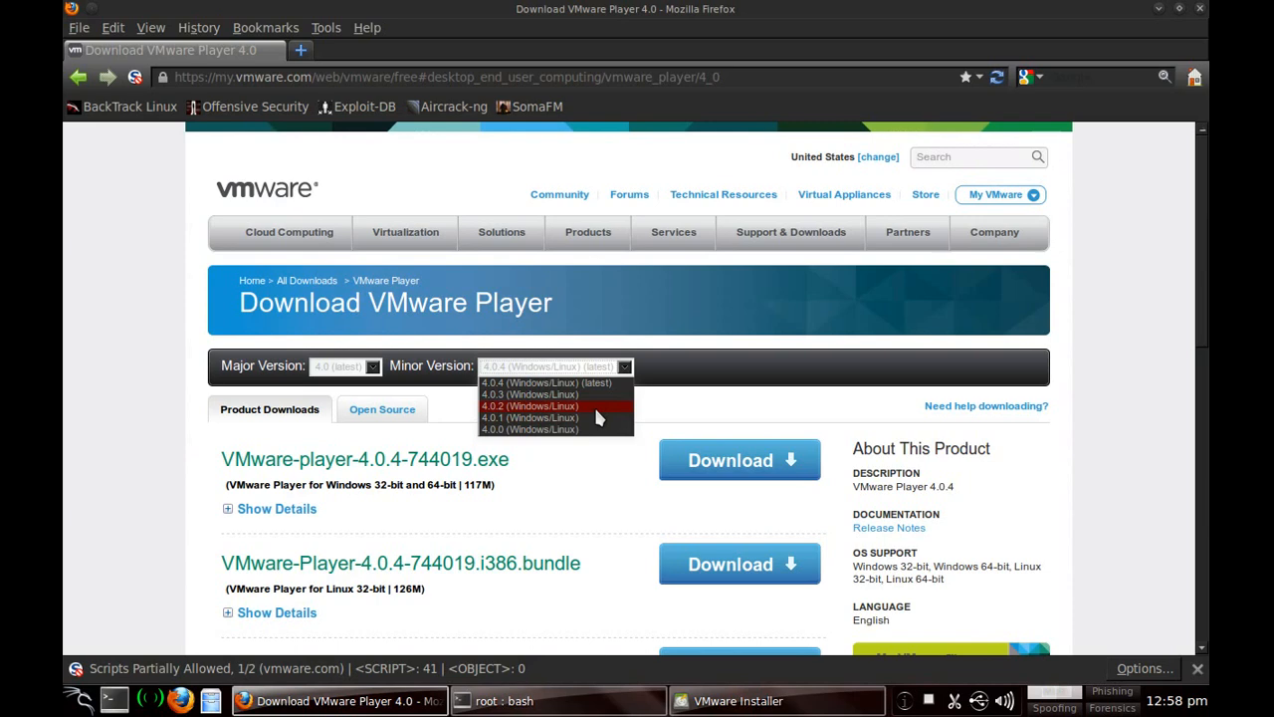
left_click(531, 406)
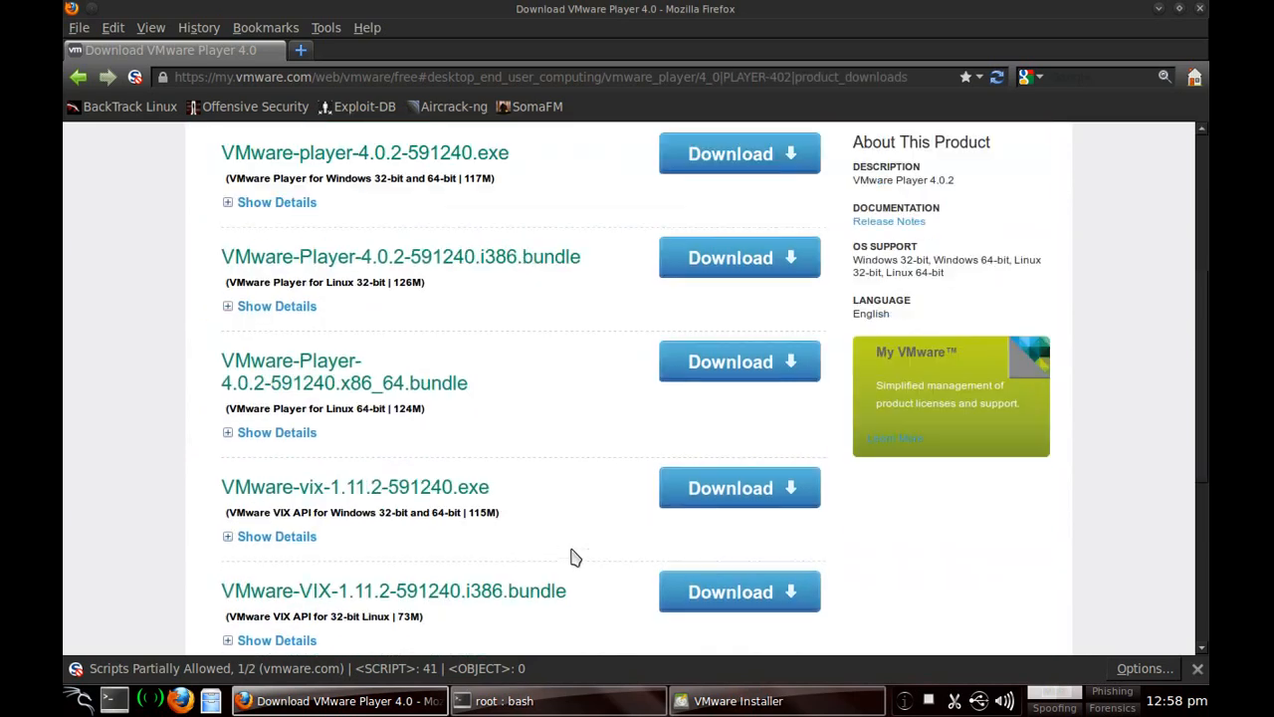
- Download and save the 64-bit Linux VMware-Player-4.0.2-591240.x86_64.bundle
scroll("down", 3)
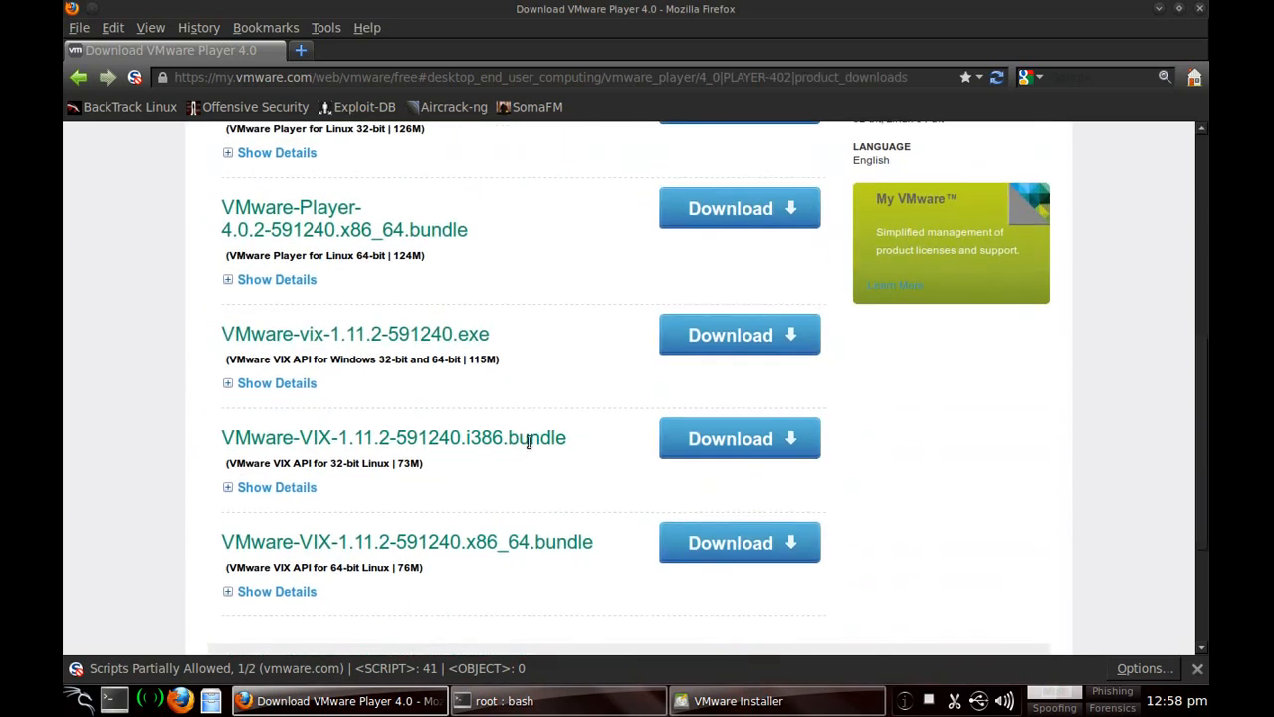
scroll("down", 3)
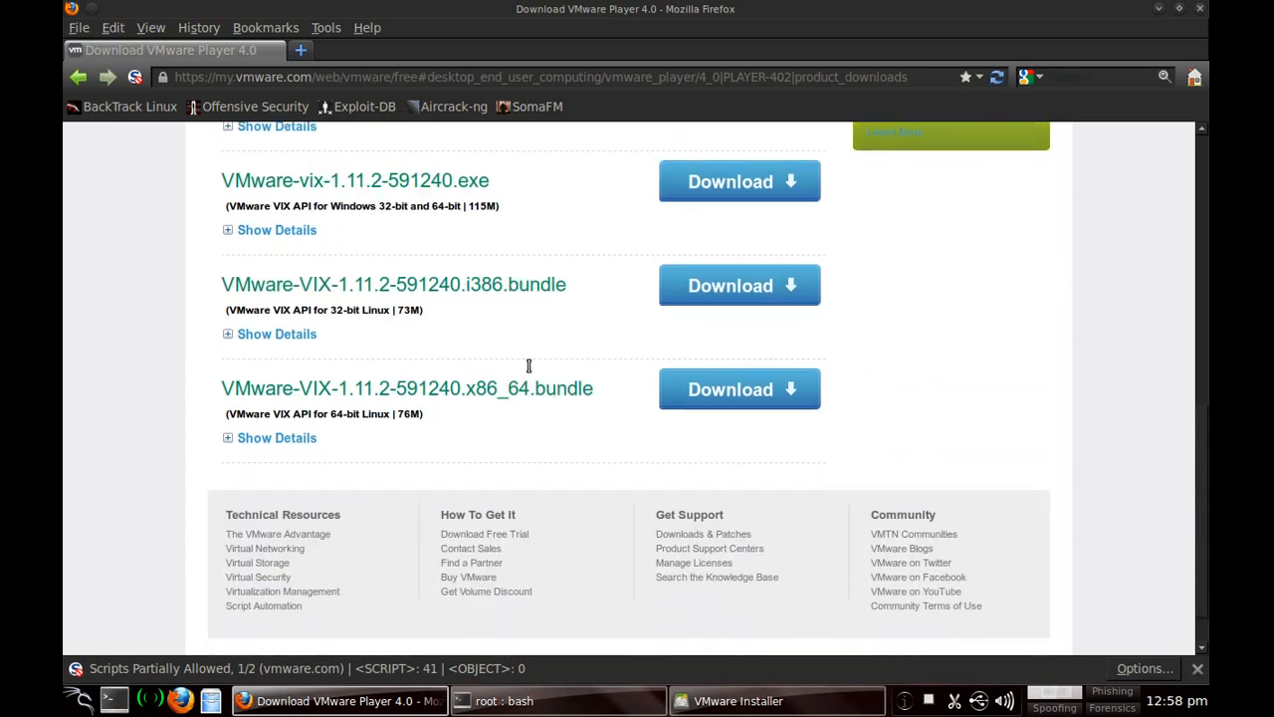
mouse_move(346, 413)
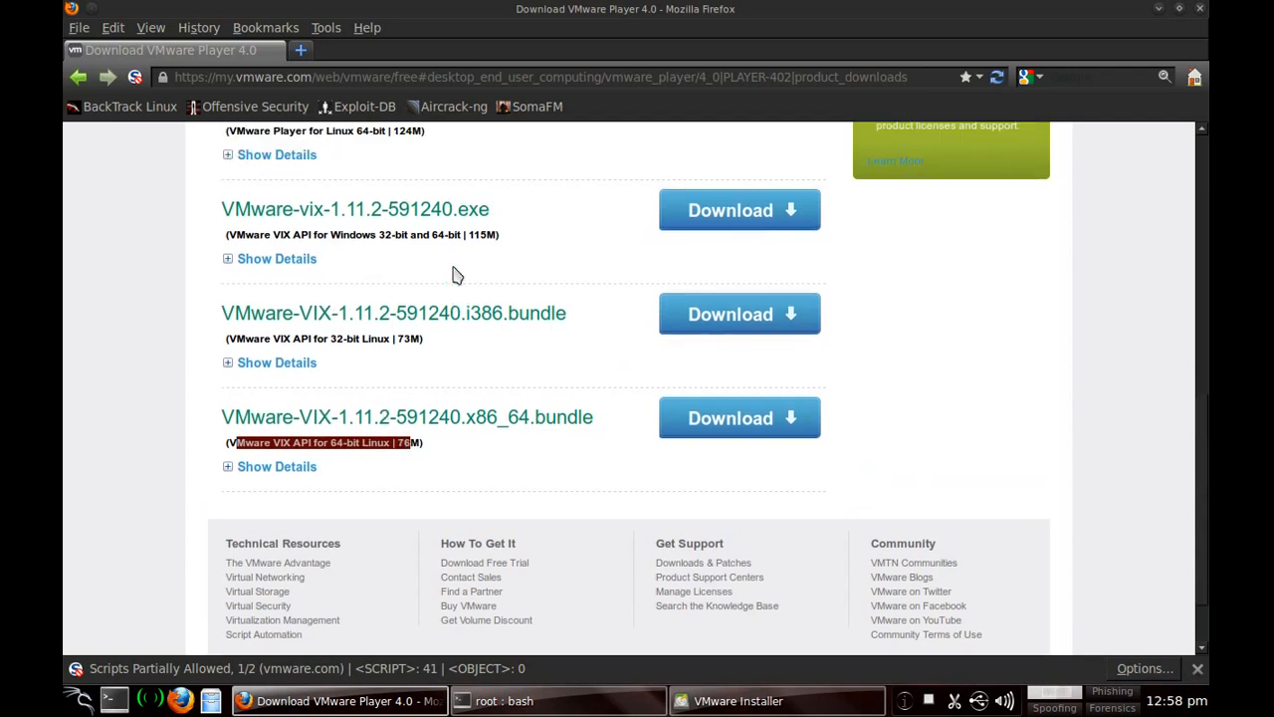
scroll("up", 3)
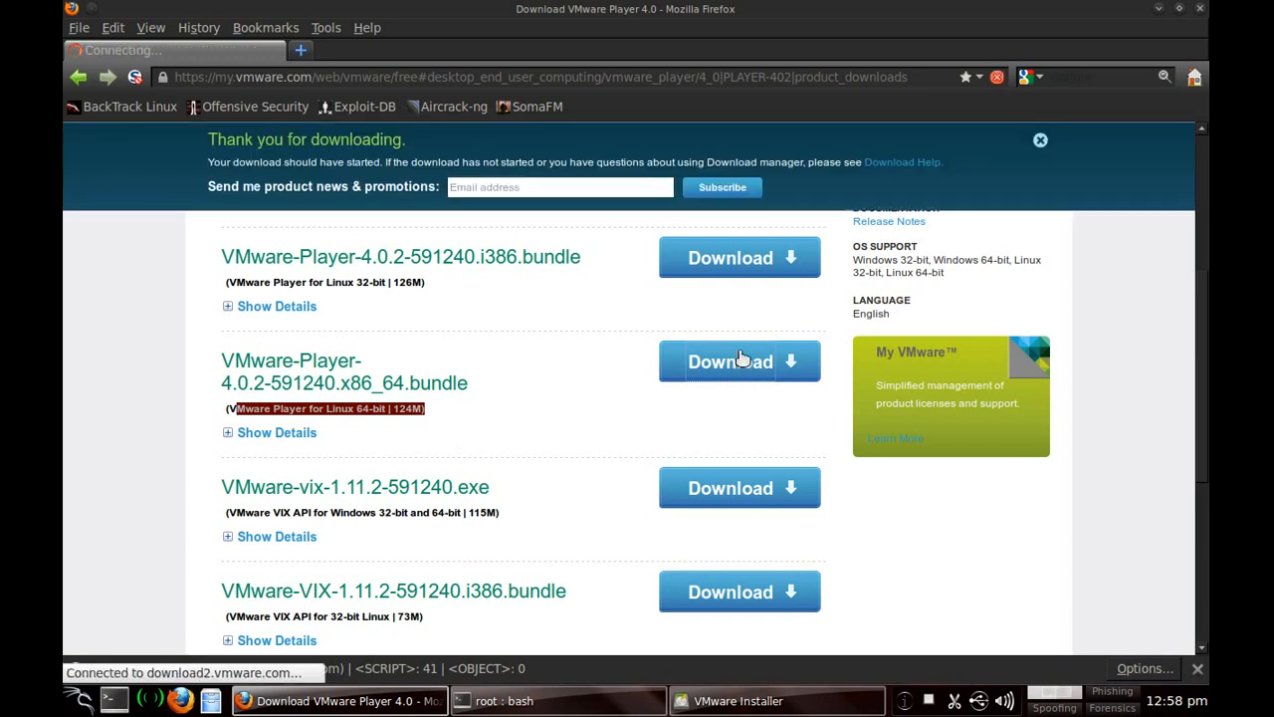
left_click(740, 361)
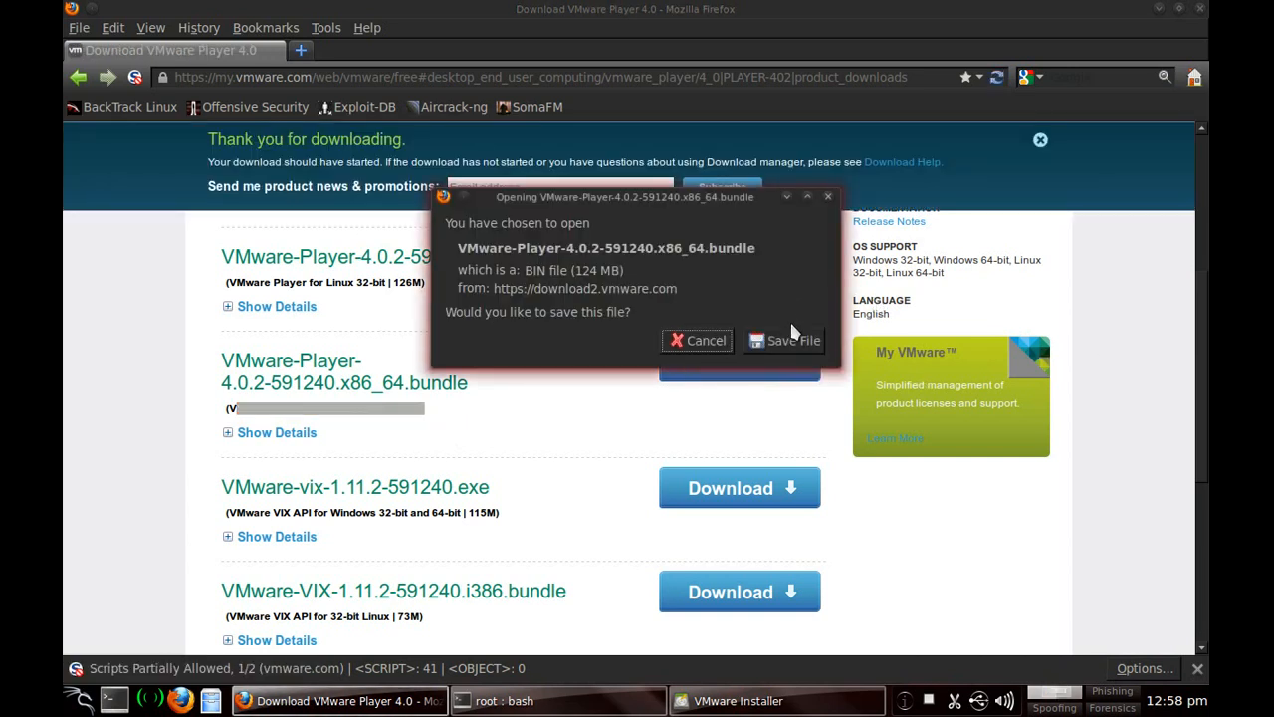
left_click(793, 340)
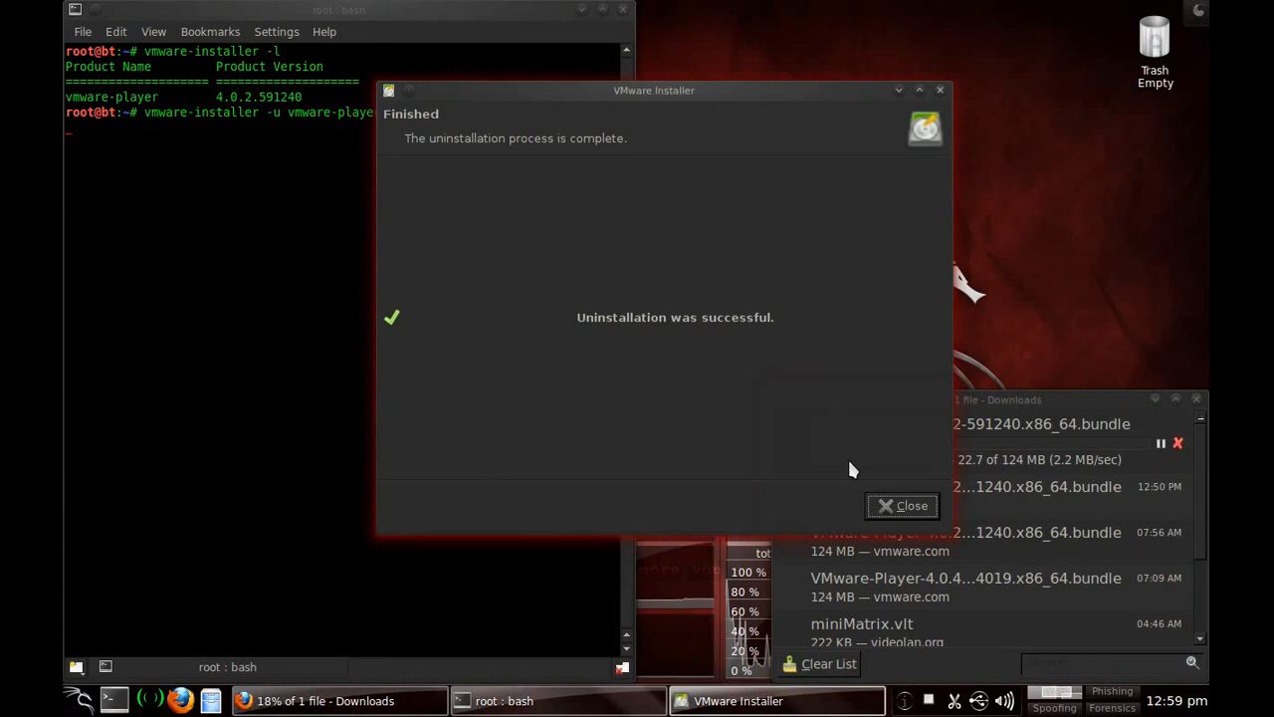
- Close the 'Uninstallation was successful' VMware Installer notice
left_click(902, 506)
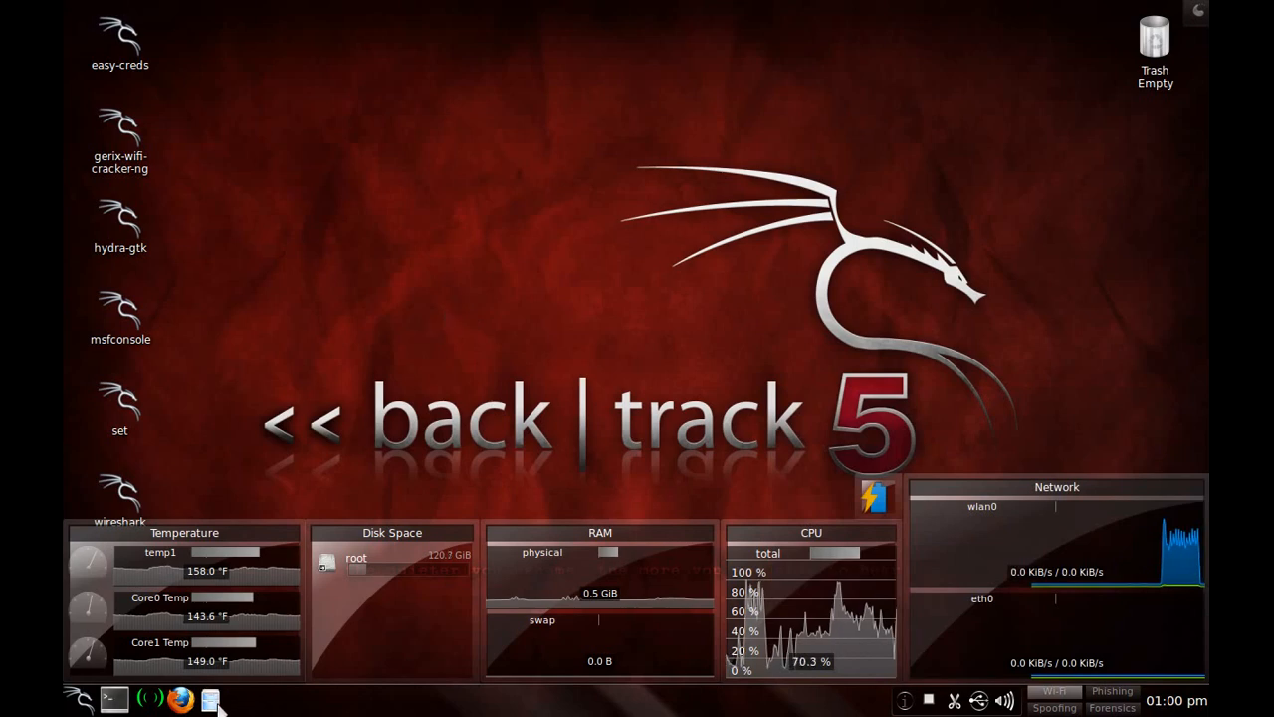
- In Dolphin, move the VMware Player bundle into the VMware folder and open it
left_click(208, 696)
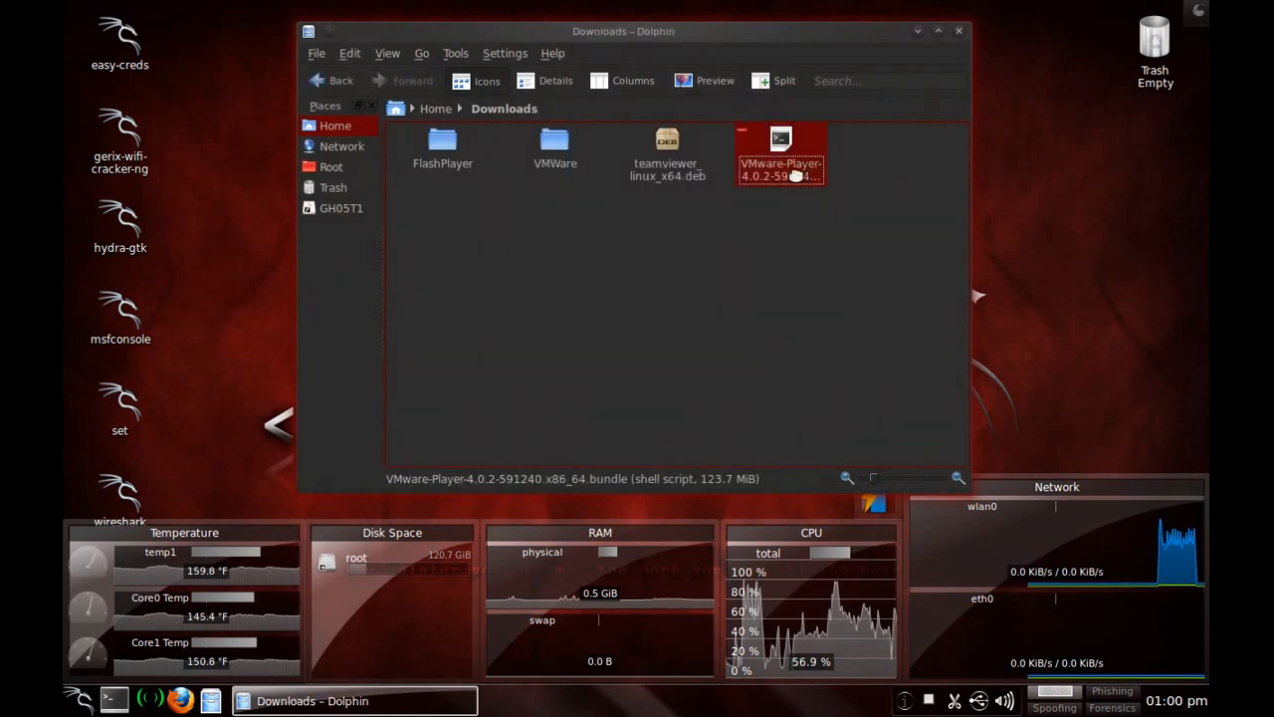
left_click_drag(781, 155, 558, 150)
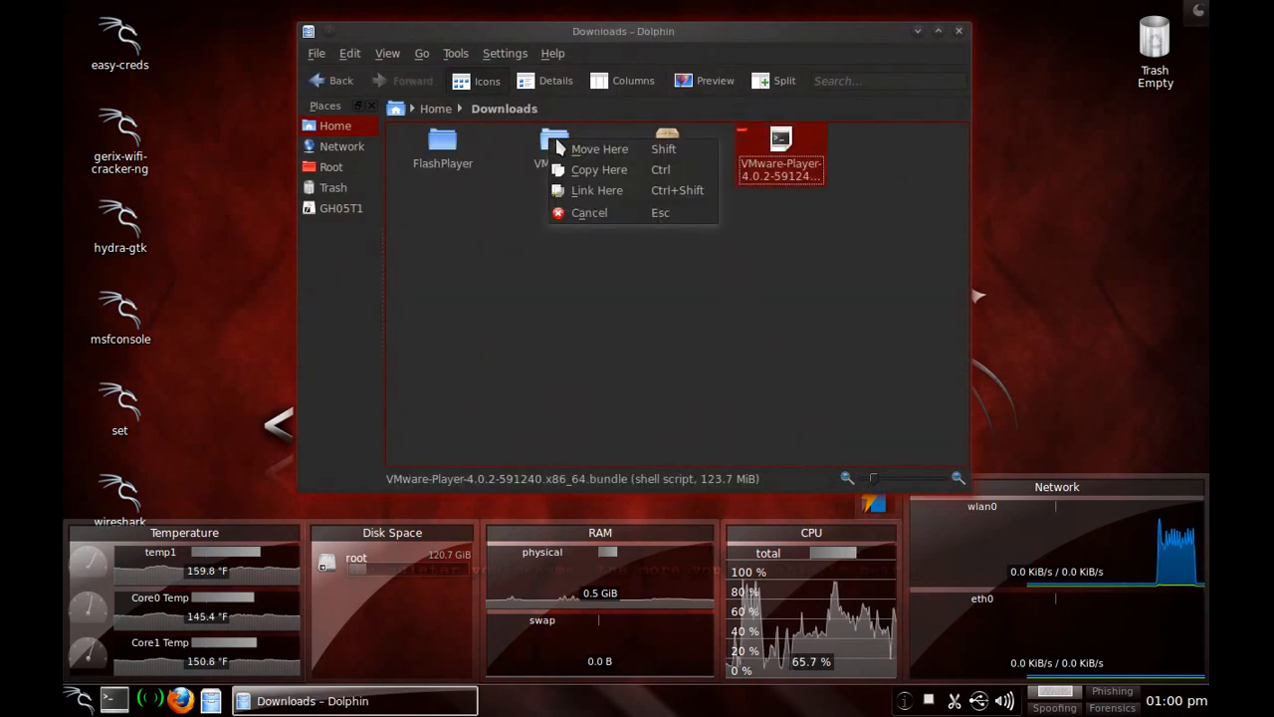
left_click(599, 148)
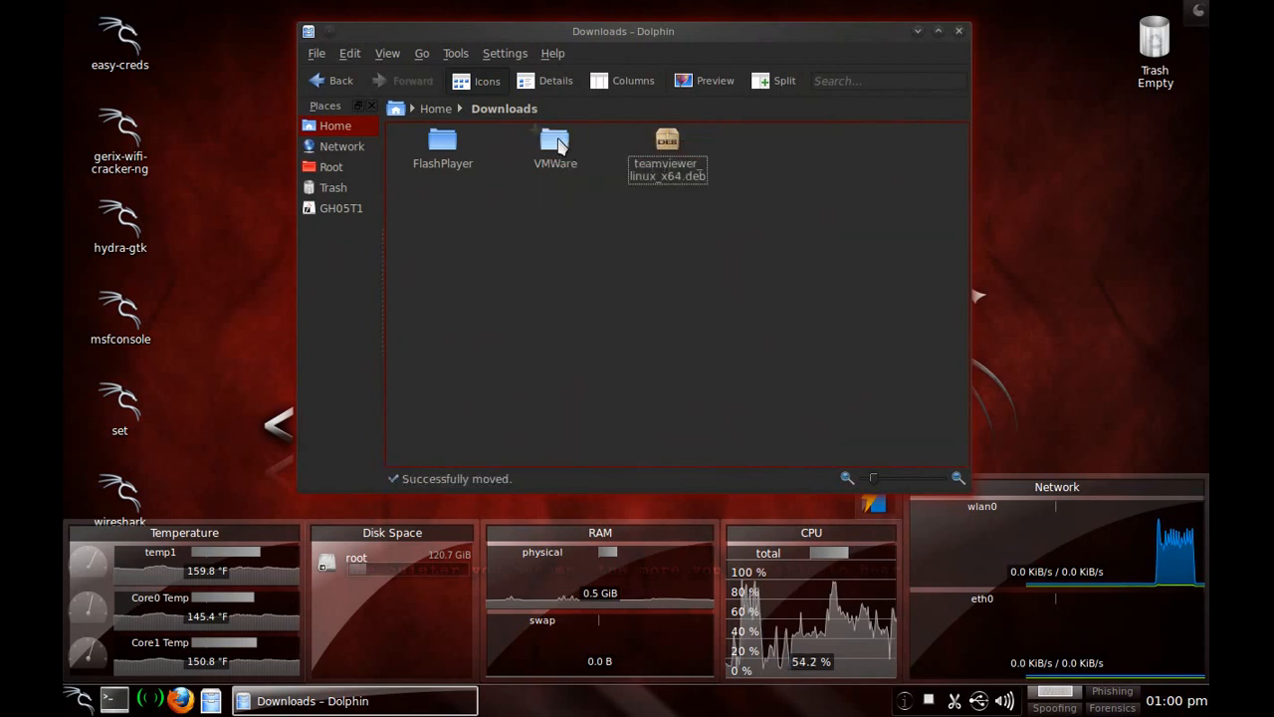
double_click(555, 143)
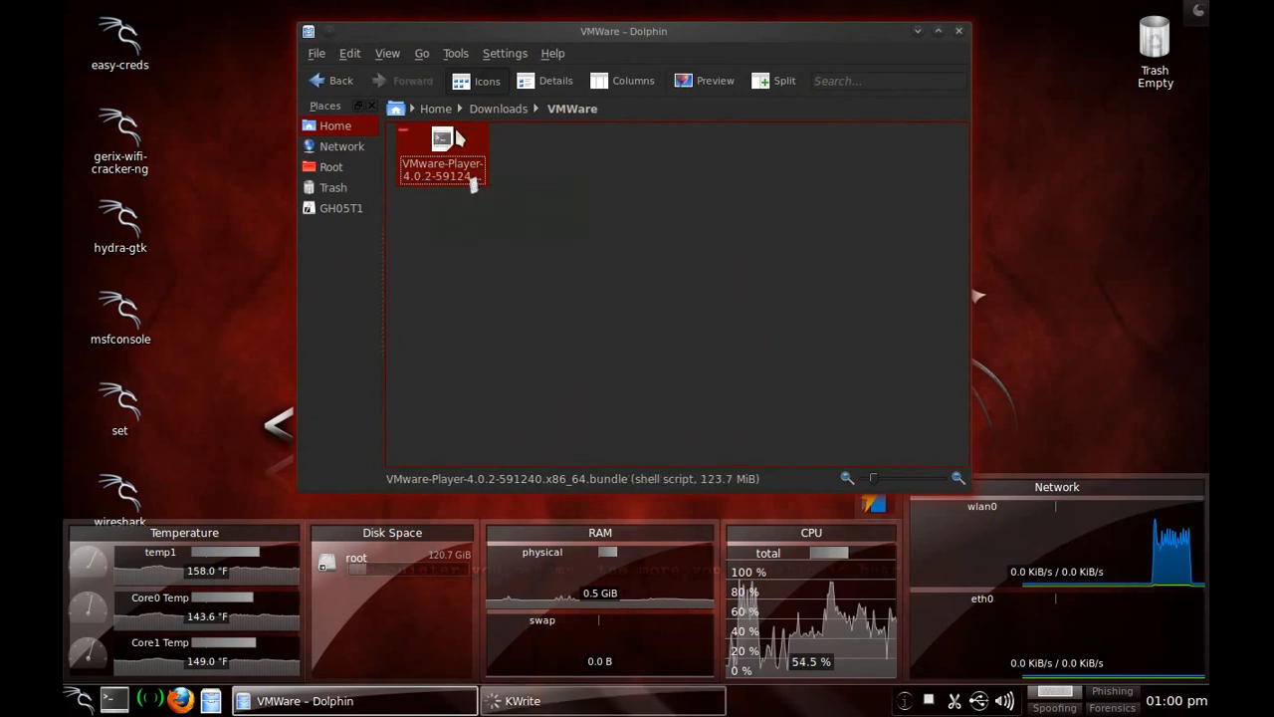
- Reposition the Dolphin window and open a terminal beside it
left_click(443, 155)
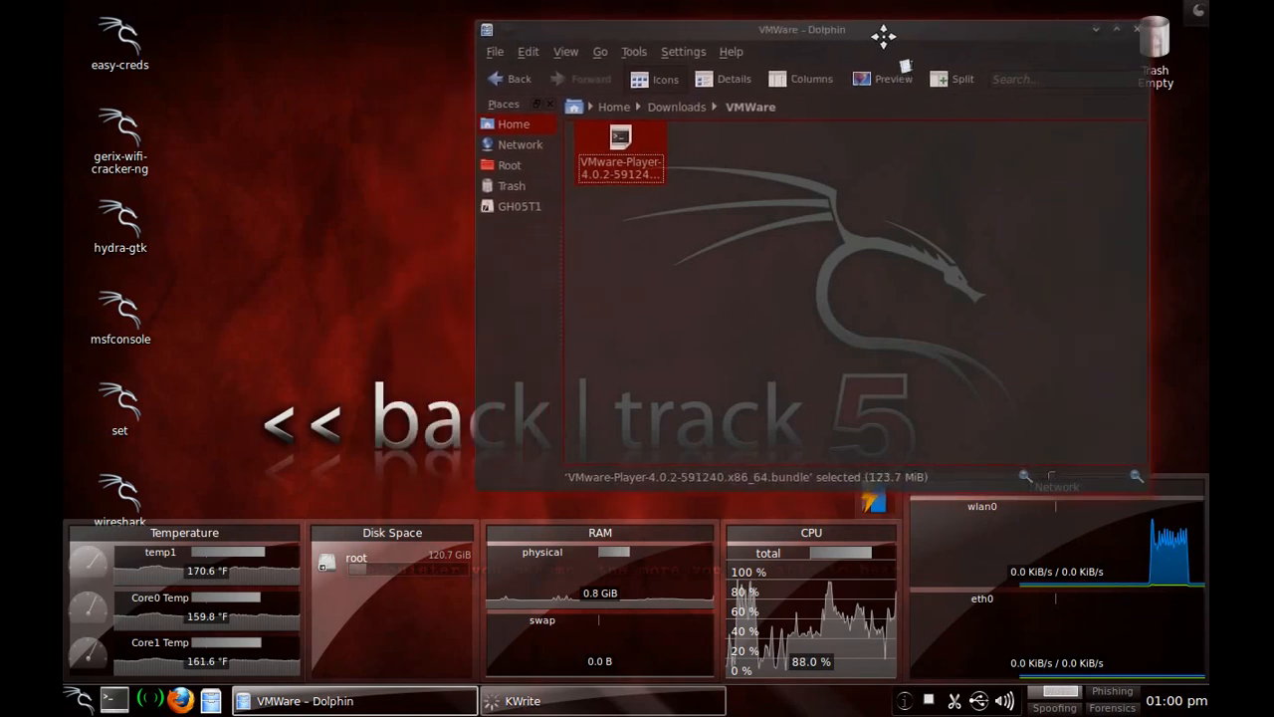
left_click(519, 701)
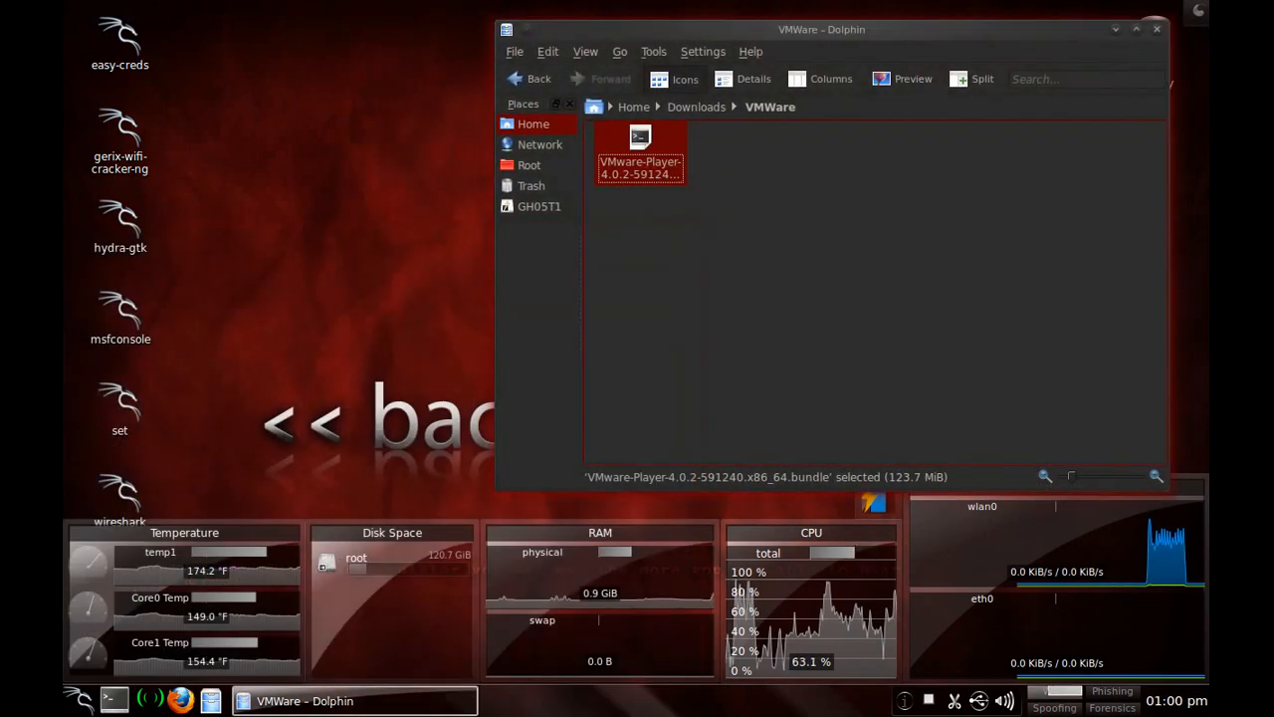
left_click(112, 696)
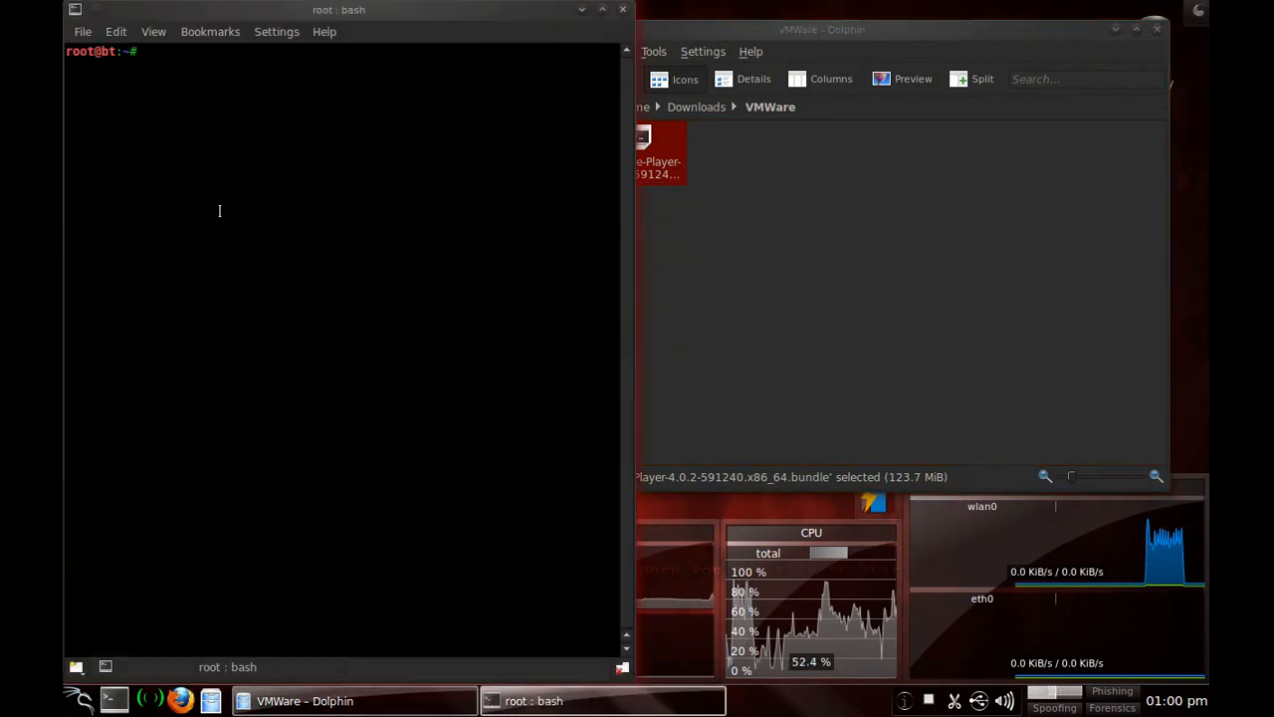
- Run chmod +x on VMware-Player-4.0.2-591240.x86_64.bundle, then select it in Dolphin
type("chmod")
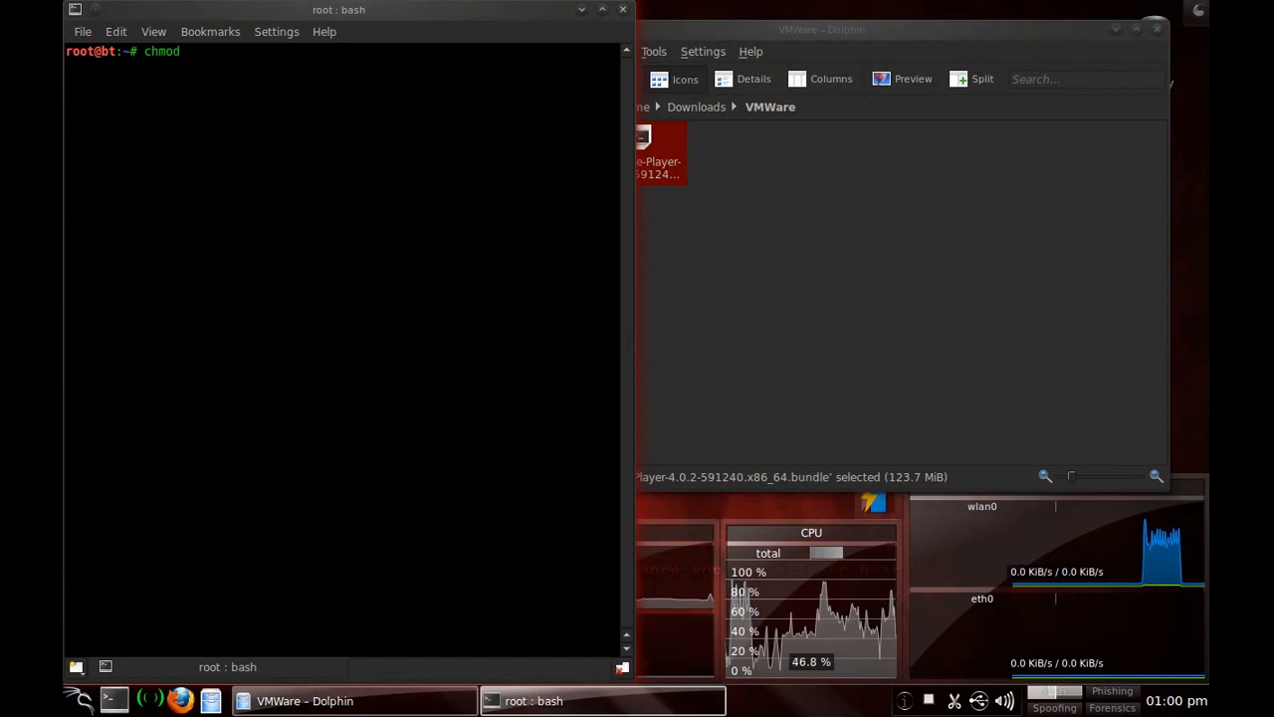
type("+x")
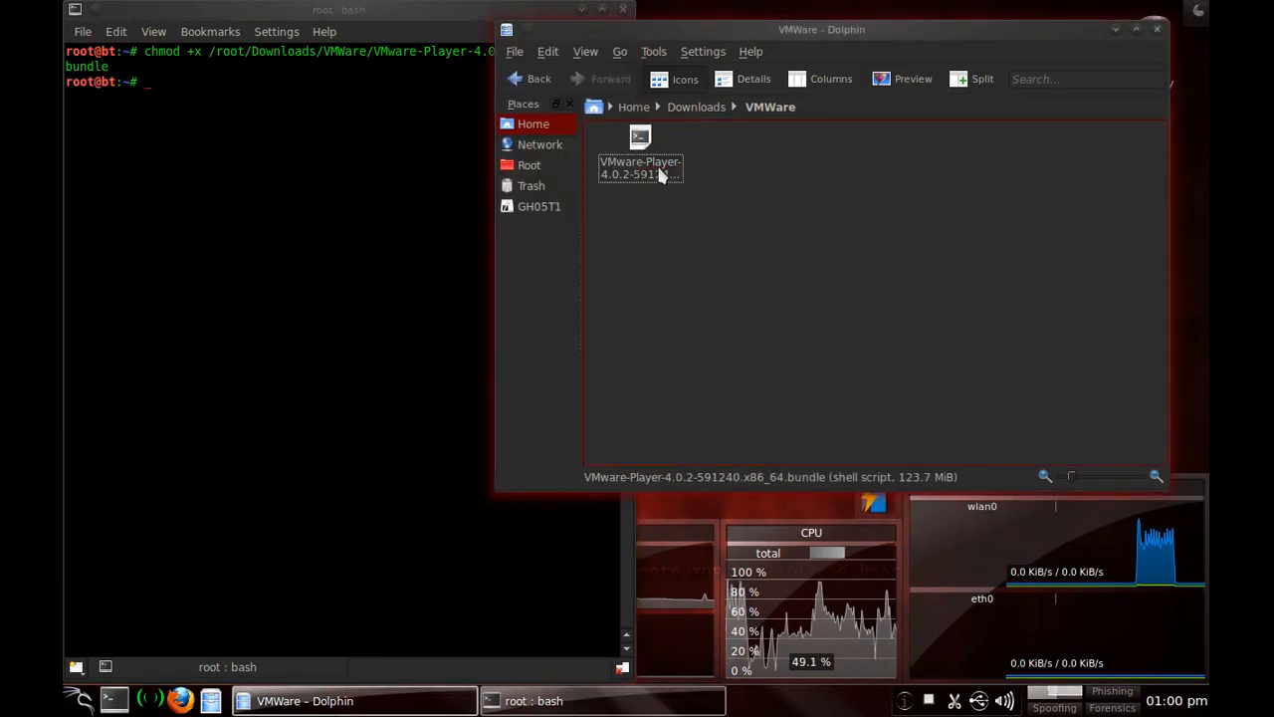
left_click(640, 149)
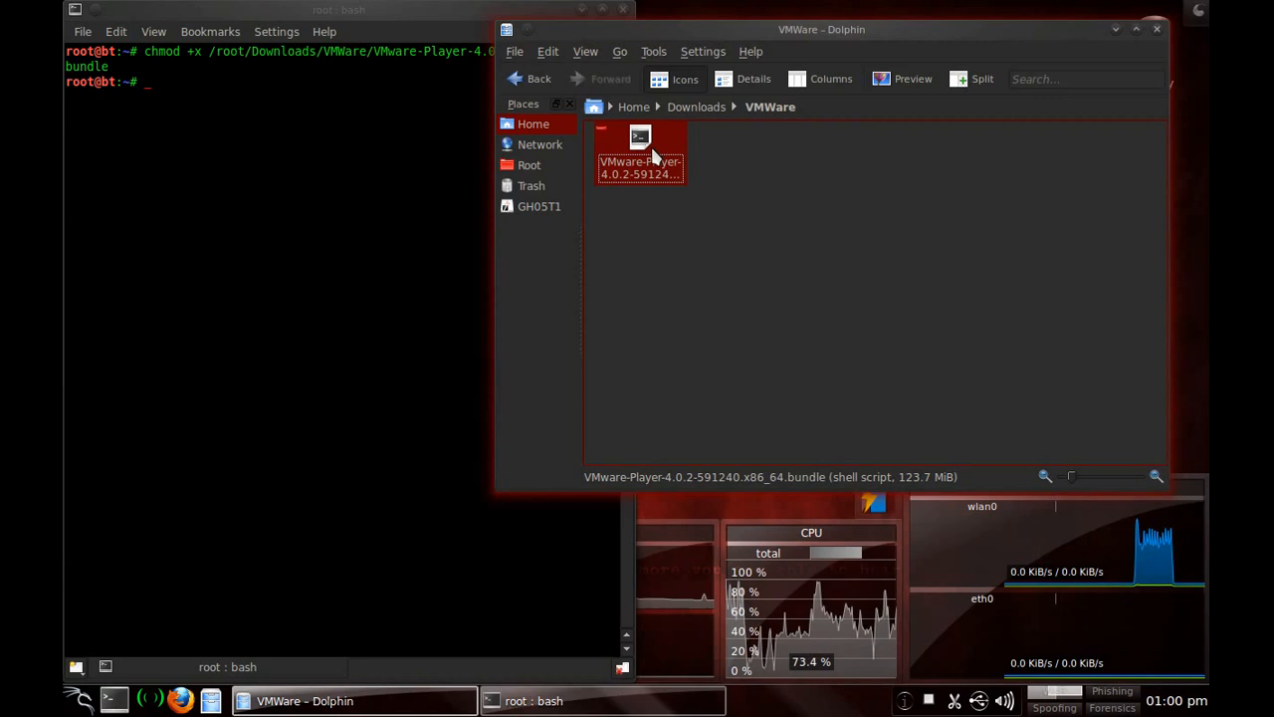
- Launch the bundle, agree to the license, decline updates and statistics, and install
double_click(639, 149)
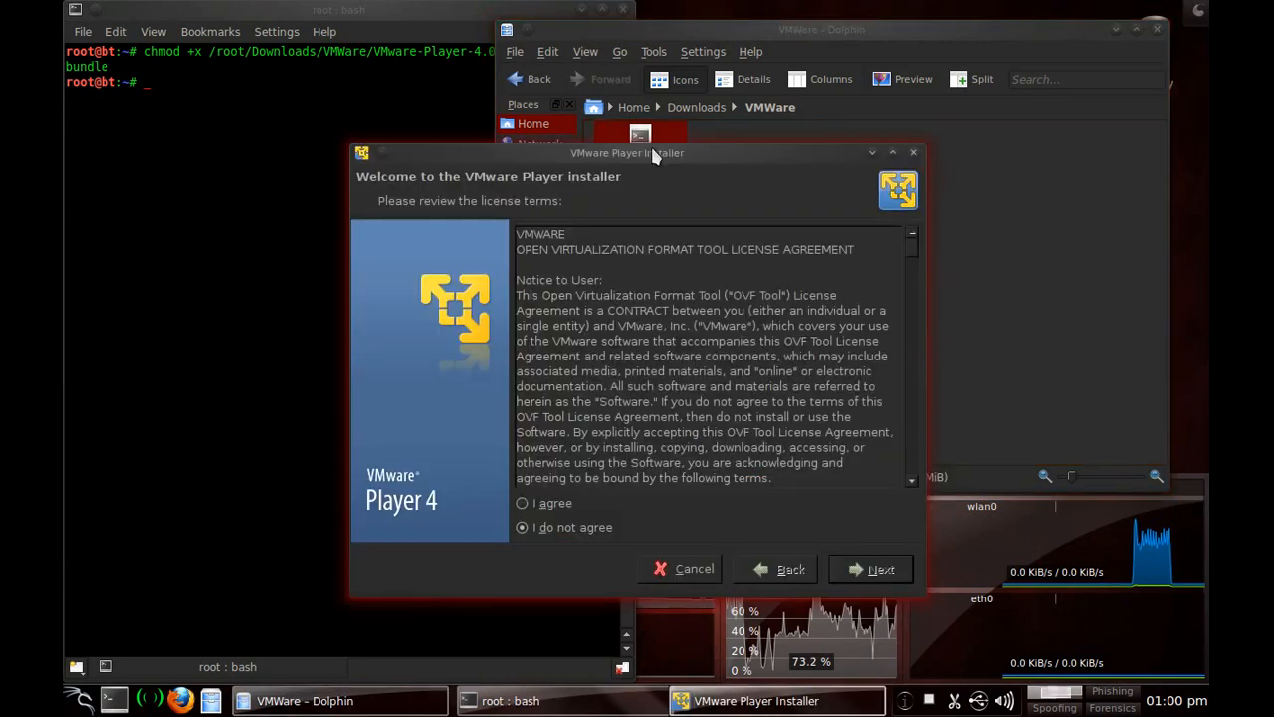
left_click(524, 503)
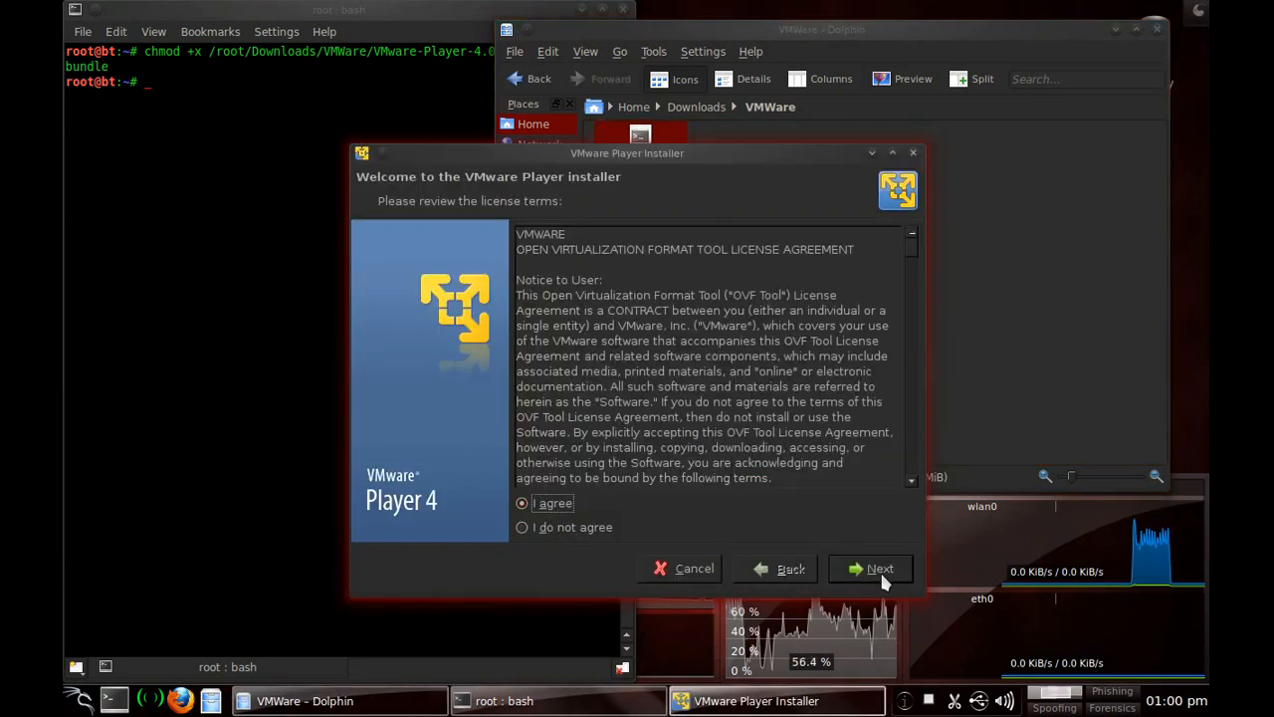
left_click(879, 568)
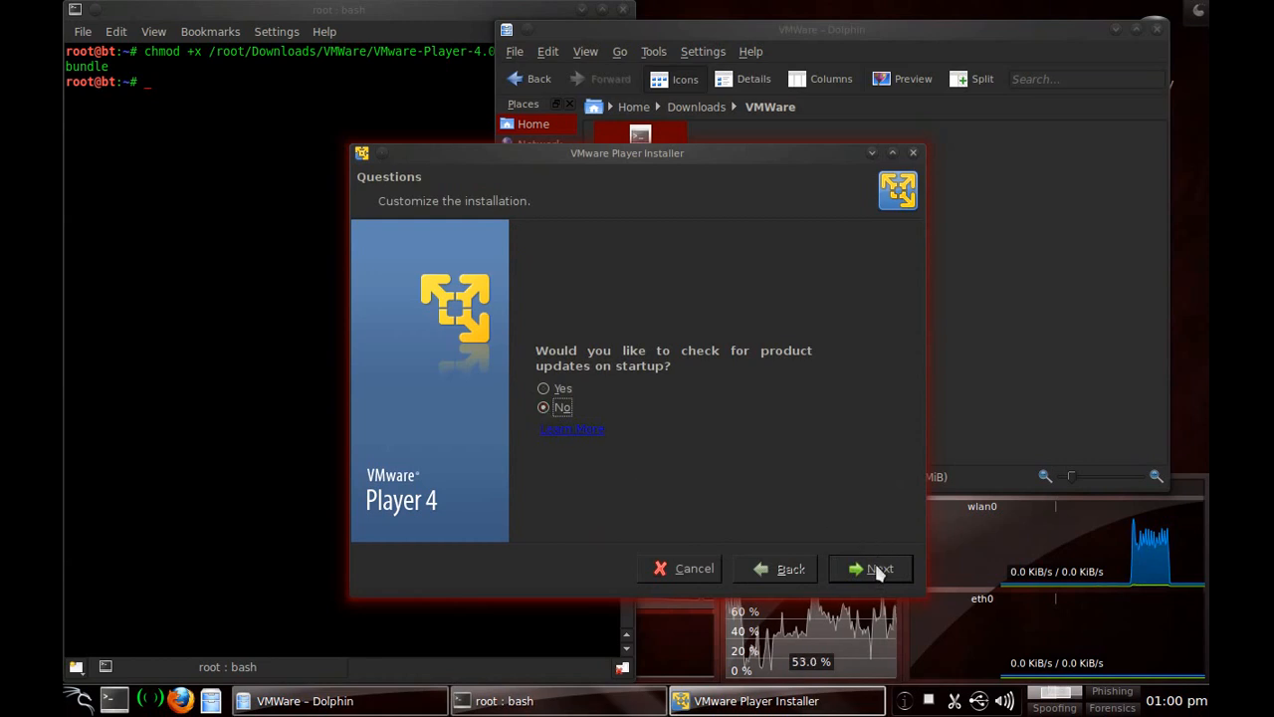
left_click(871, 568)
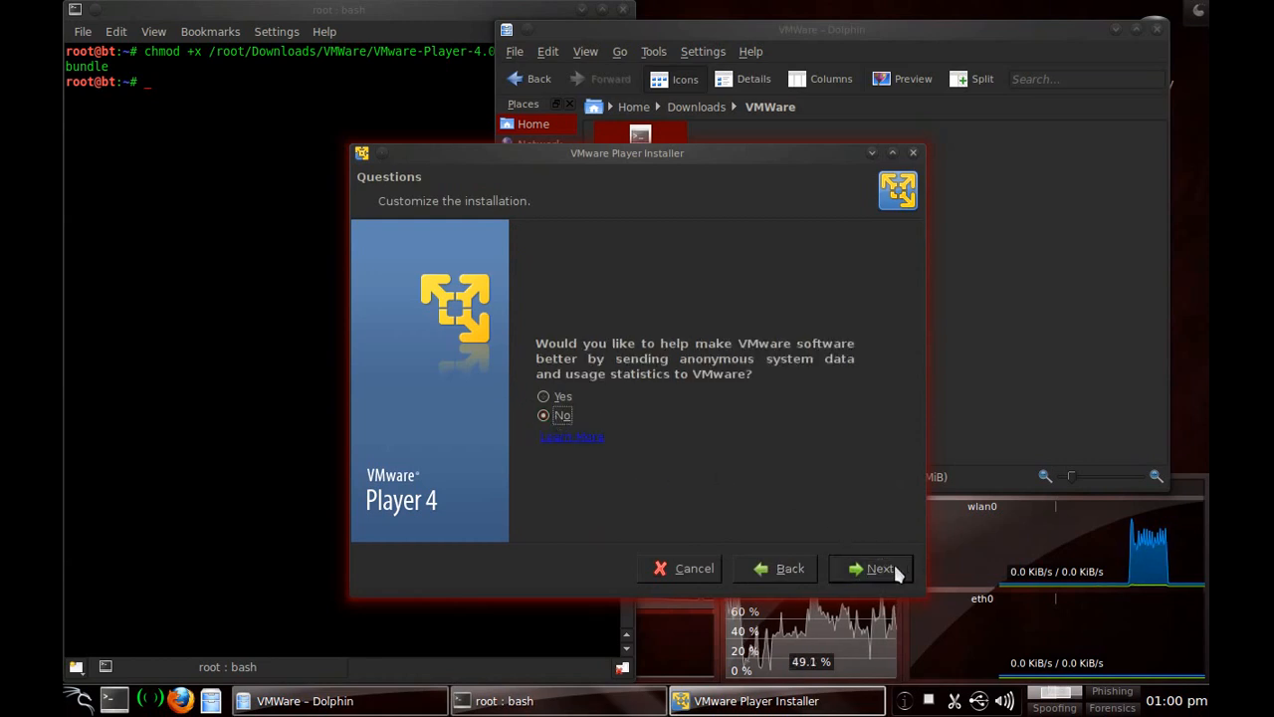
left_click(876, 569)
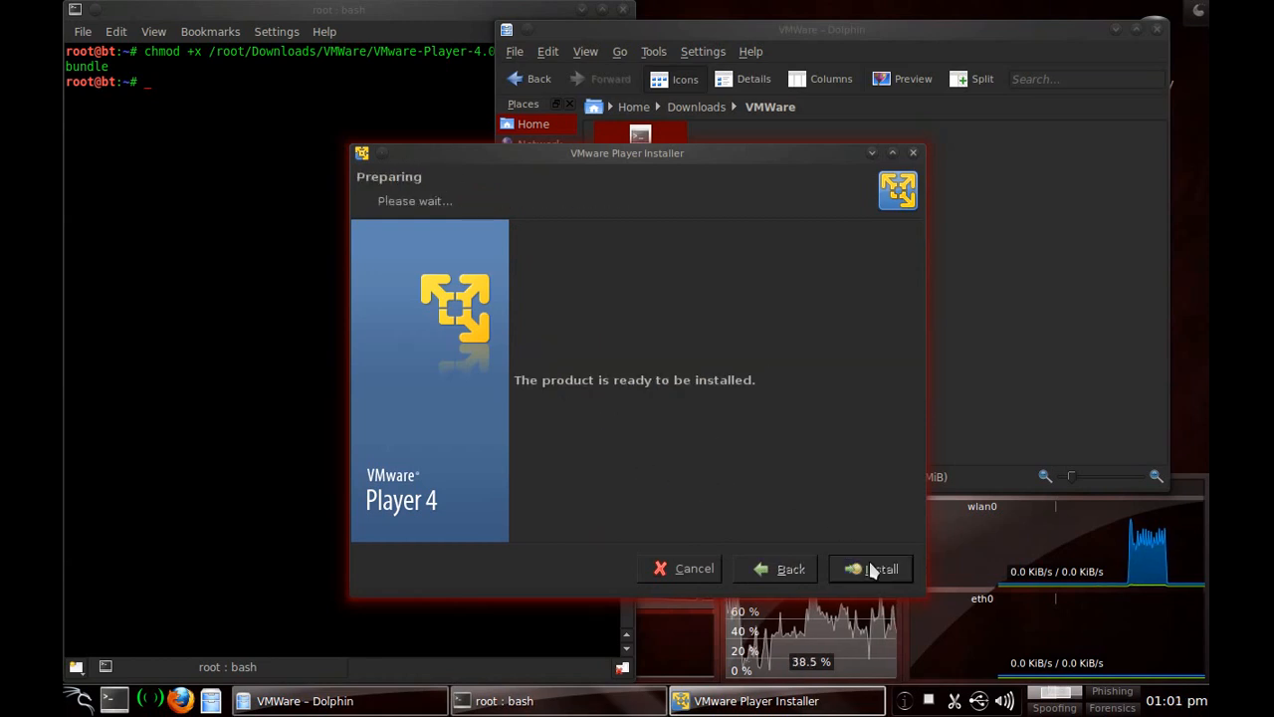
mouse_move(695, 255)
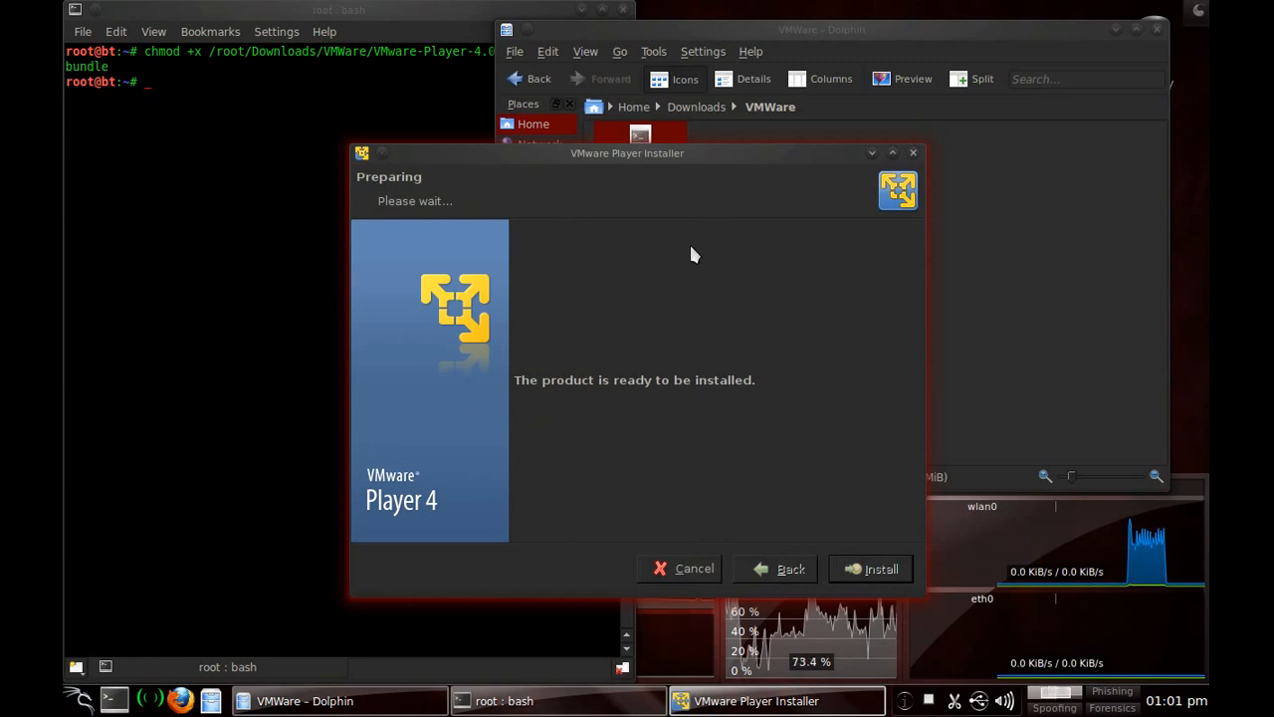
left_click(880, 568)
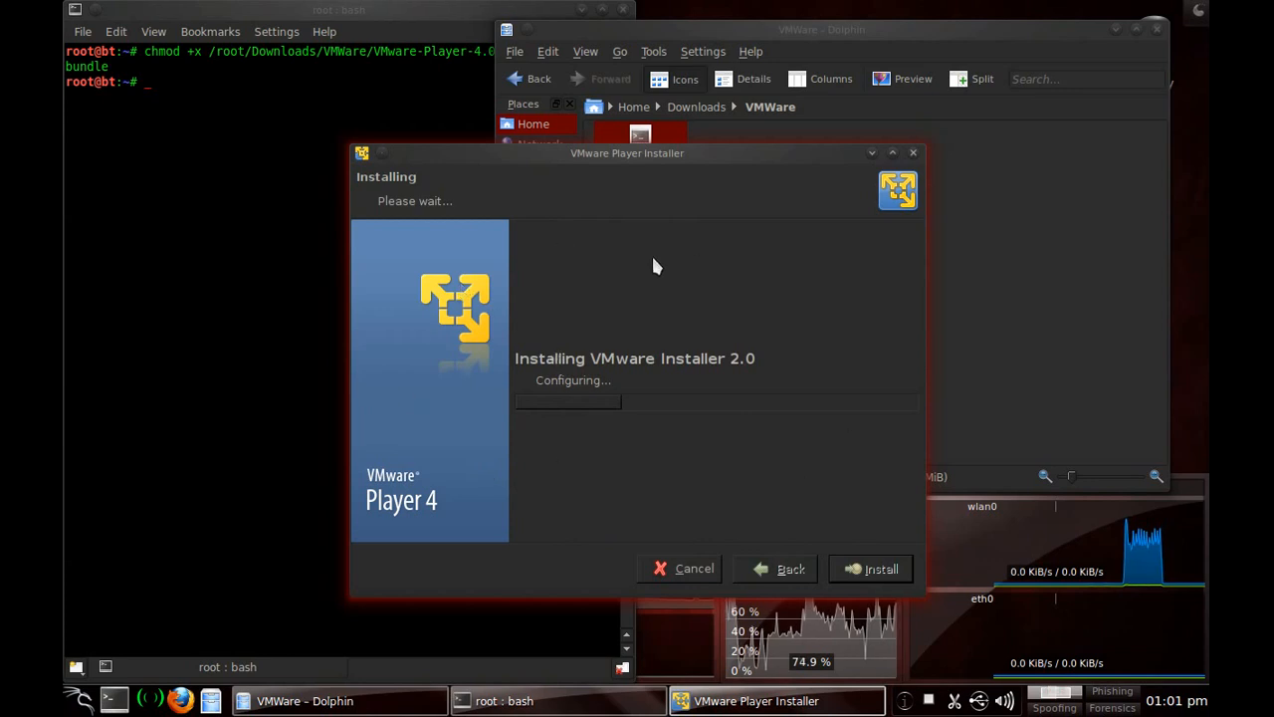
mouse_move(682, 37)
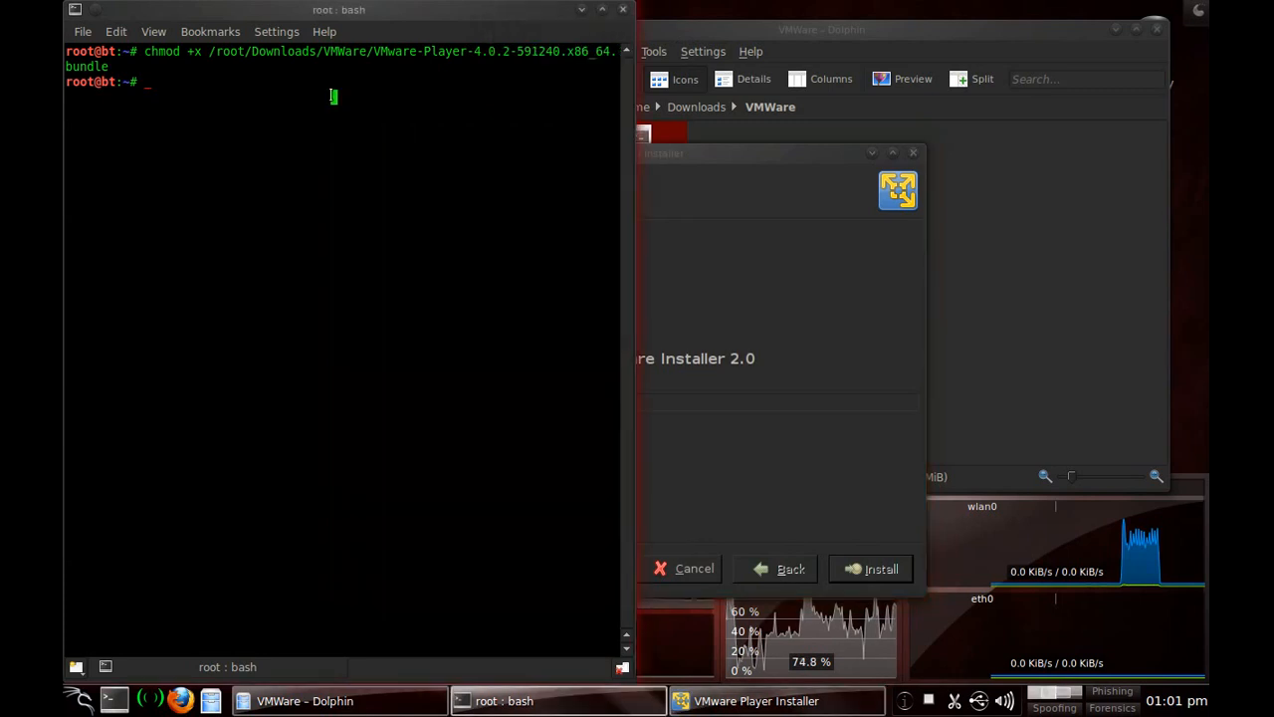
- Download vmware802fixlinux320.tar.gz with wget and type tar xvfz to extract it
type("vmware-installer -u vmware-player 4.0.2.591240")
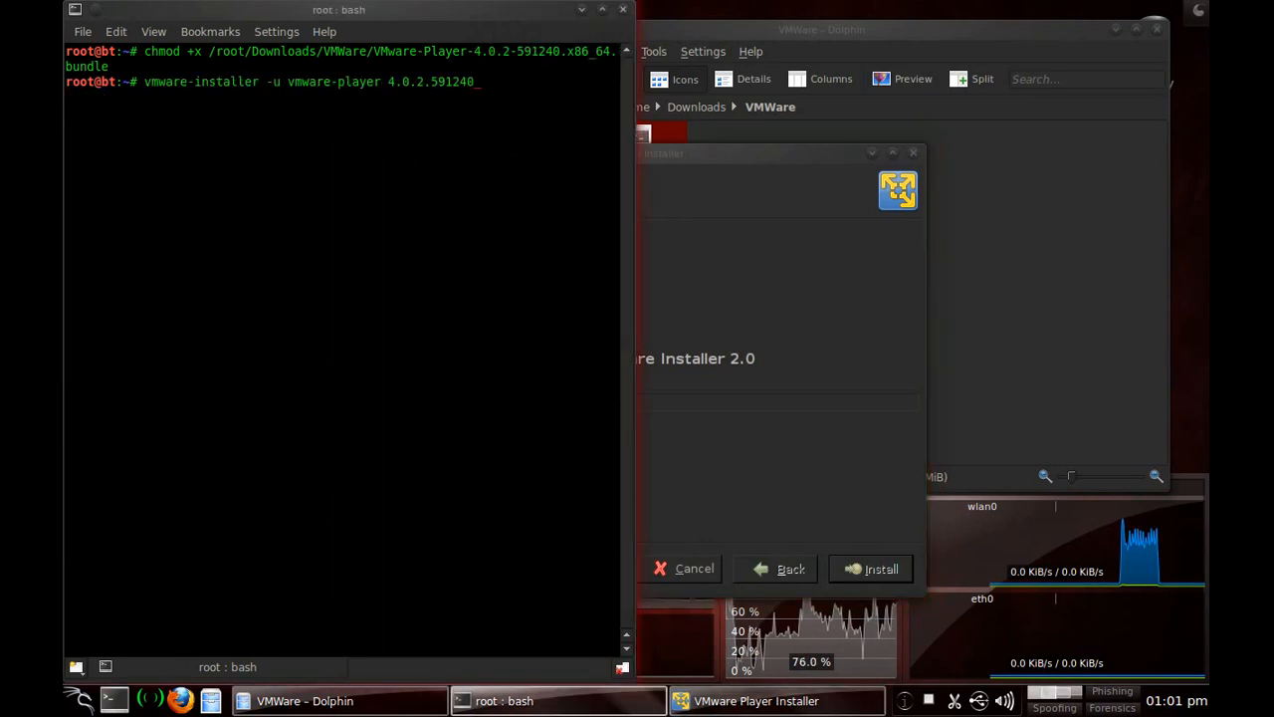
type("wget http://weltall.heliohost.org/wordpress/wp-content/uploads/2012/01/vmware802fixlinux320.tar.gz")
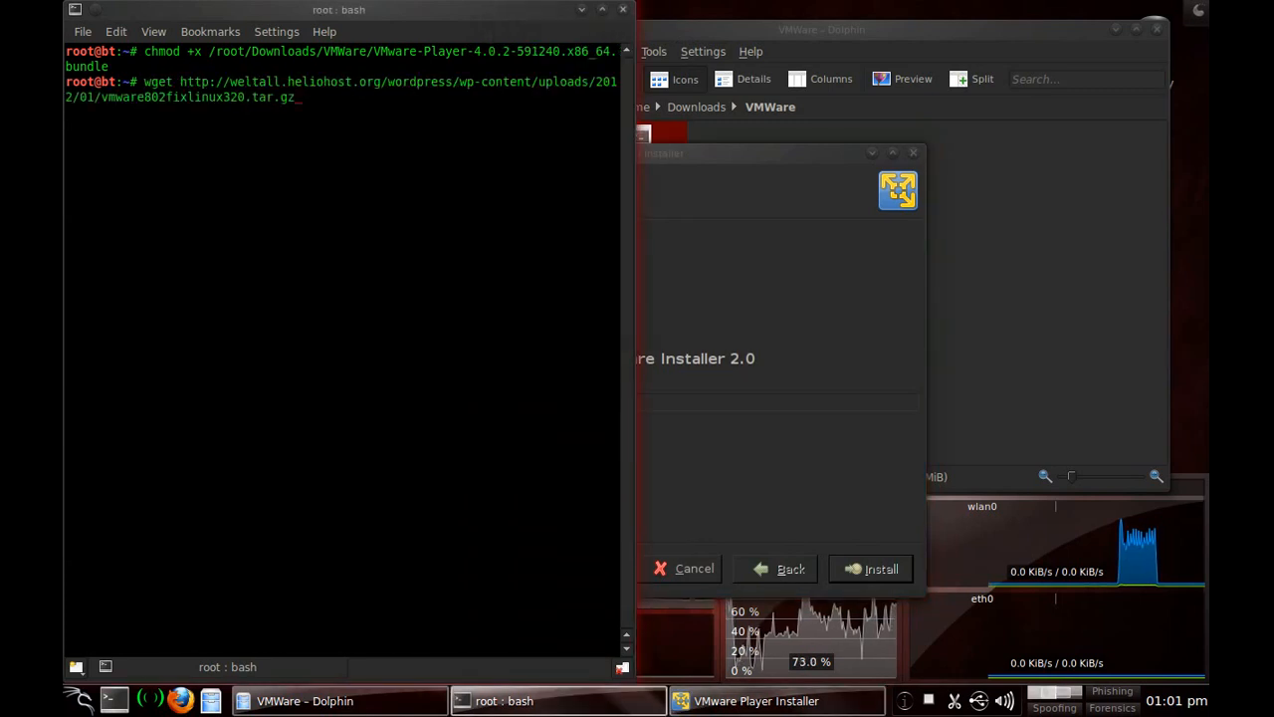
mouse_move(229, 52)
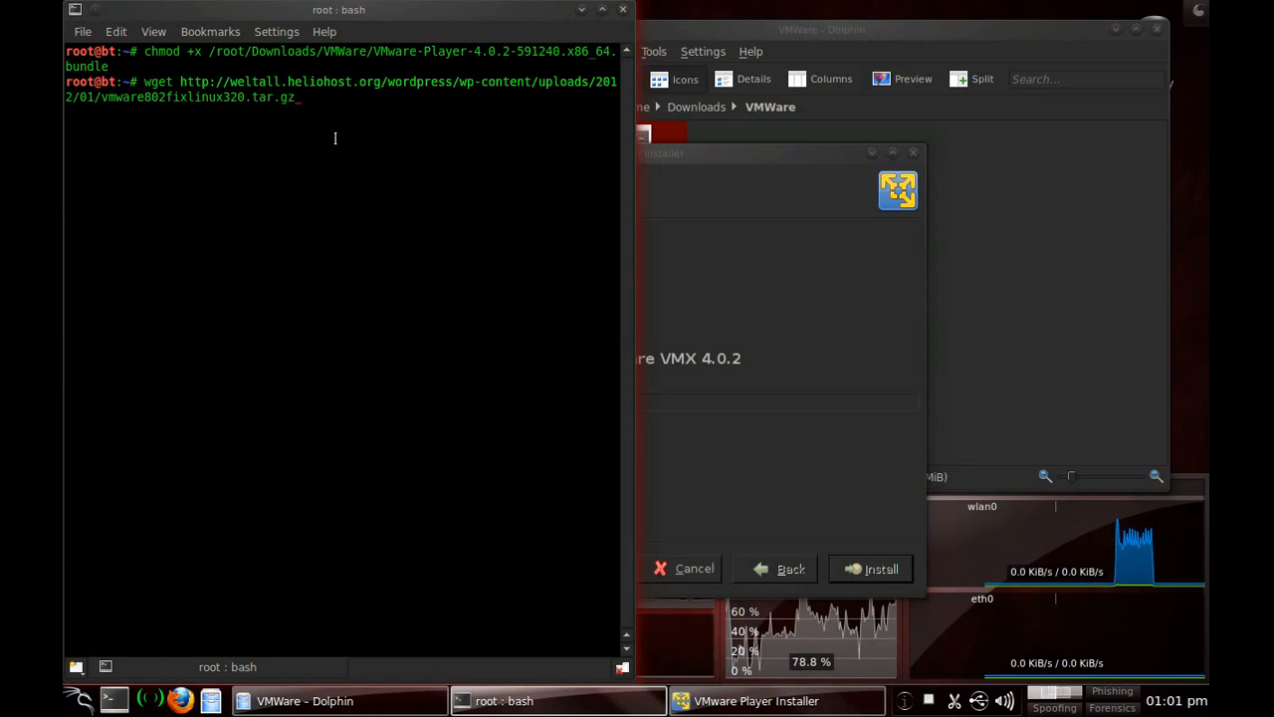
key("Return")
type("ls")
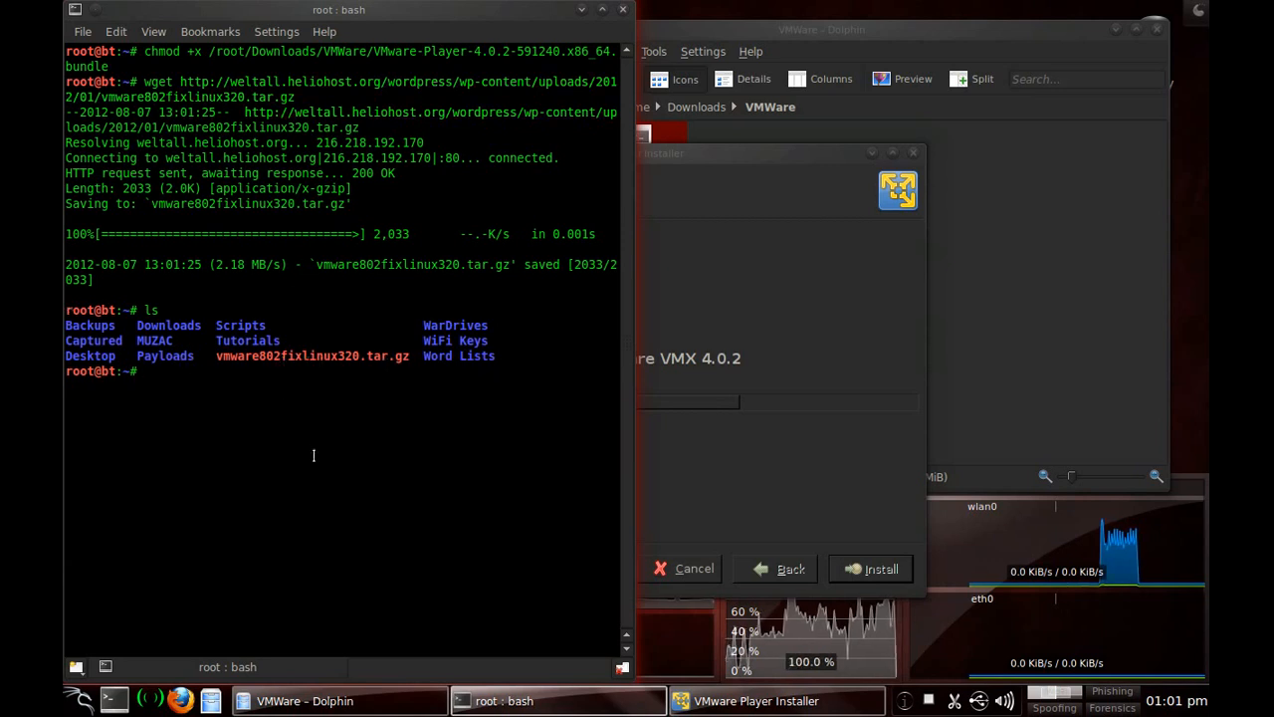
type("vmware-installer -u vmware-player 4.0.2.591240")
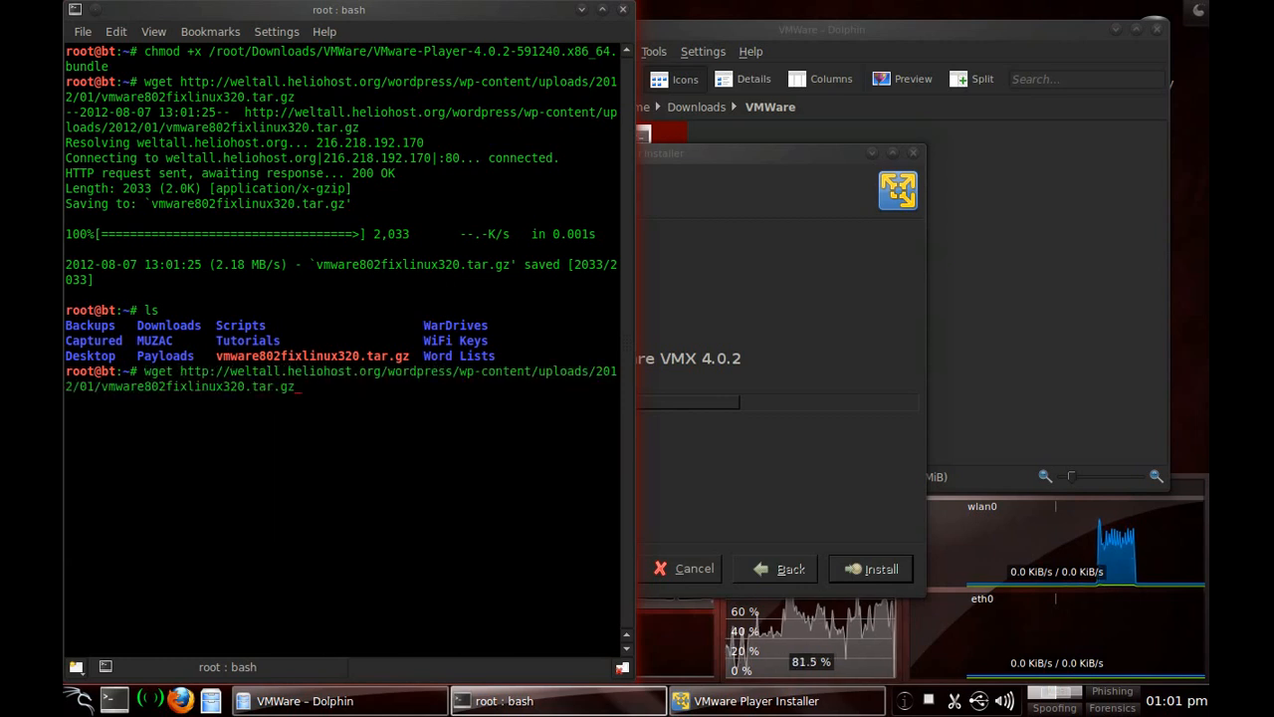
type("tar xvfz vmware802fixlinux320.tar.gz")
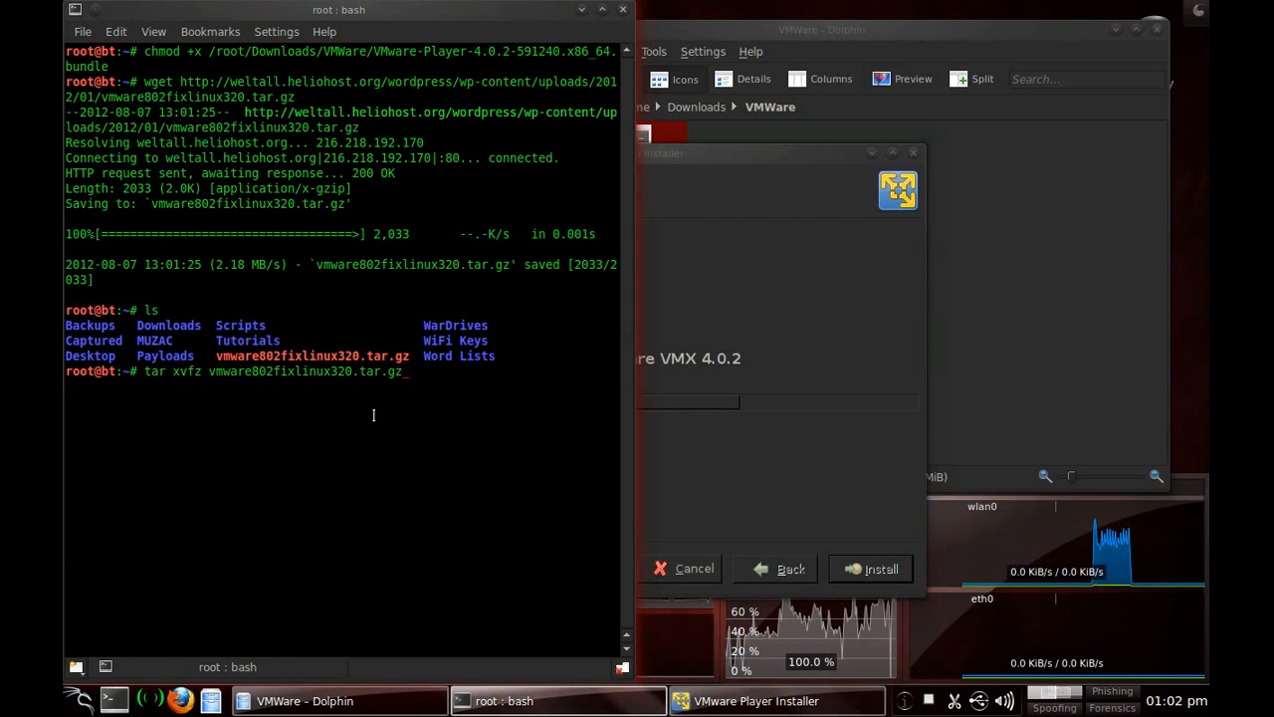
- Extract patch-modules_3.2.0.sh and vmware3.2.0.patch, start typing the script, and focus the installer
key("Return")
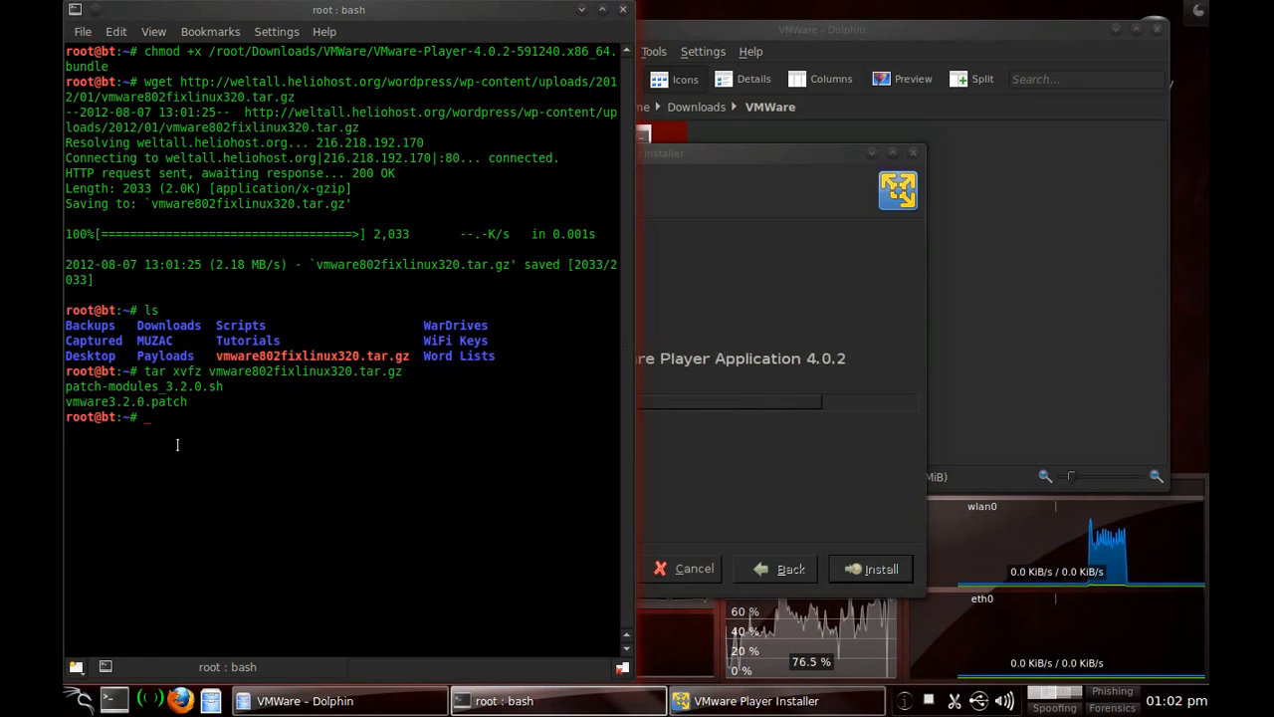
type("./patch-modules_3.2.0.sh")
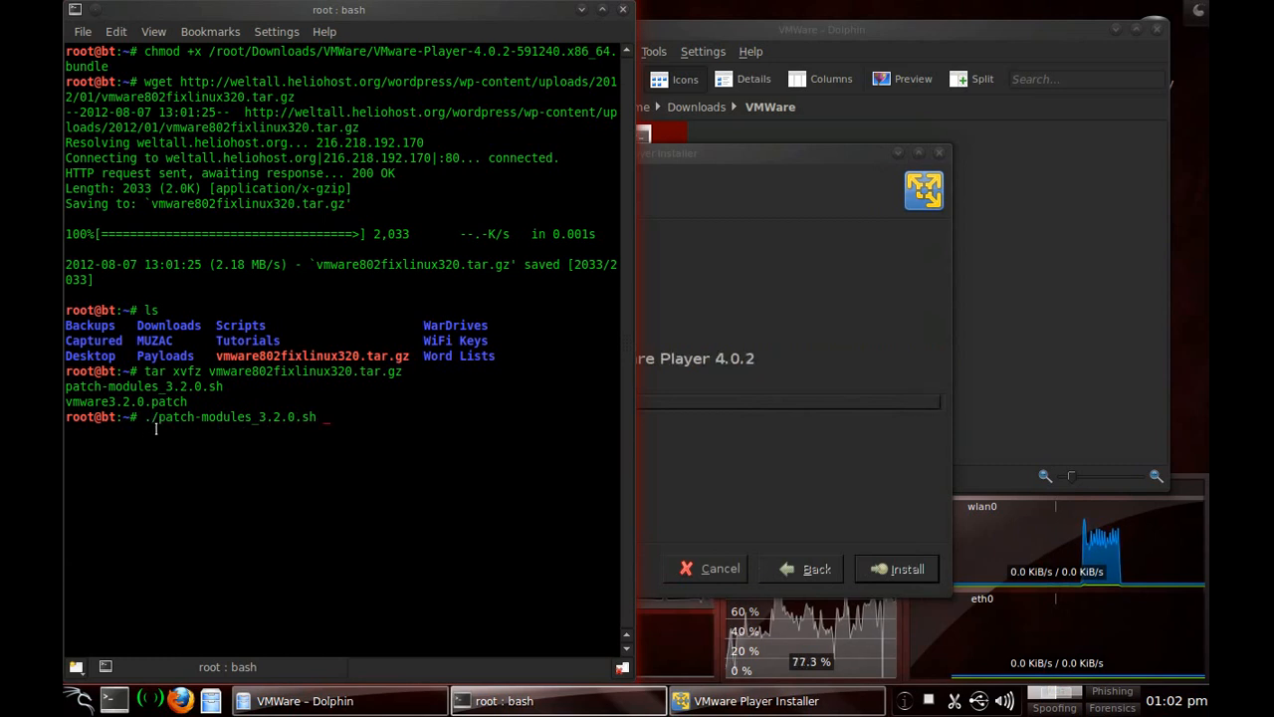
left_click(896, 568)
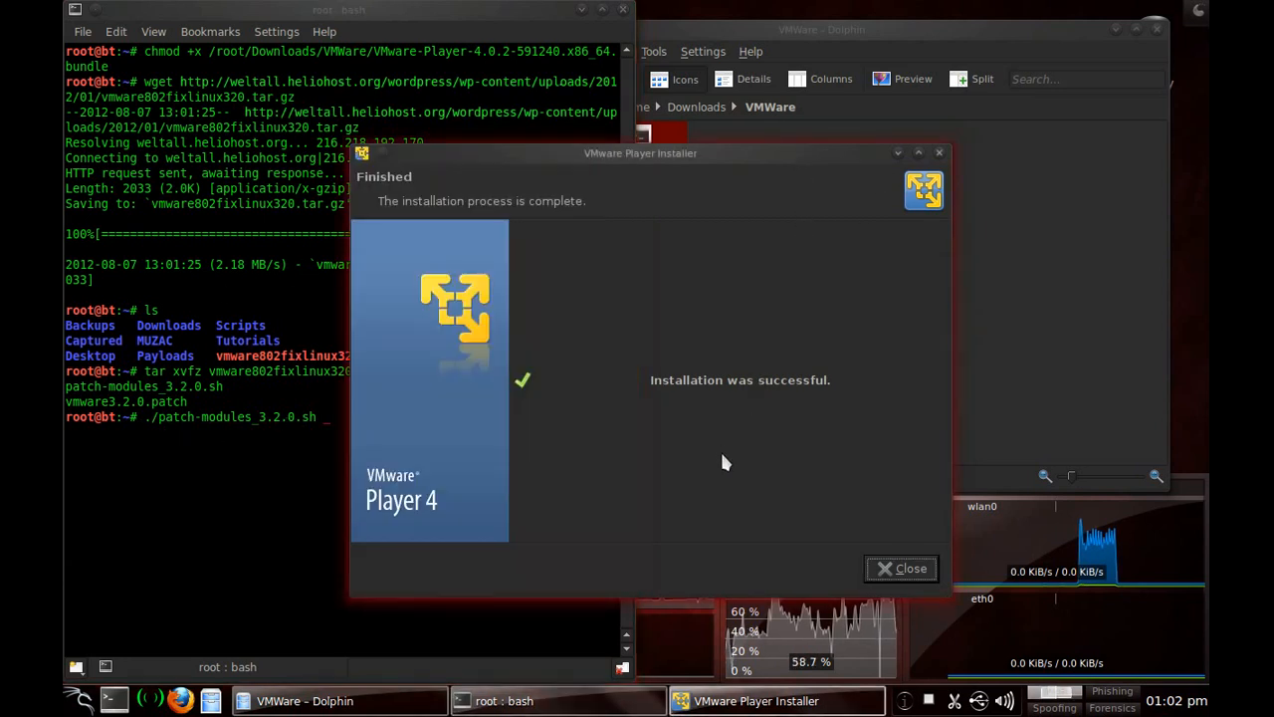
- Close the VMware Player Installer after the successful installation
left_click(901, 567)
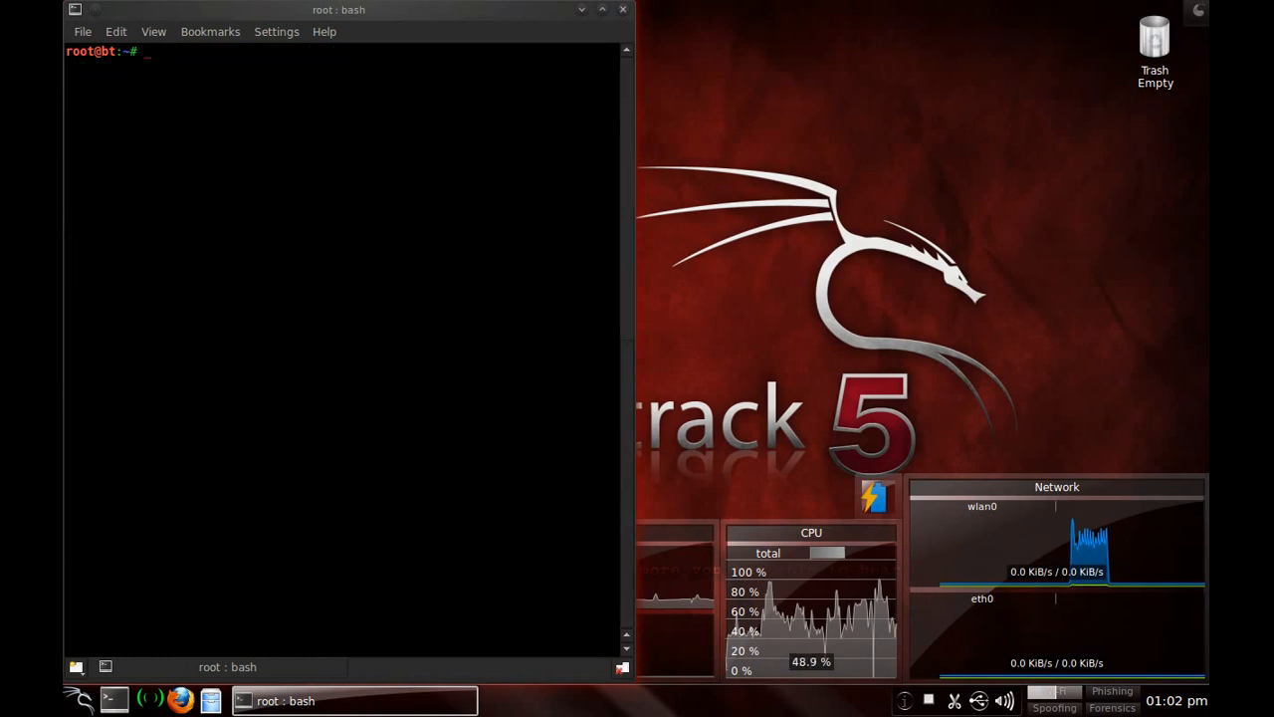
- Enter ./patch-modules_3.2.0.sh and start VMware Player to launch the Kernel Module Updater
type("./patch-modules_3.2.0.sh")
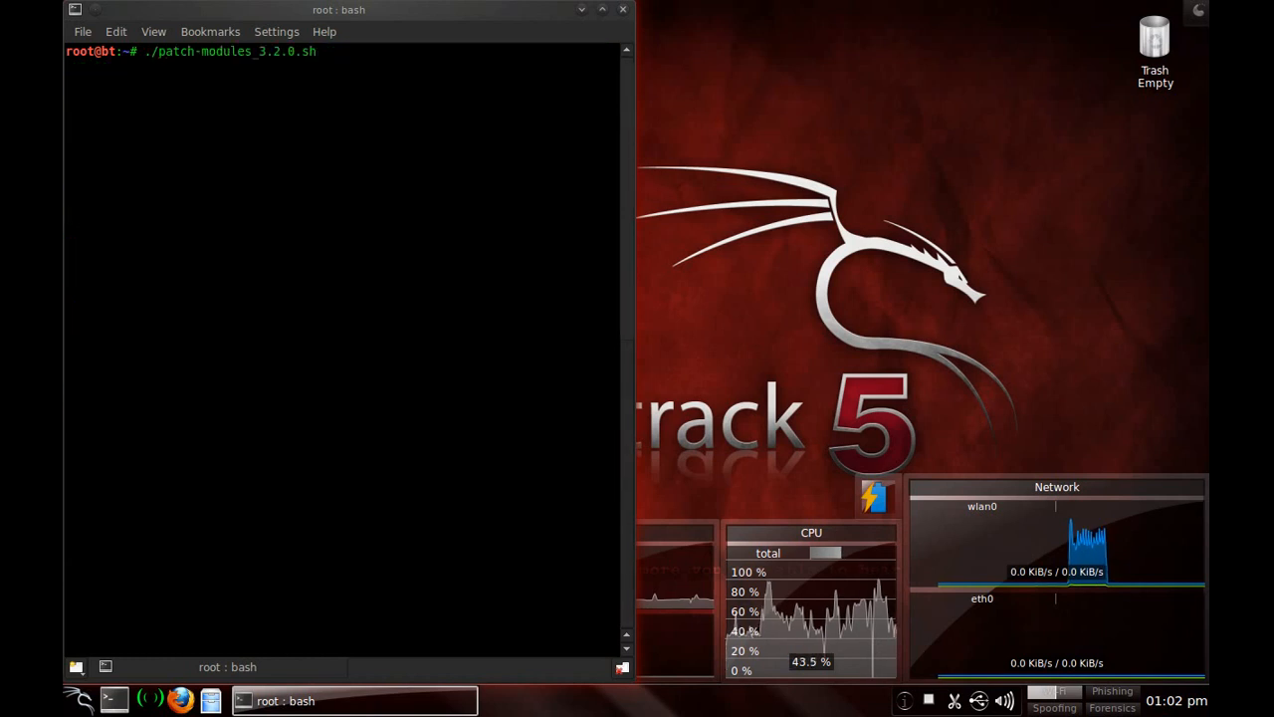
left_click(43, 699)
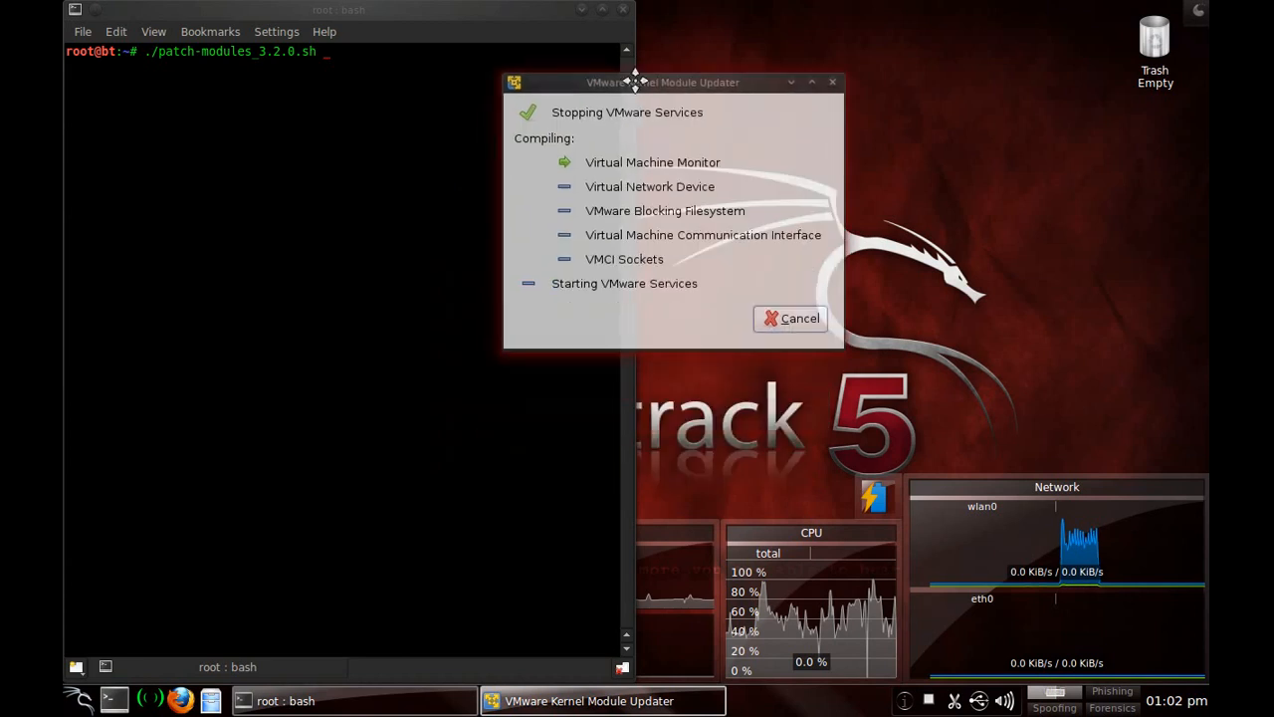
- Nudge the Kernel Module Updater window while the modules compile
left_click_drag(662, 82, 664, 71)
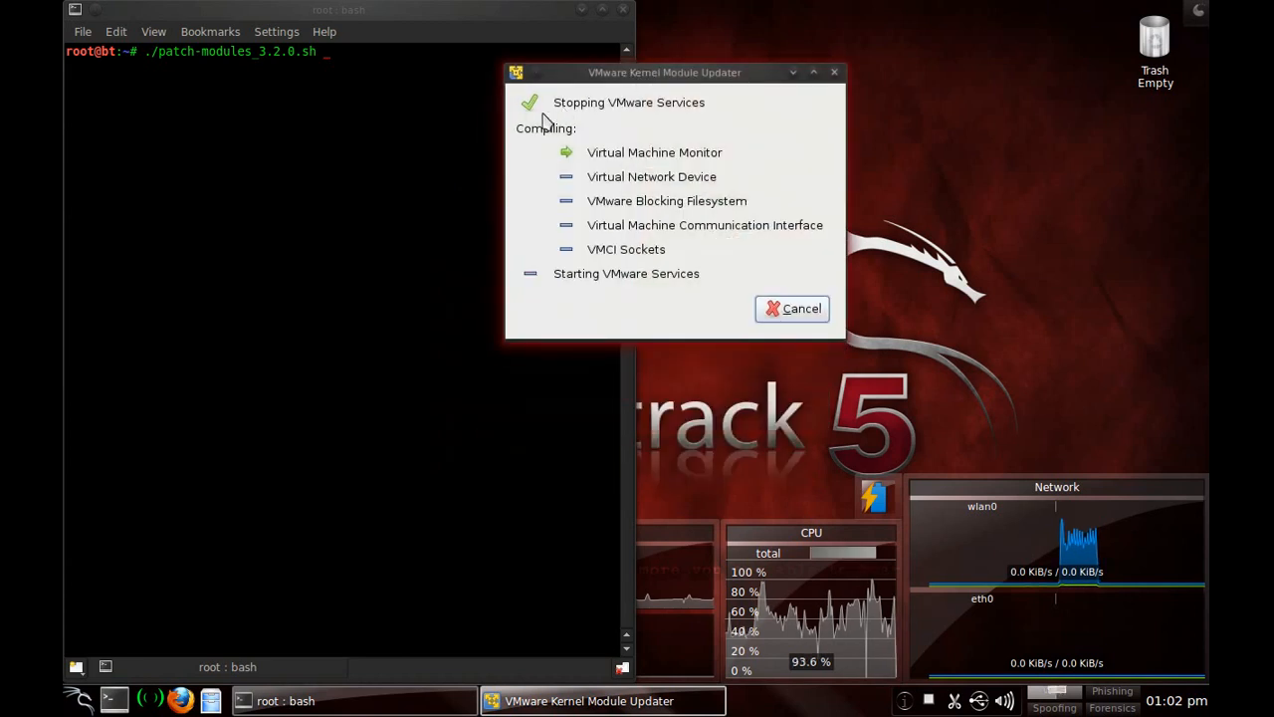
mouse_move(564, 153)
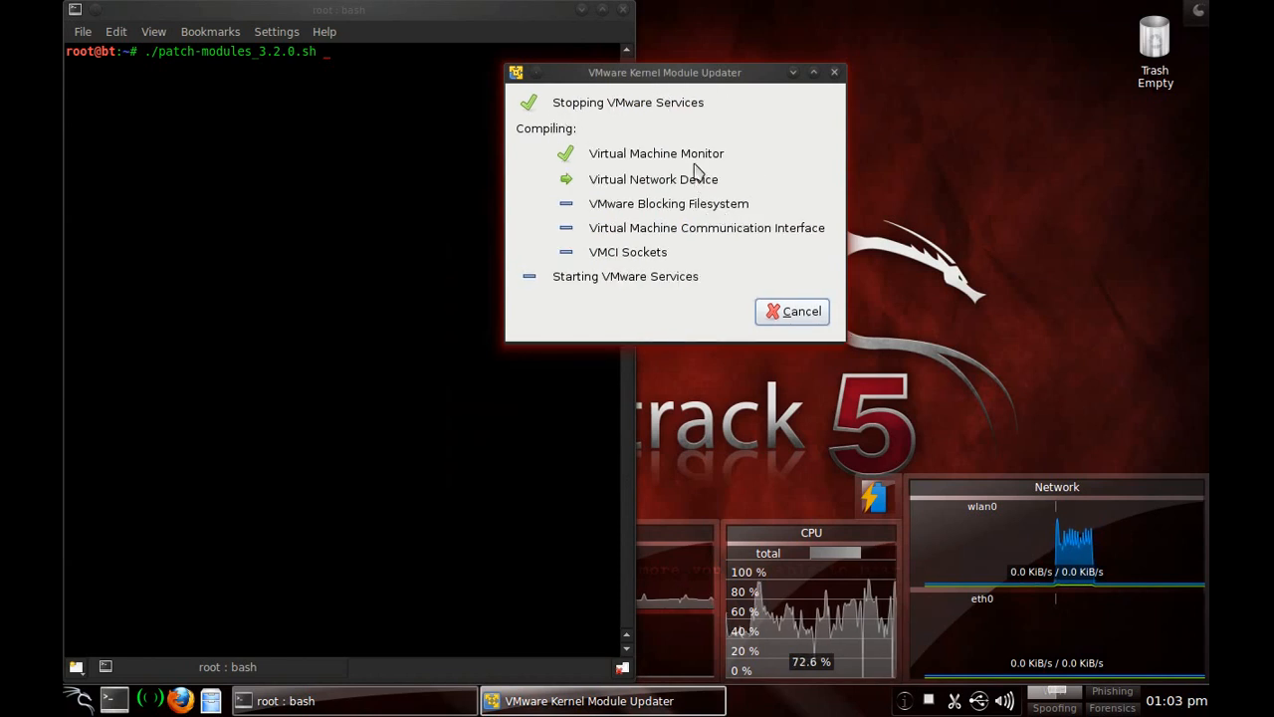
mouse_move(585, 134)
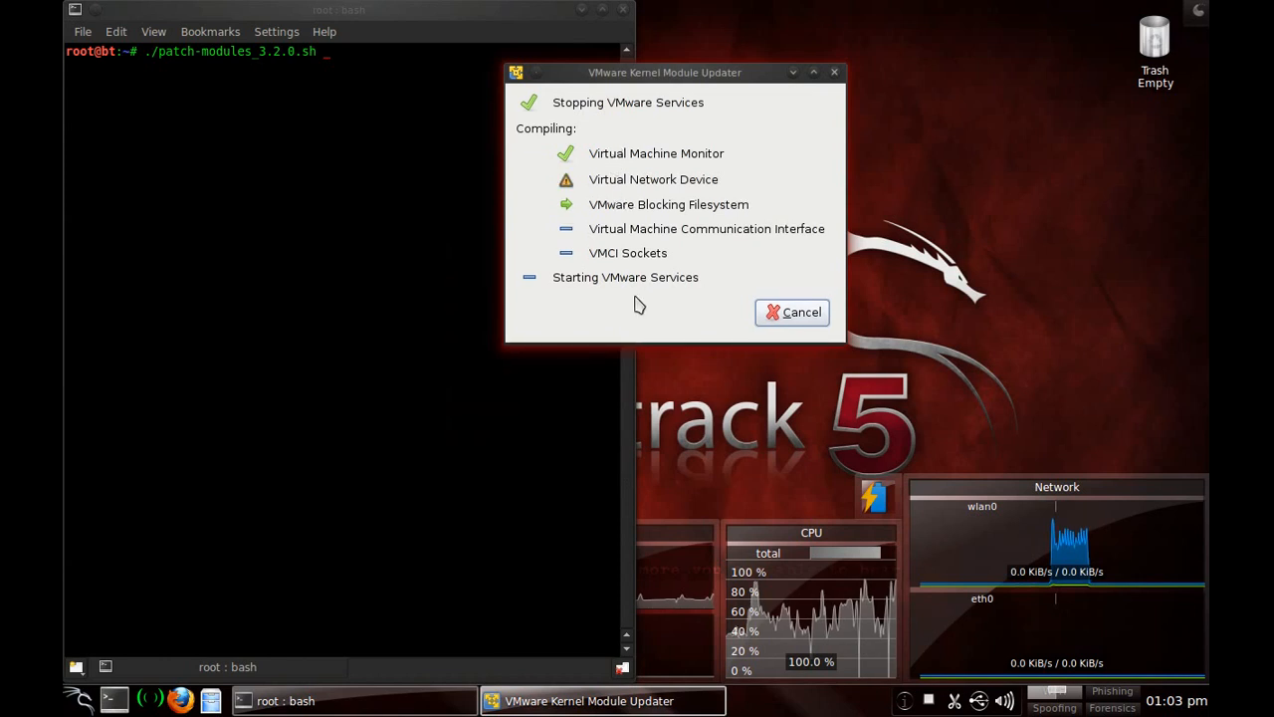
mouse_move(649, 318)
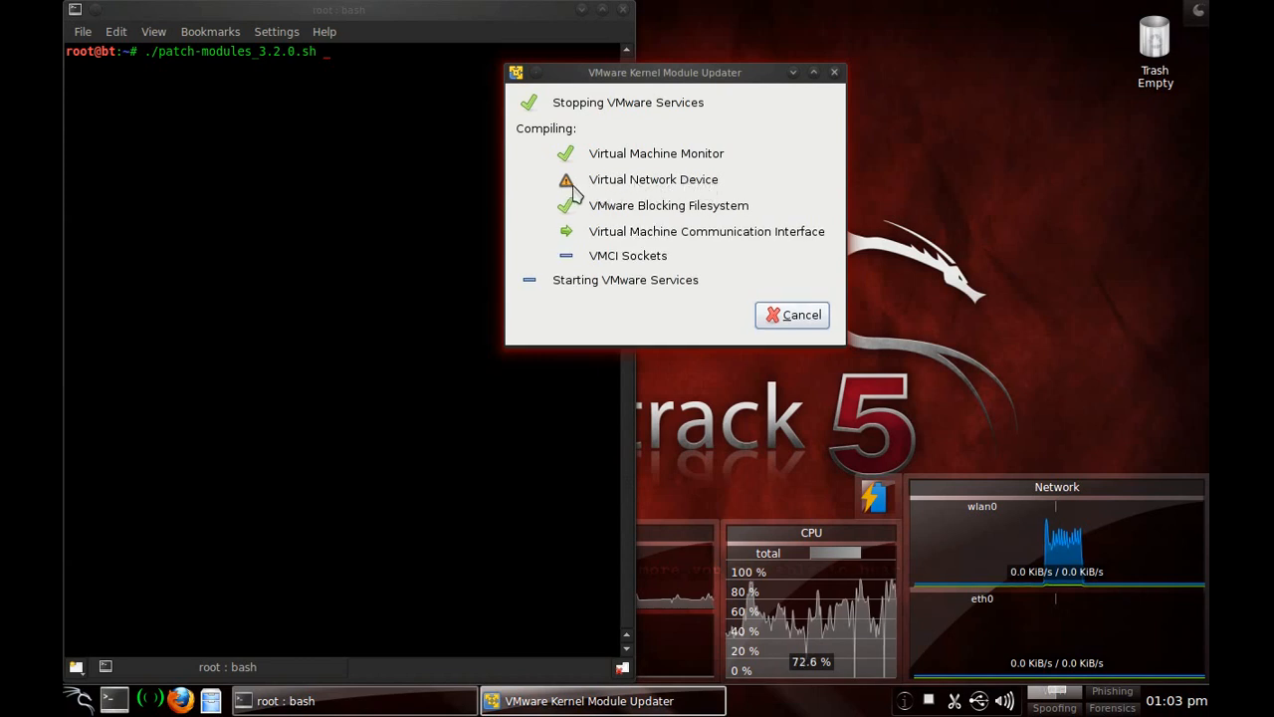
mouse_move(716, 176)
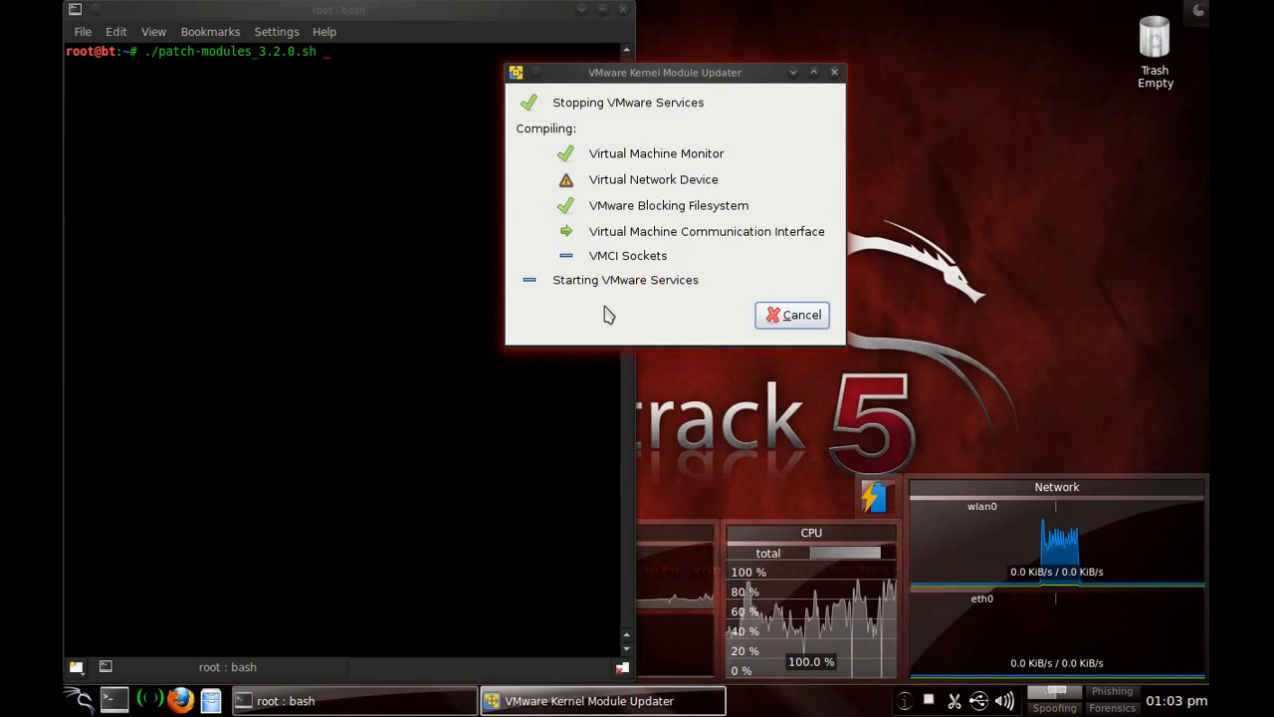
mouse_move(588, 320)
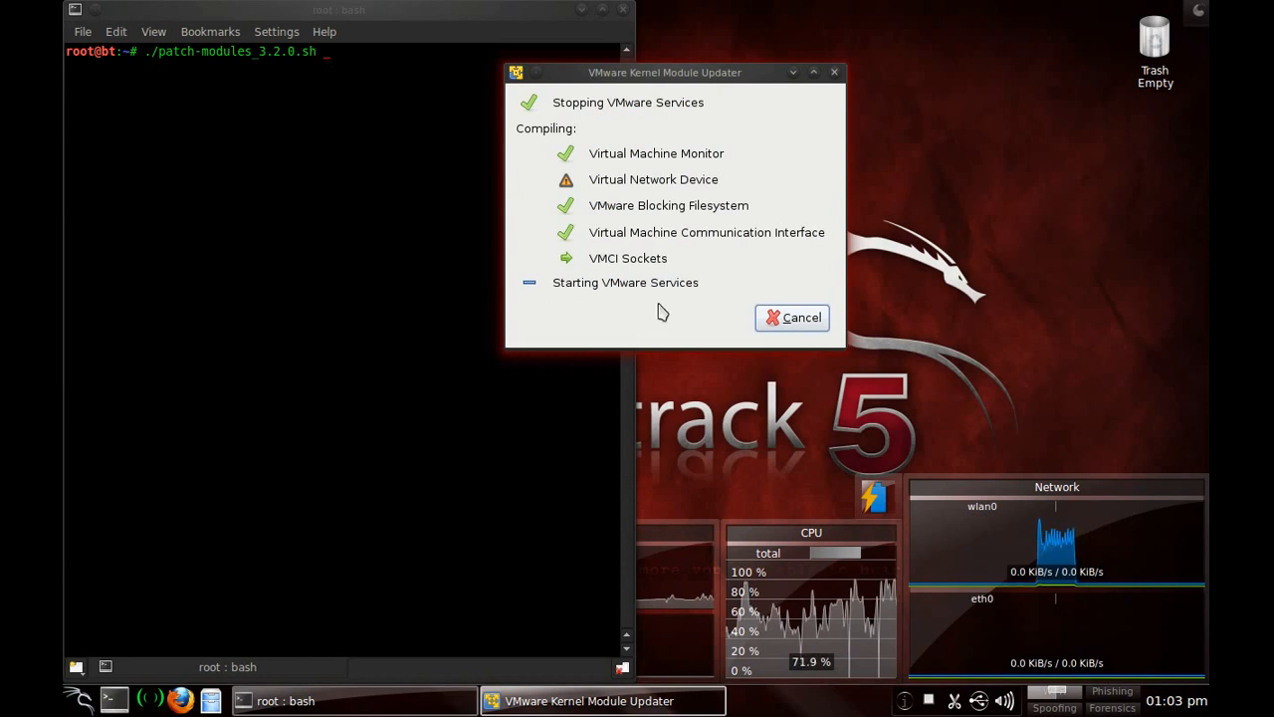
mouse_move(660, 303)
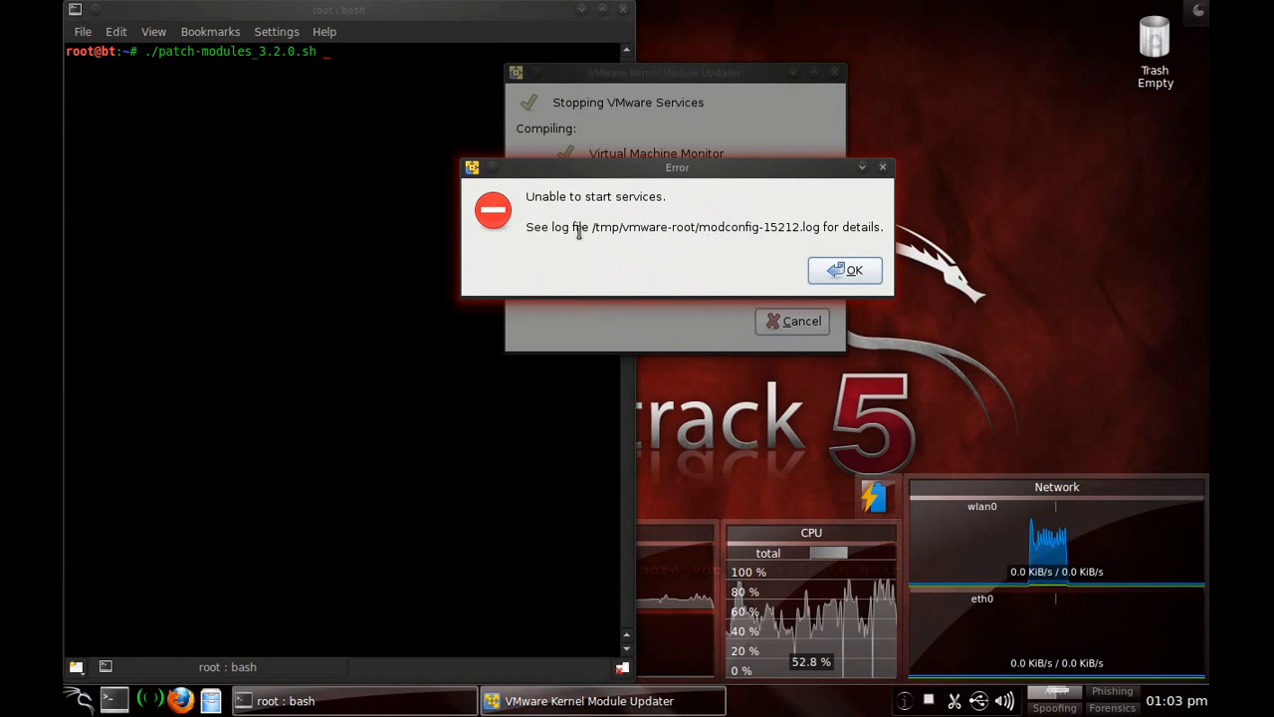
- Select the log path, dismiss the services error, and decline recompiling modules
left_click_drag(594, 227, 801, 227)
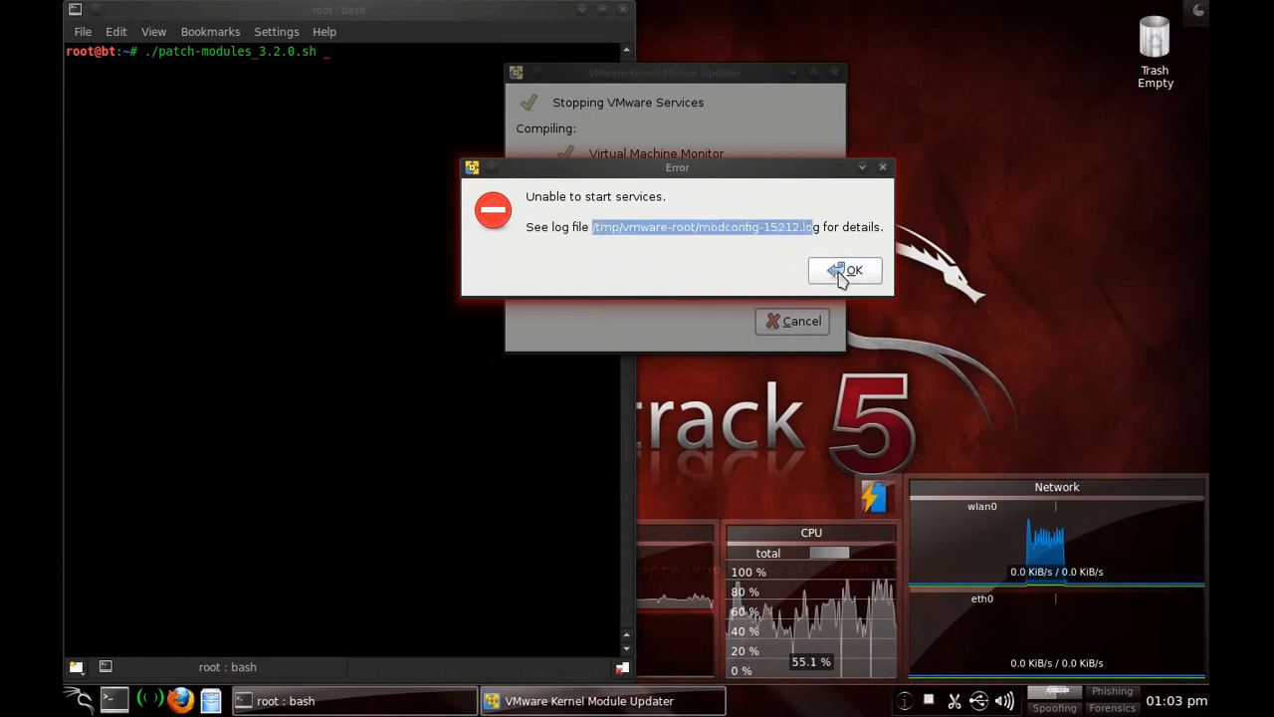
left_click(847, 270)
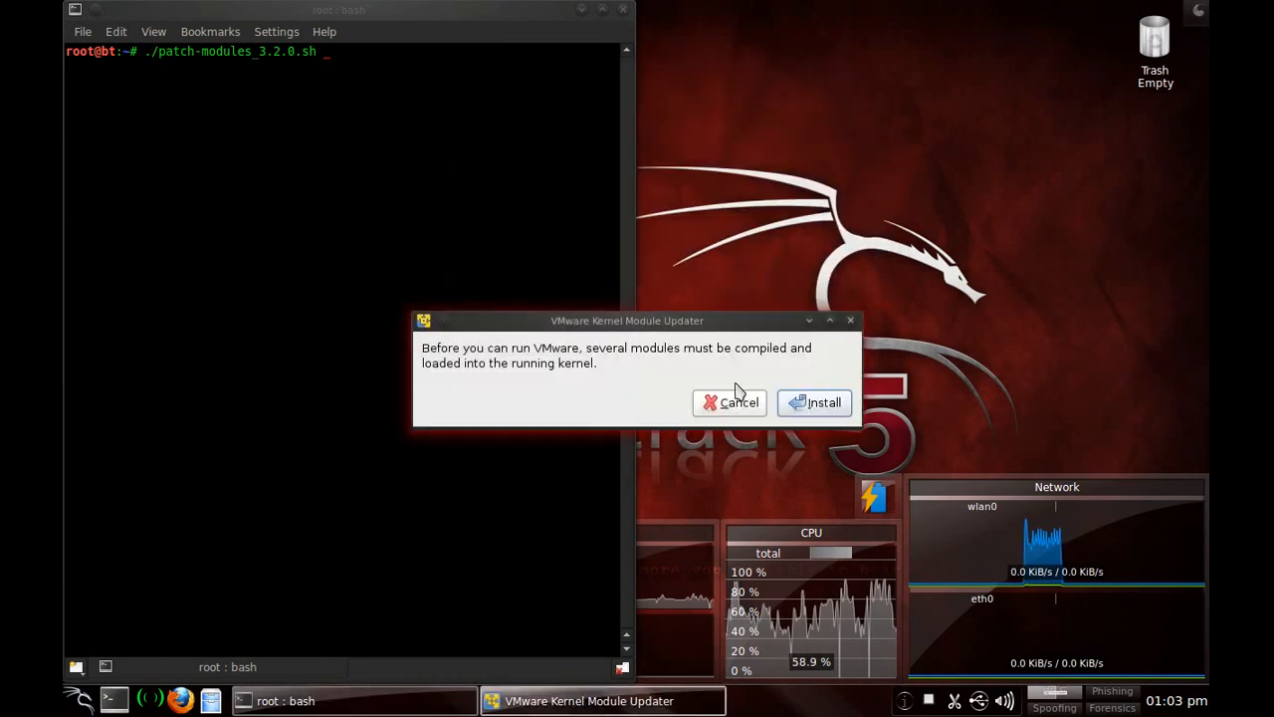
mouse_move(735, 411)
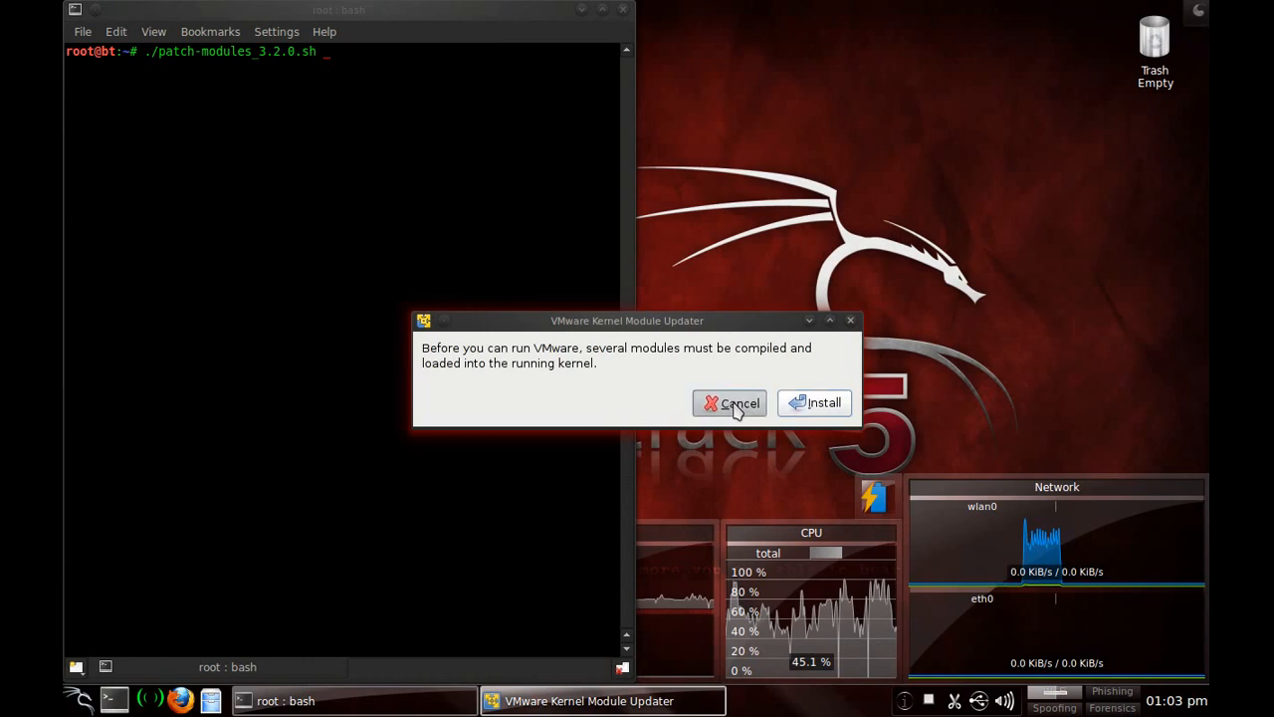
left_click(730, 403)
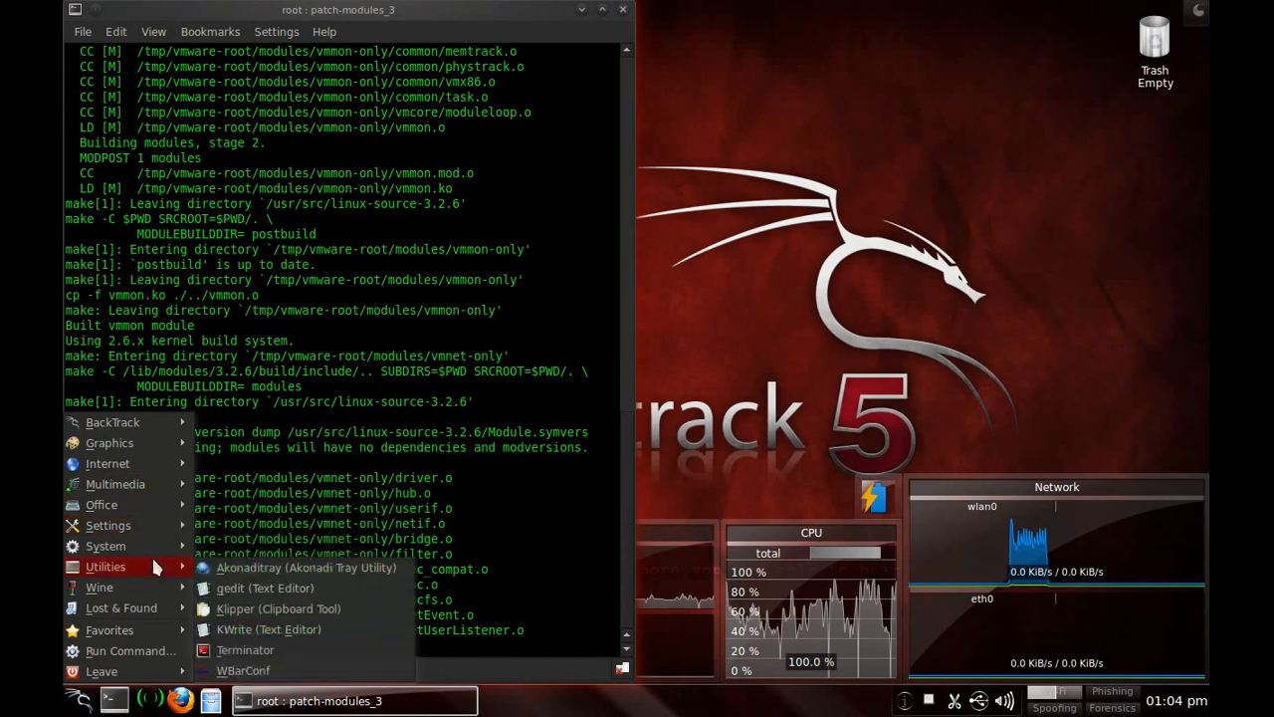
- Browse the K menu System entries while the patch script compiles modules
left_click(105, 546)
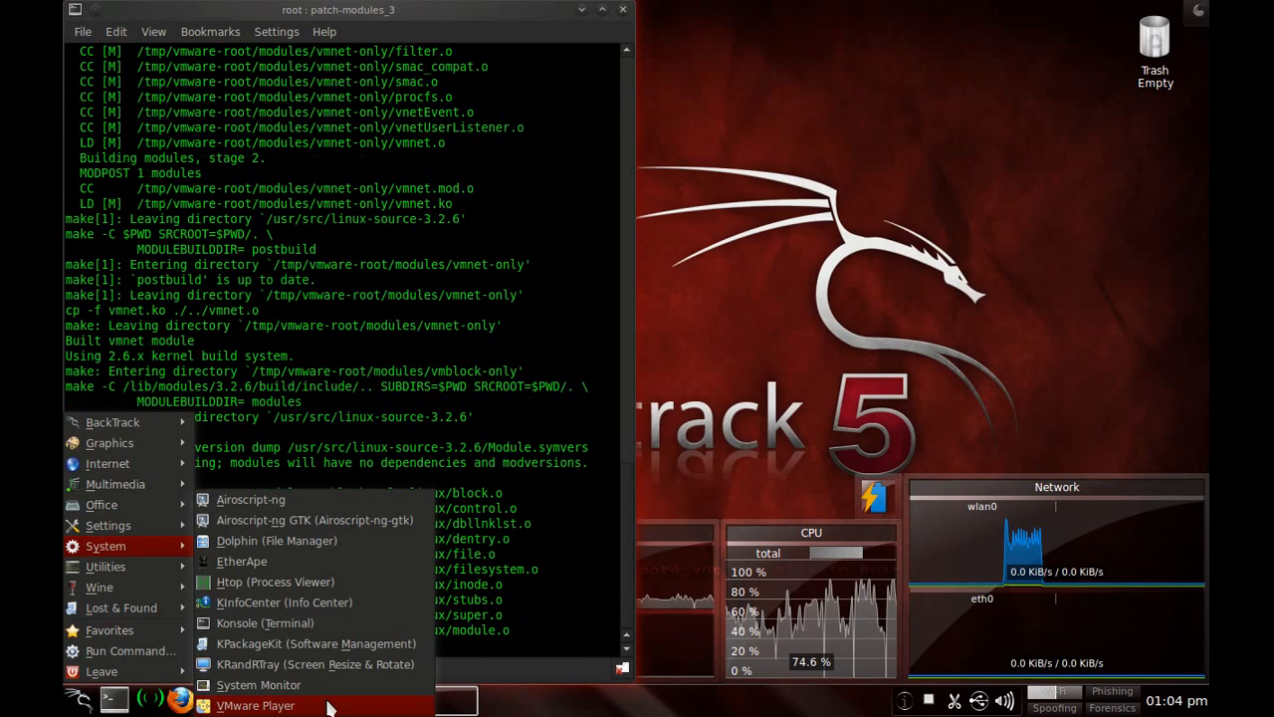
mouse_move(533, 508)
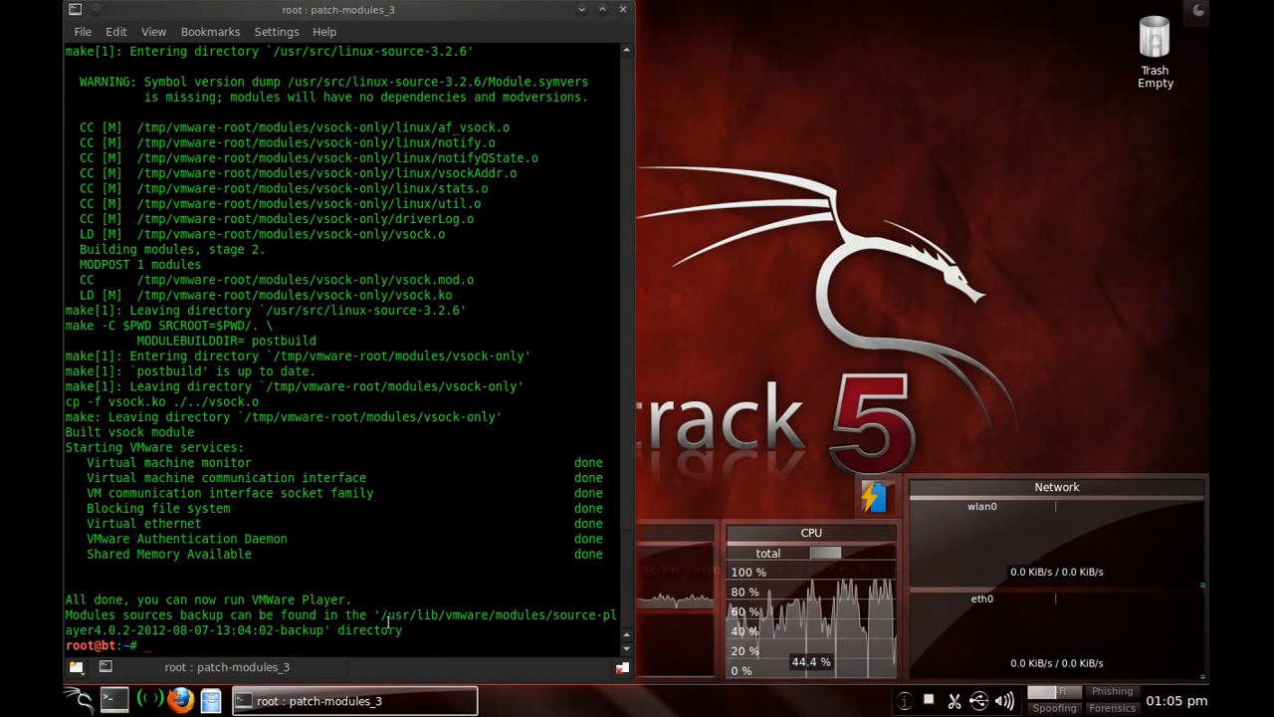
- Launch VMware Player from the K menu's System entries
left_click_drag(375, 614, 528, 629)
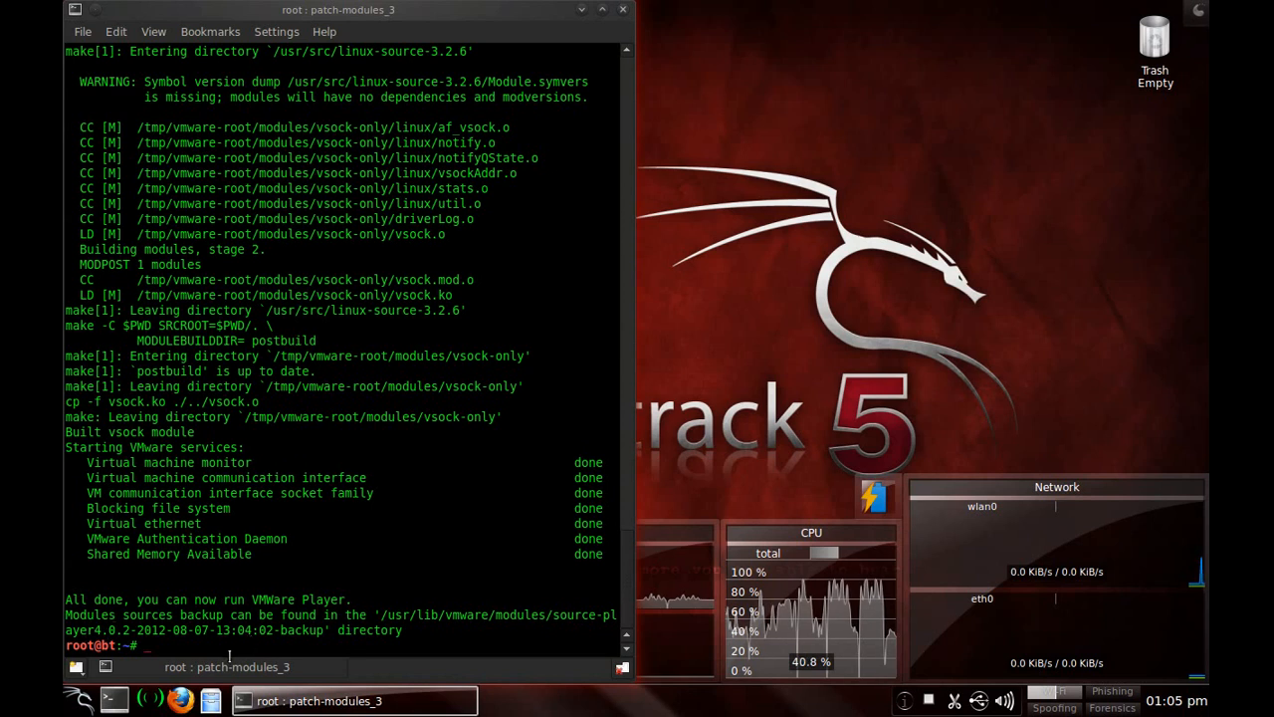
left_click(625, 9)
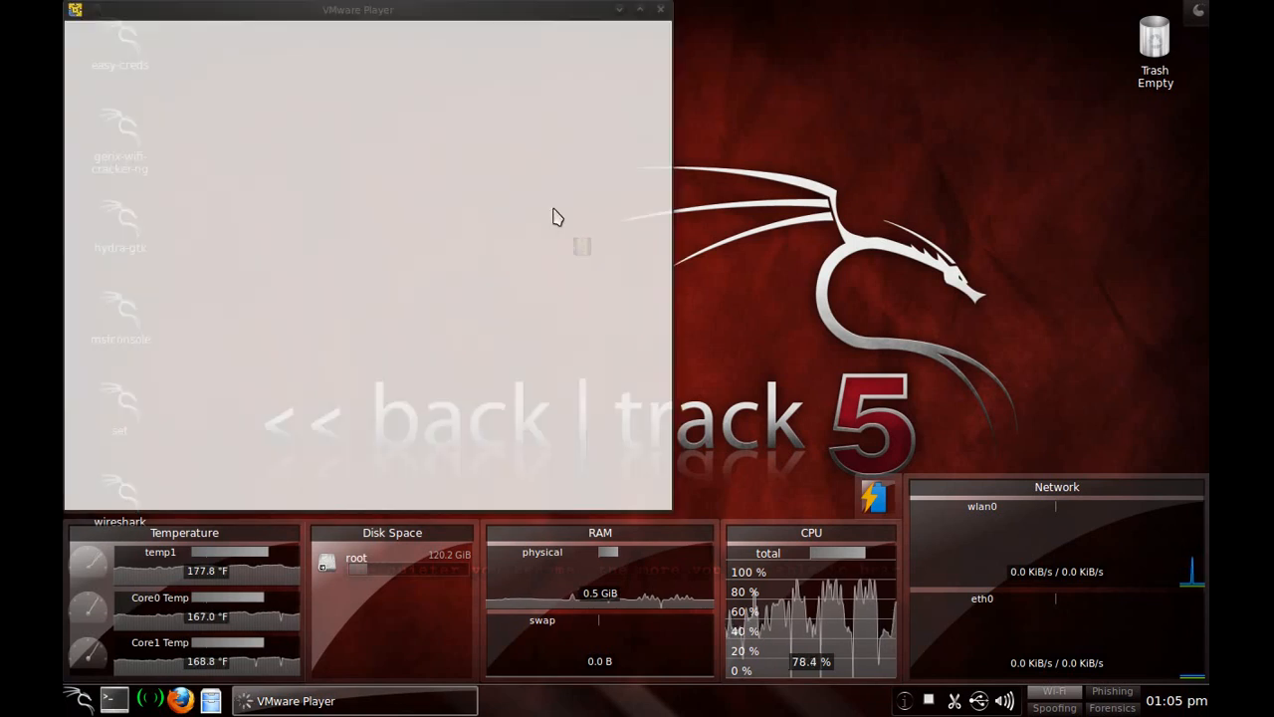
- Drag the VMware Player Welcome window toward the centre of the desktop
left_click_drag(357, 9, 527, 35)
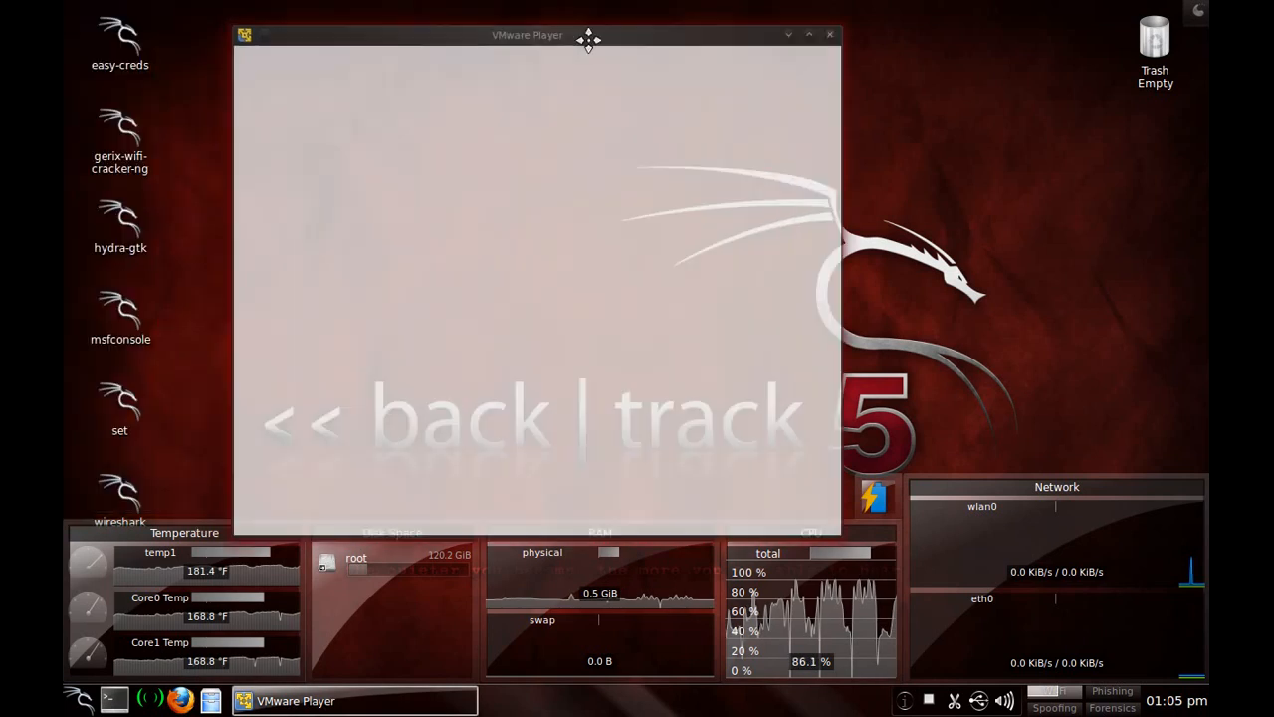
left_click_drag(588, 35, 617, 40)
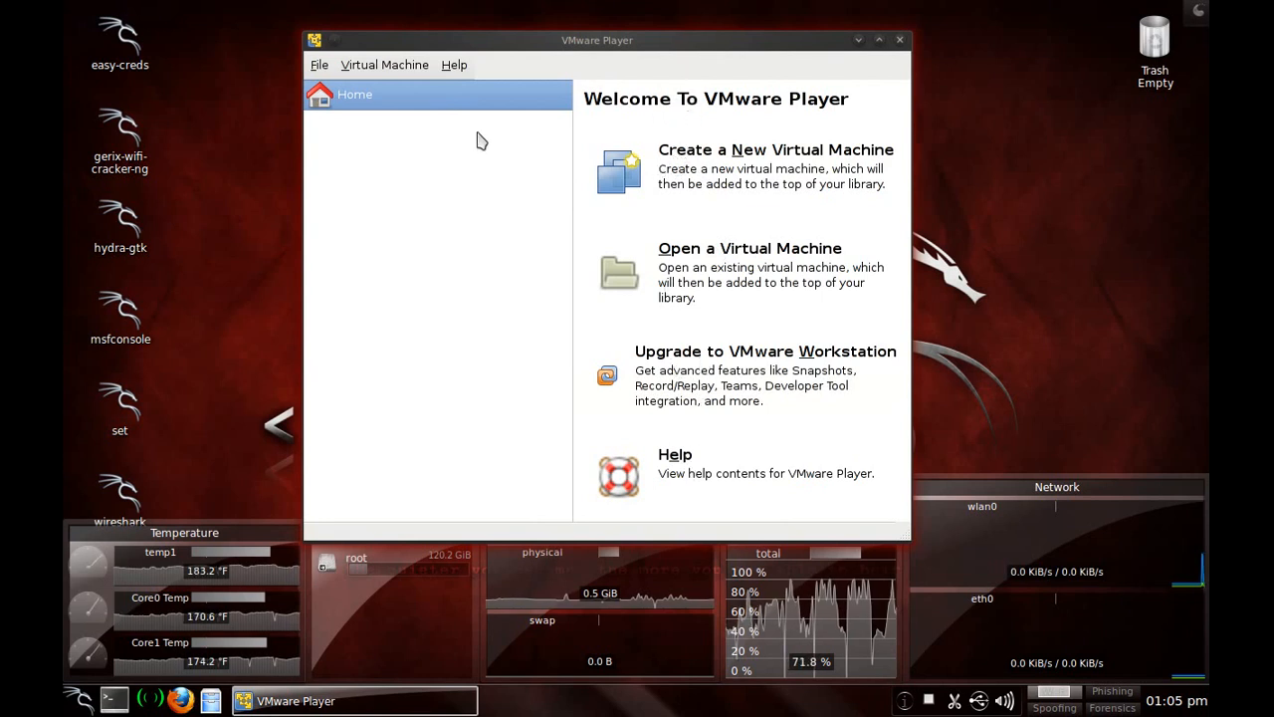
mouse_move(697, 172)
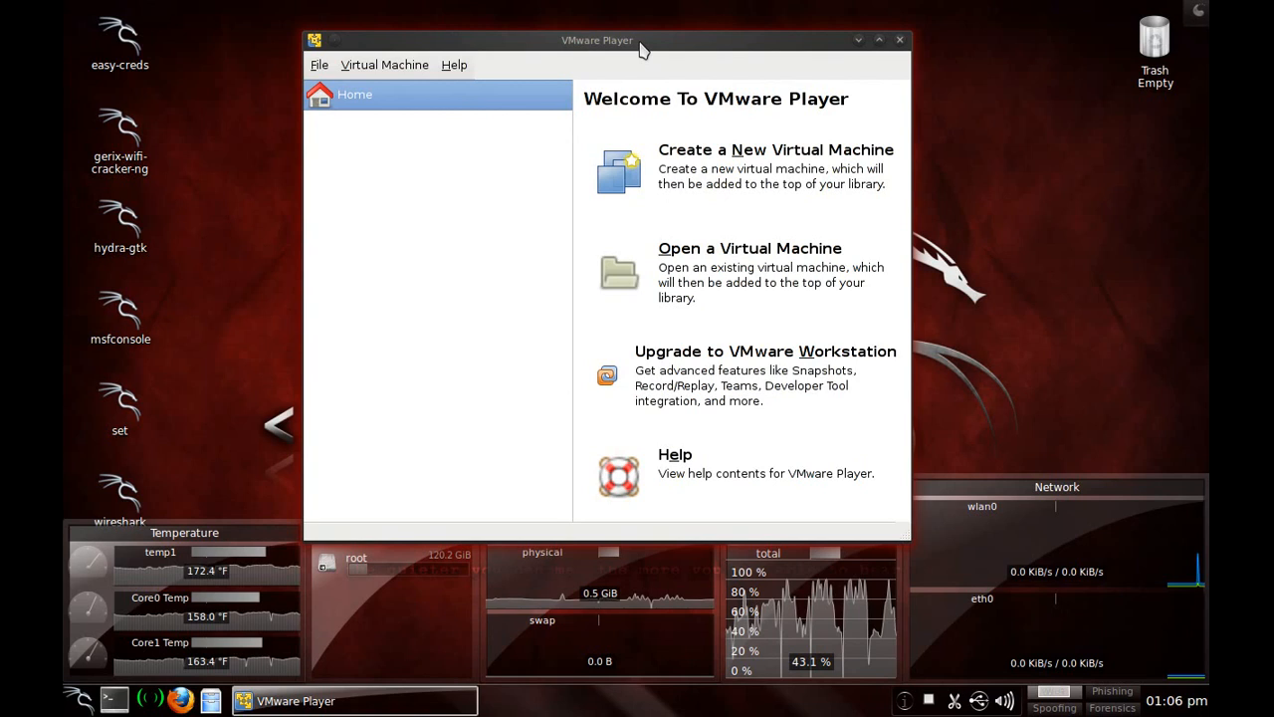
mouse_move(747, 63)
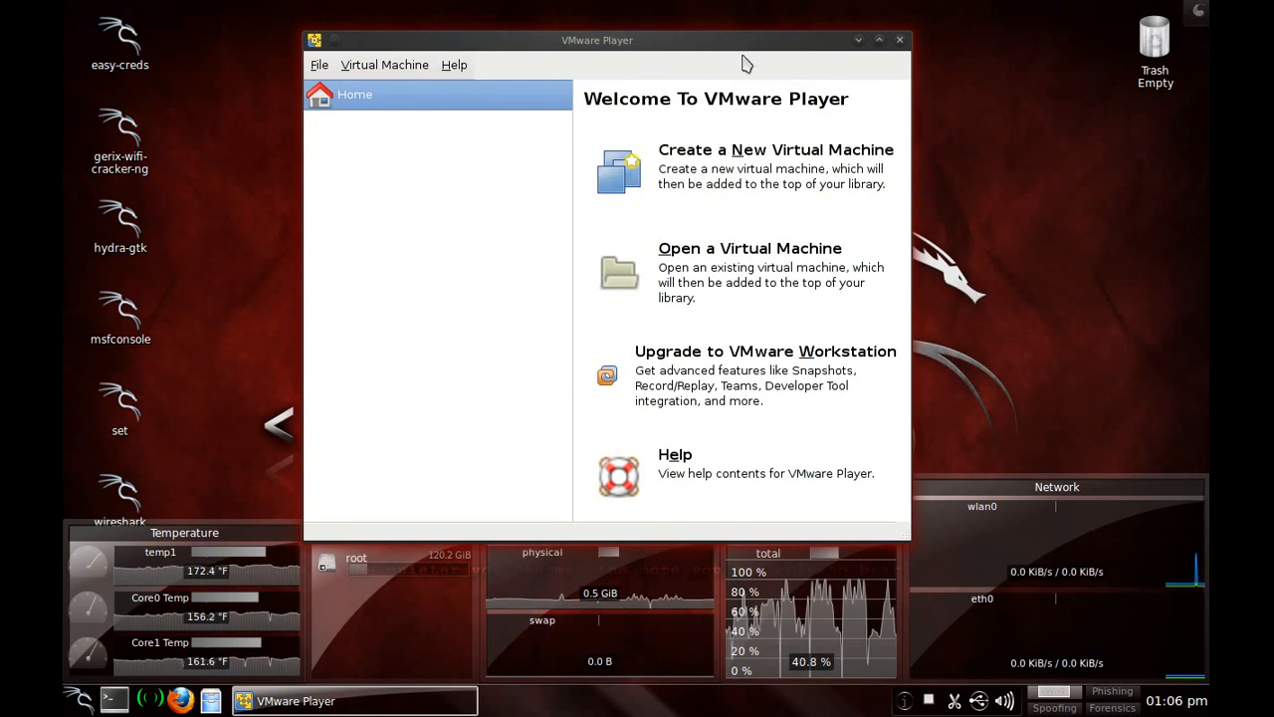